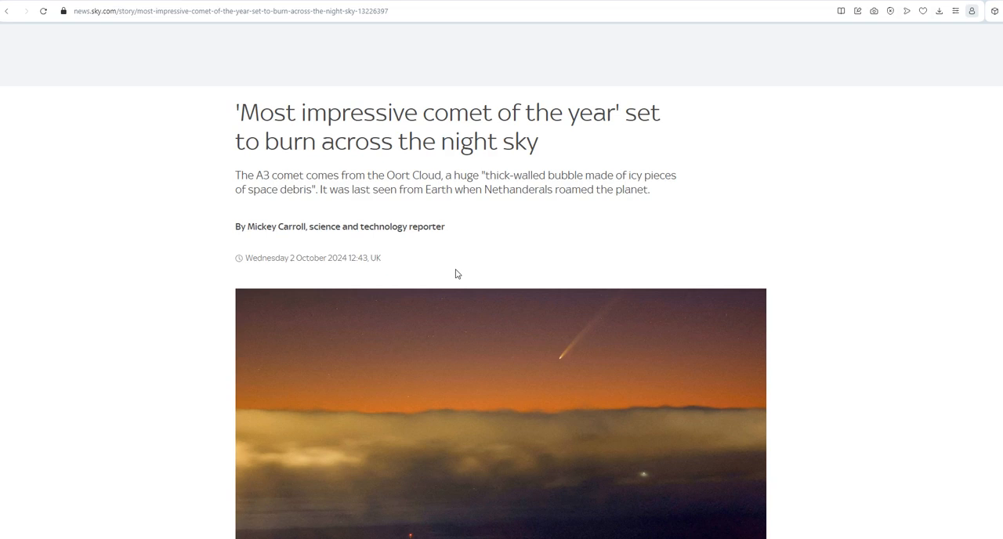
{"action": "mouse_move", "coordinate": [449, 264]}
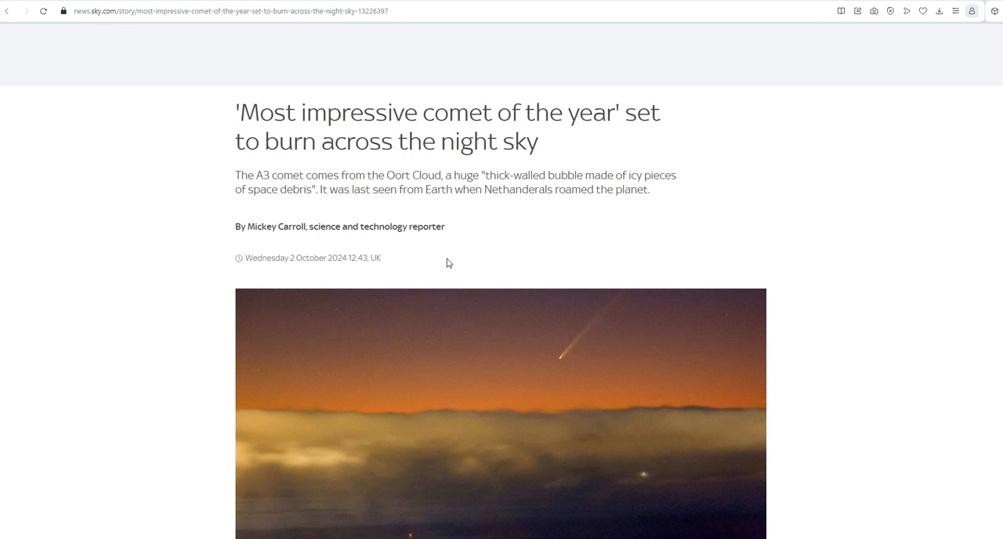
{"action": "mouse_move", "coordinate": [440, 263]}
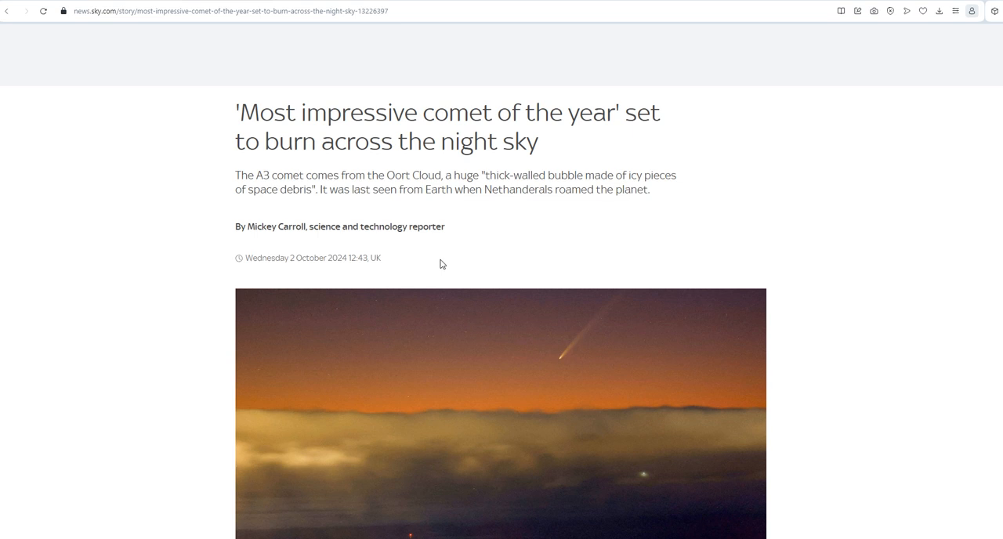
{"action": "mouse_move", "coordinate": [745, 387]}
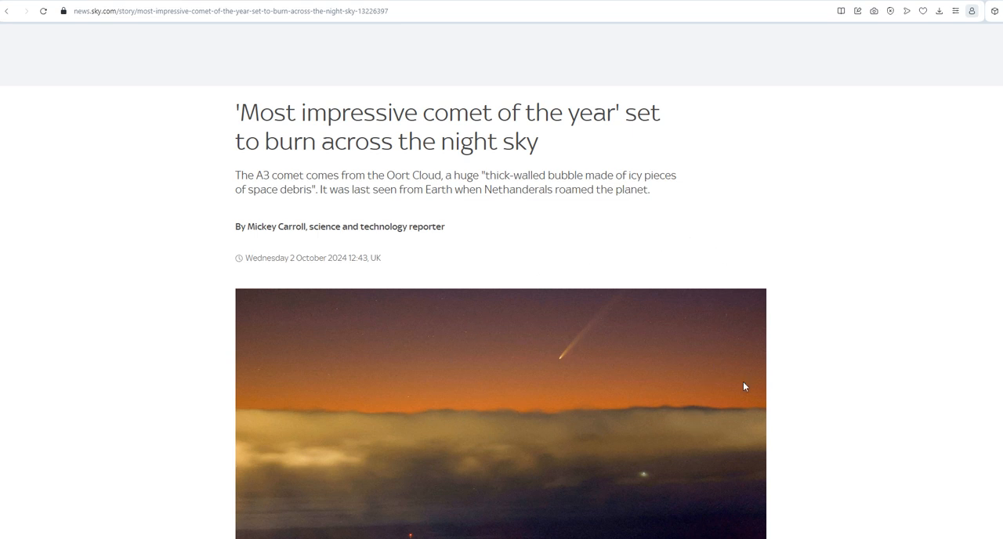
{"action": "mouse_move", "coordinate": [624, 290]}
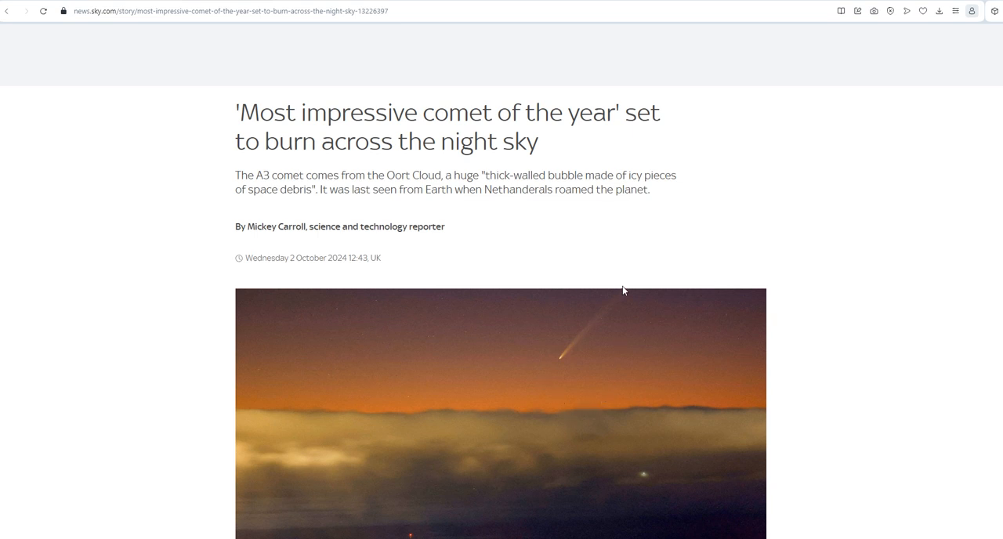
{"action": "mouse_move", "coordinate": [582, 379]}
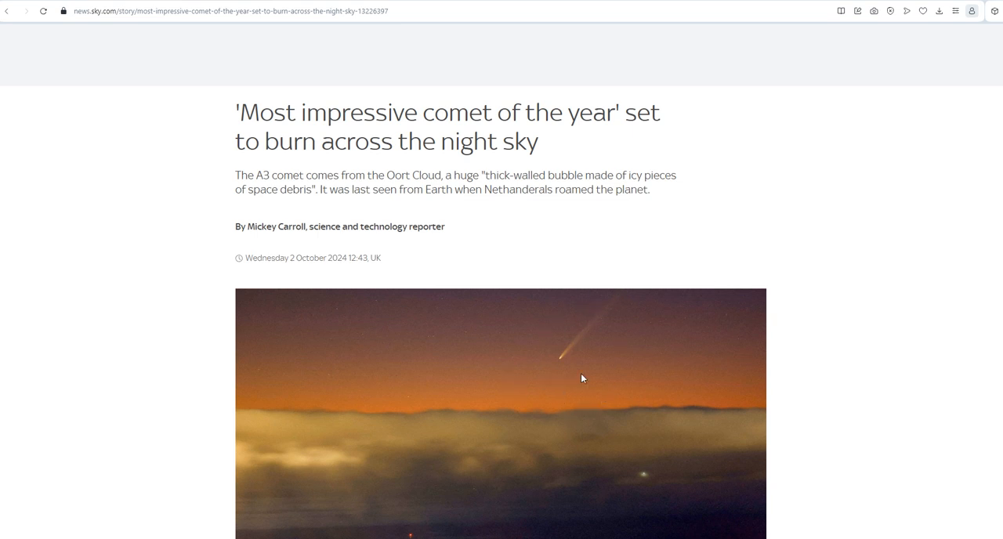
{"action": "mouse_move", "coordinate": [539, 381]}
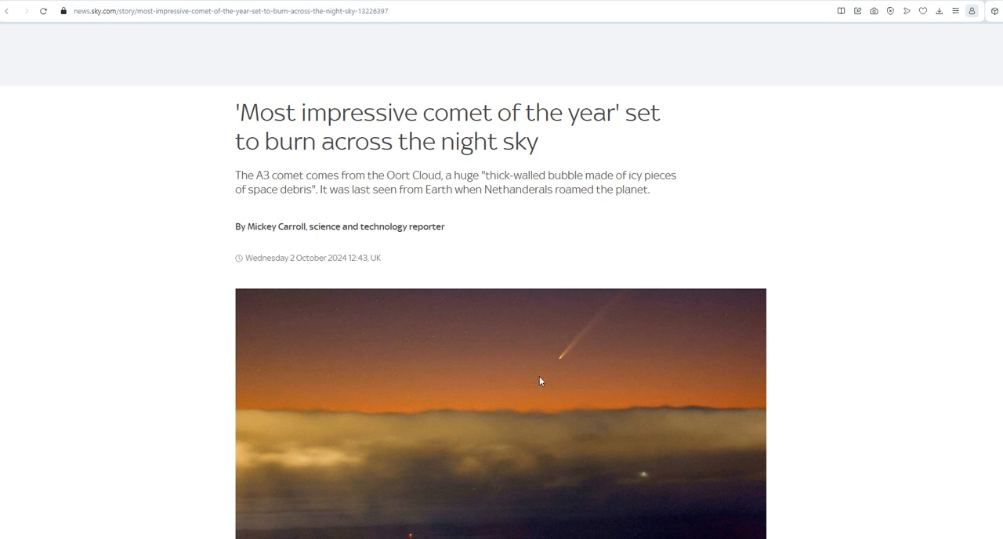
{"action": "mouse_move", "coordinate": [274, 181]}
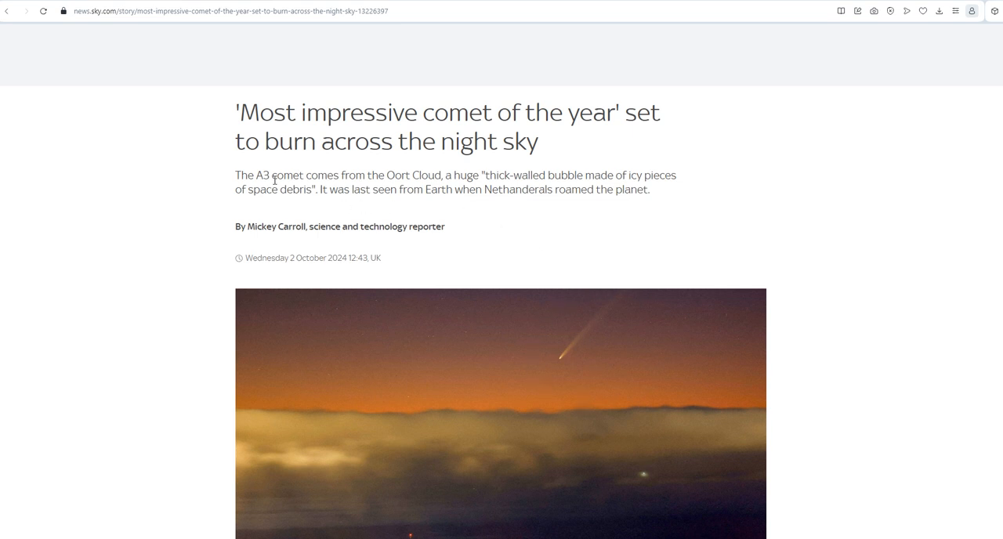
{"action": "mouse_move", "coordinate": [354, 249]}
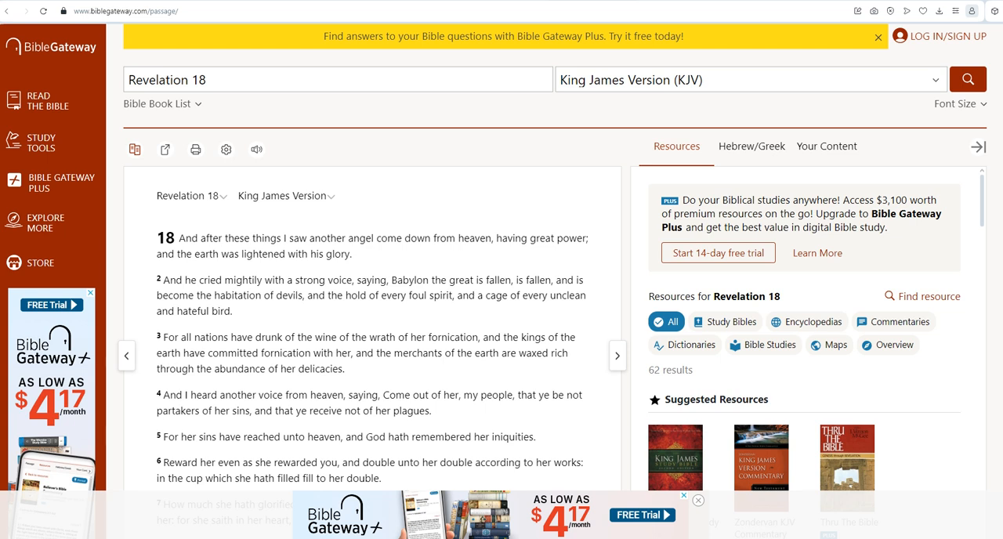
{"action": "mouse_move", "coordinate": [285, 138]}
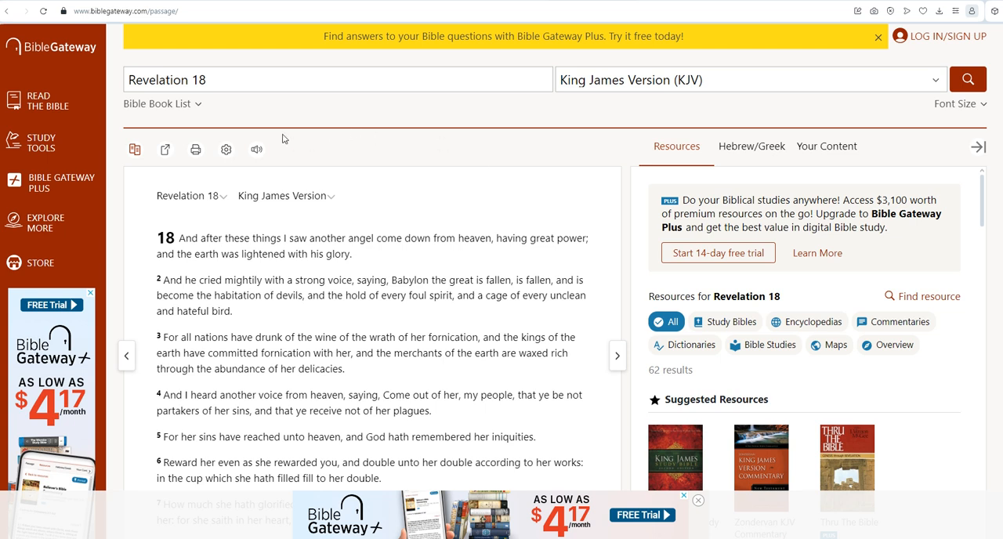
{"action": "mouse_move", "coordinate": [473, 245]}
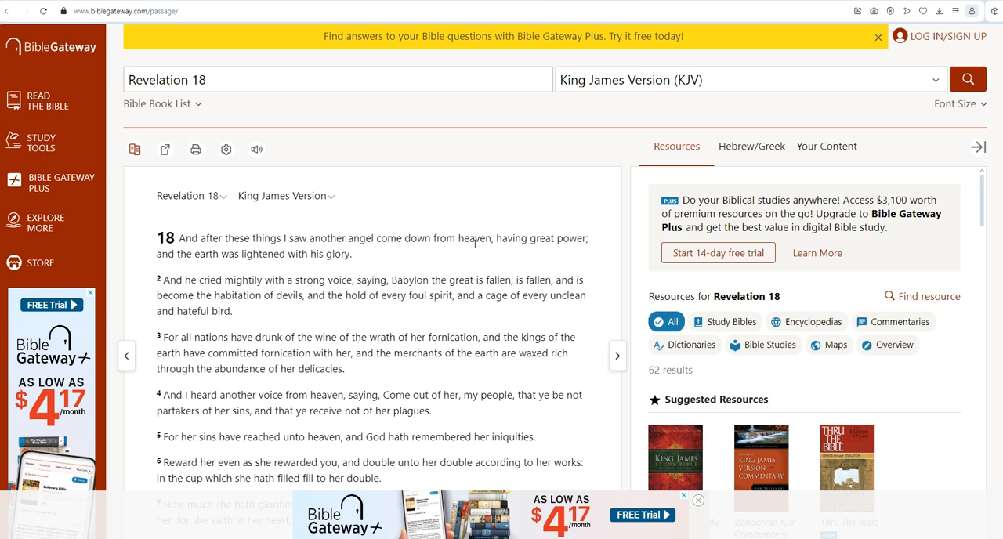
{"action": "mouse_move", "coordinate": [524, 232]}
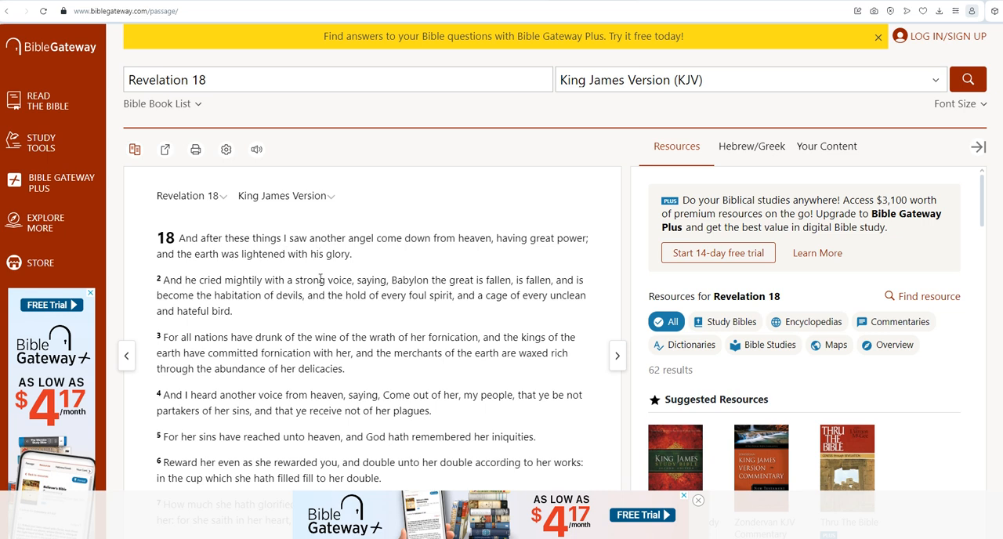
{"action": "mouse_move", "coordinate": [464, 291]}
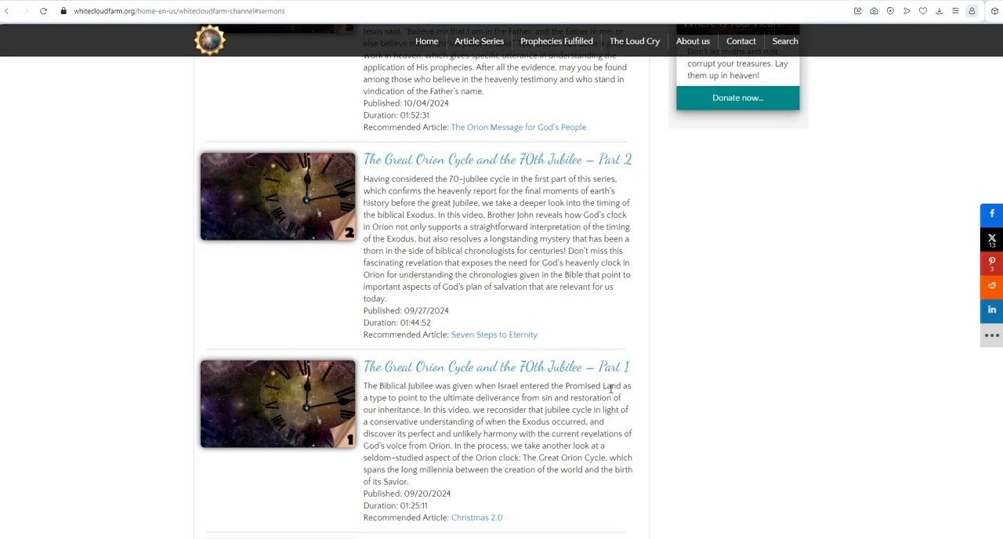
{"action": "mouse_move", "coordinate": [705, 401]}
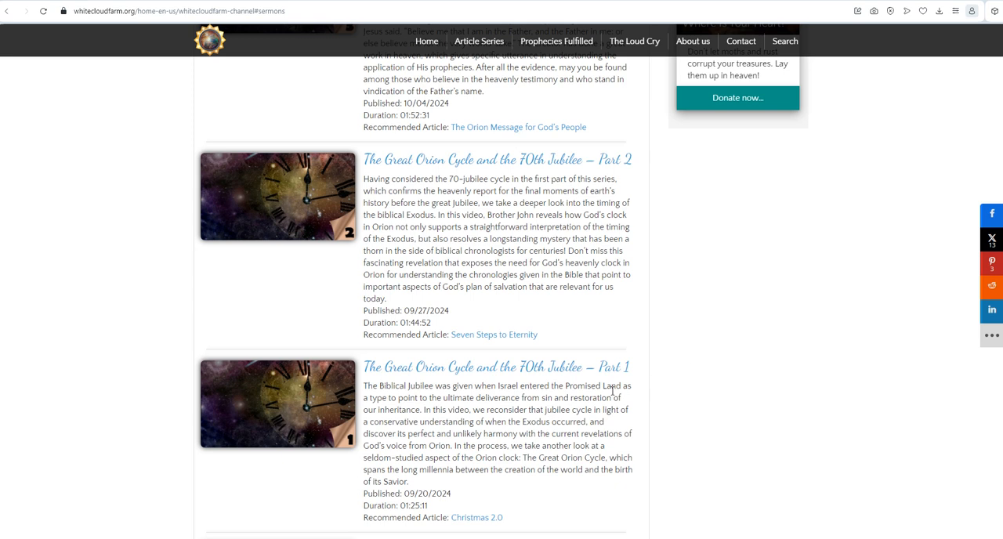
{"action": "mouse_move", "coordinate": [416, 367]}
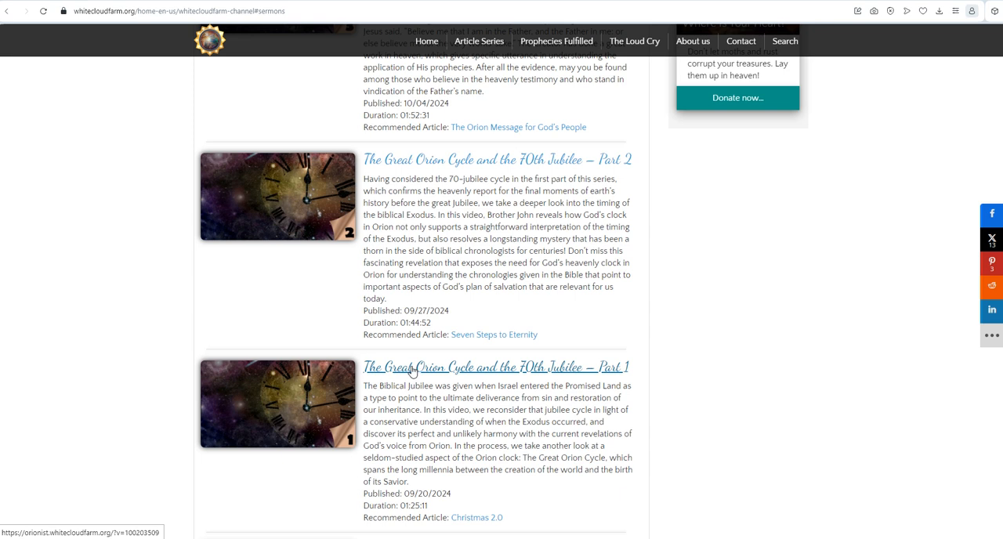
{"action": "mouse_move", "coordinate": [438, 395]}
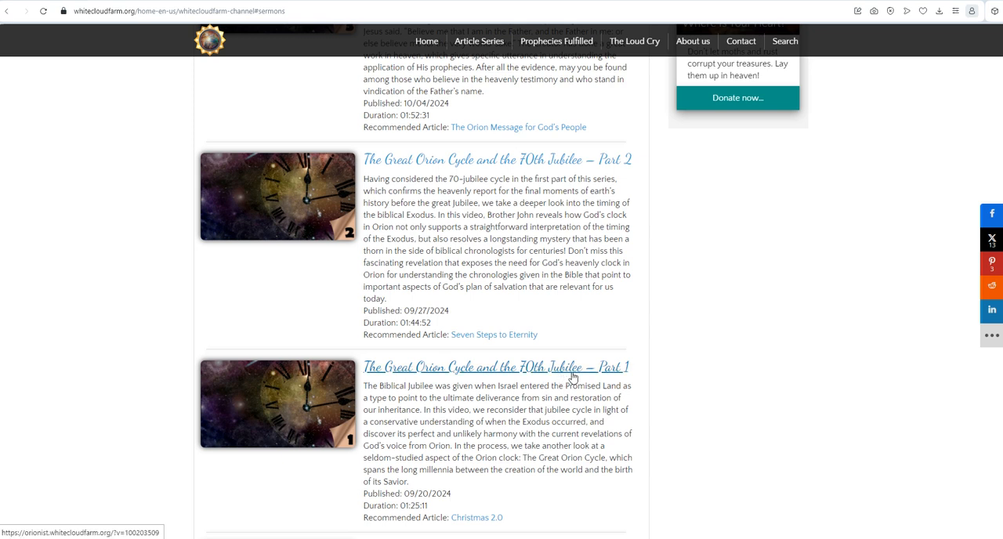
{"action": "mouse_move", "coordinate": [364, 351]}
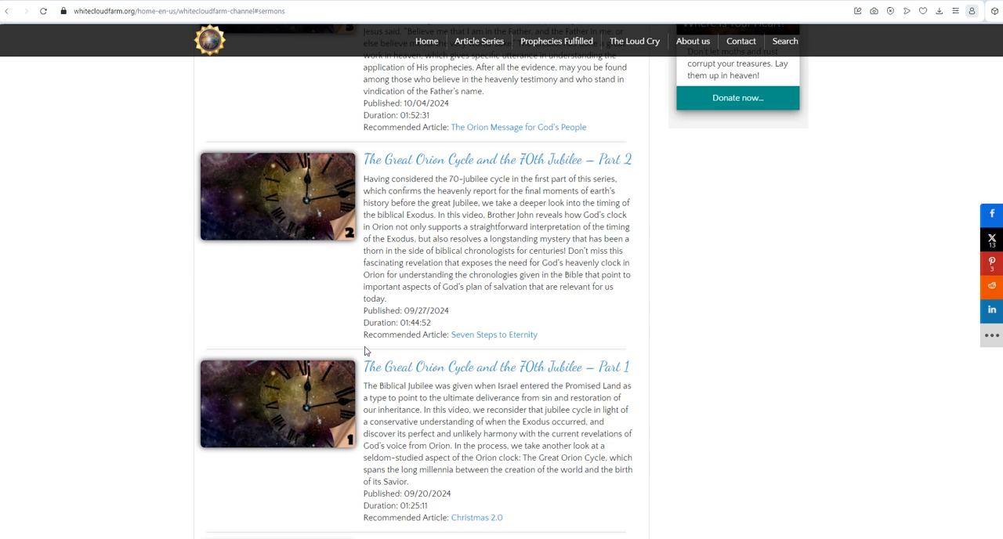
{"action": "mouse_move", "coordinate": [477, 356]}
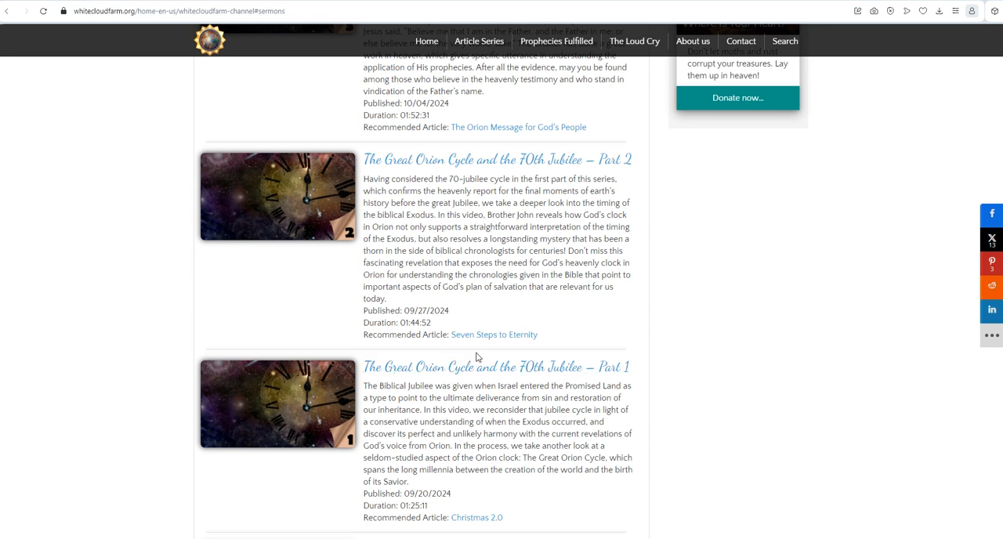
{"action": "mouse_move", "coordinate": [592, 359]}
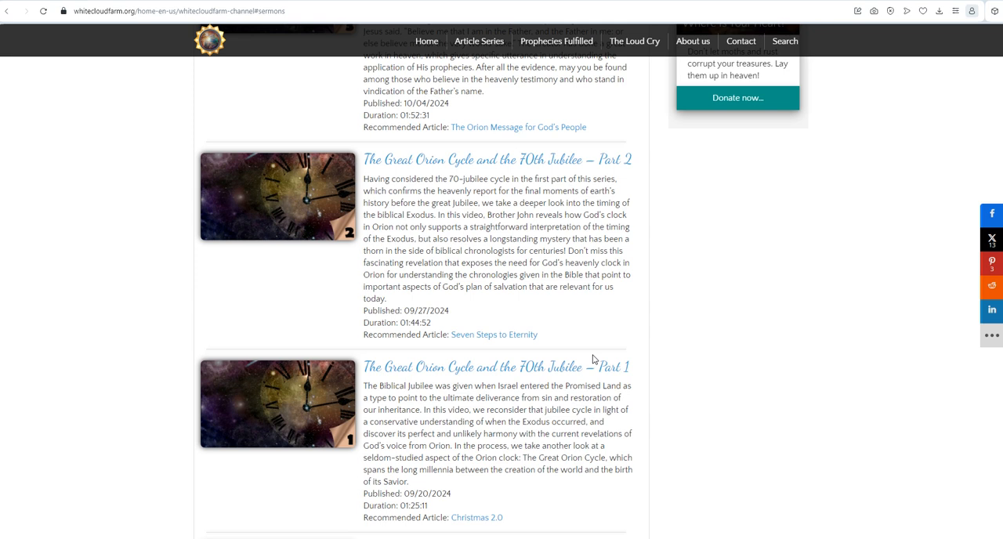
{"action": "mouse_move", "coordinate": [721, 348]}
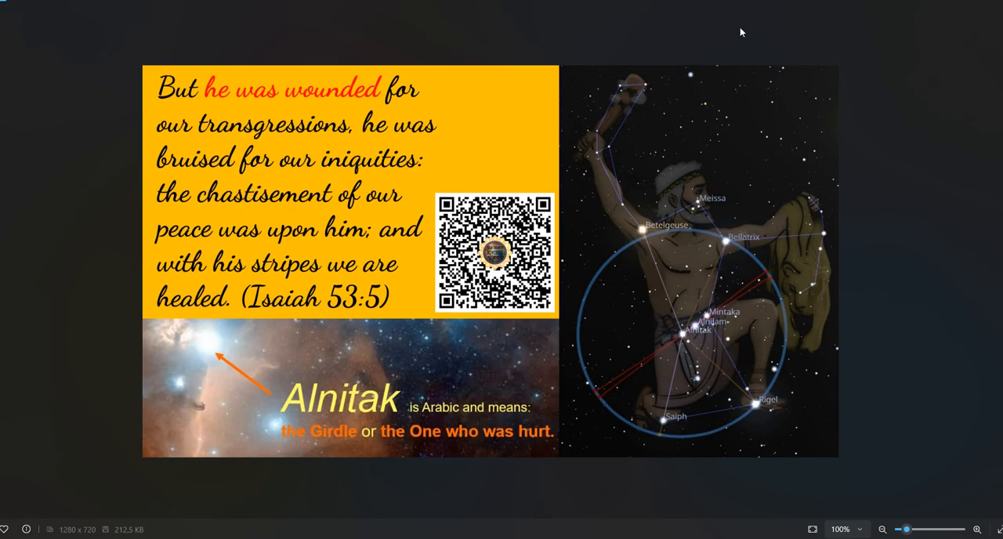
{"action": "mouse_move", "coordinate": [671, 312]}
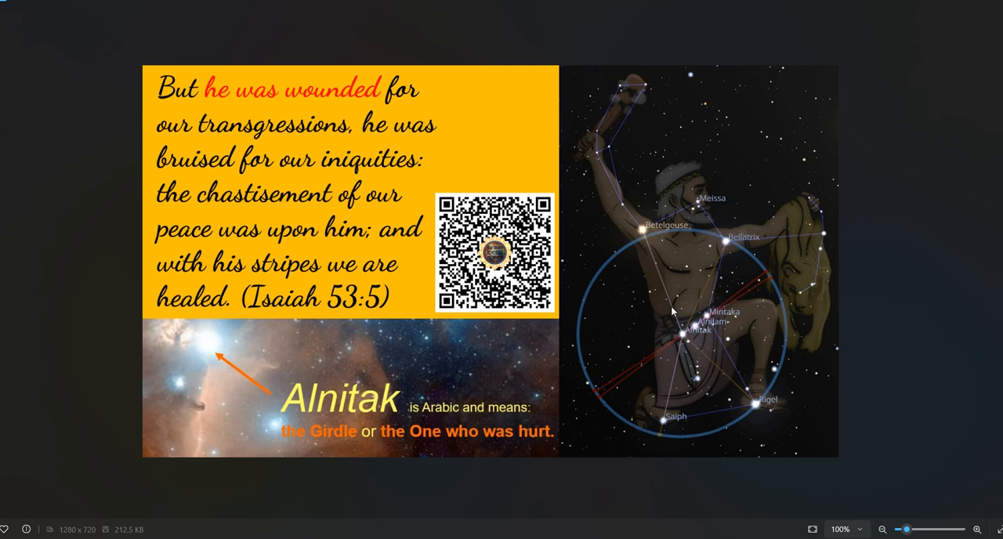
{"action": "mouse_move", "coordinate": [624, 243]}
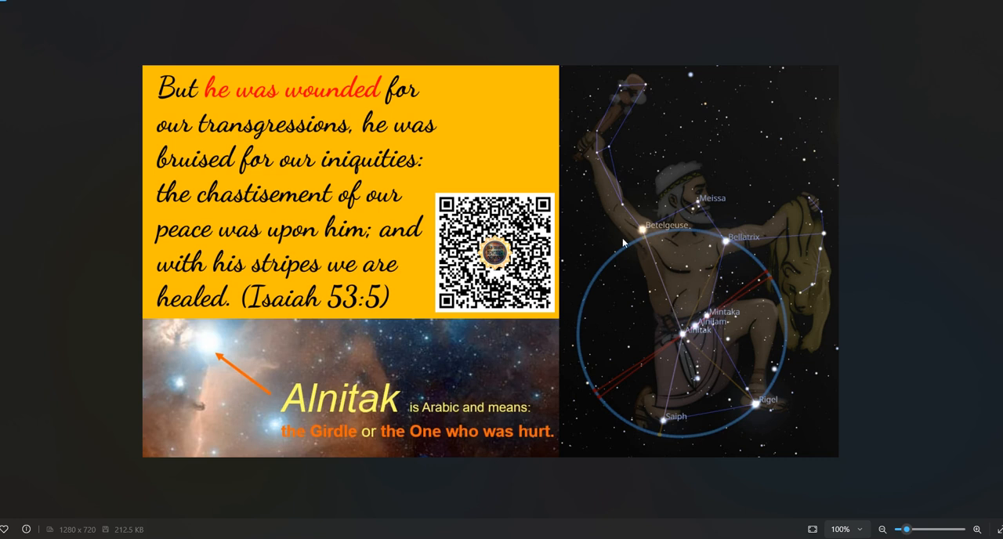
{"action": "mouse_move", "coordinate": [593, 339]}
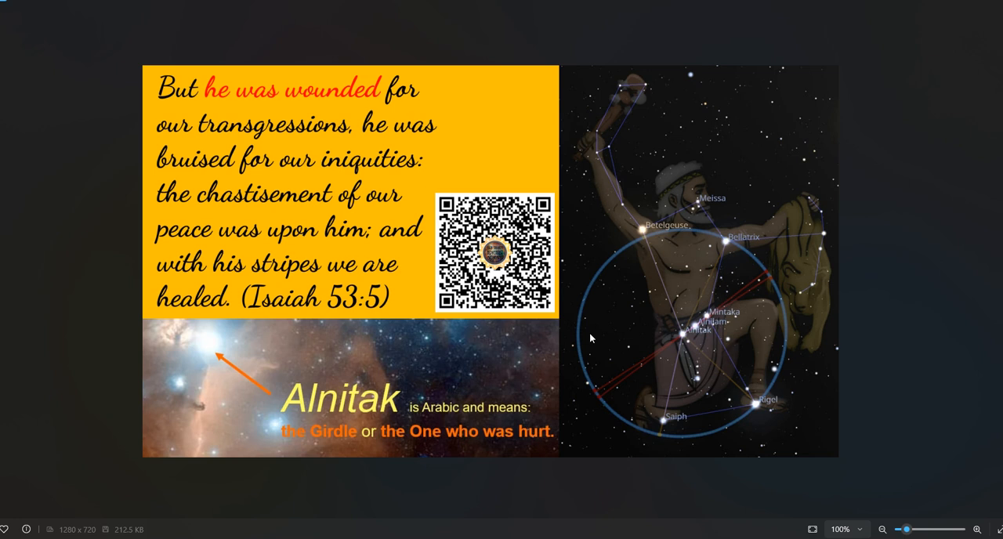
{"action": "mouse_move", "coordinate": [693, 217]}
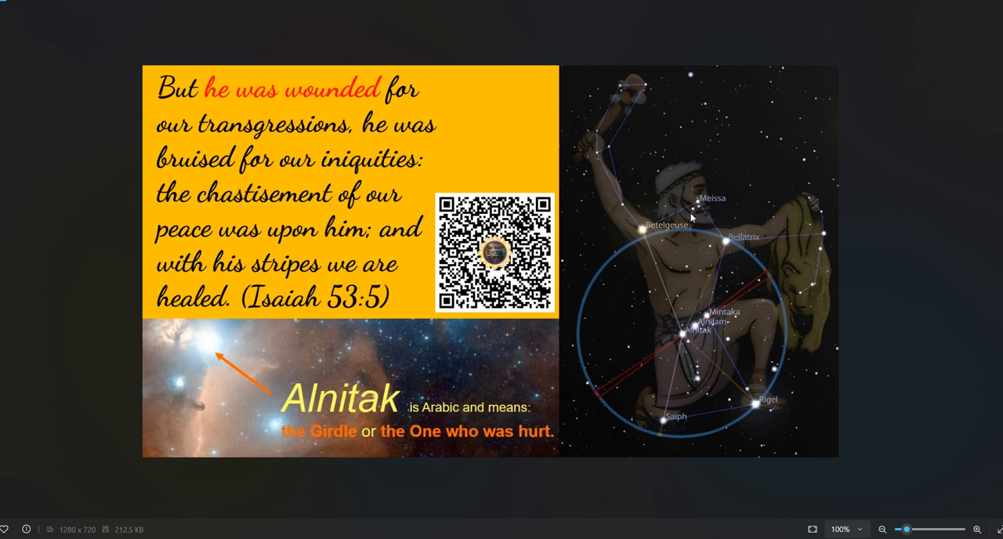
{"action": "mouse_move", "coordinate": [701, 232]}
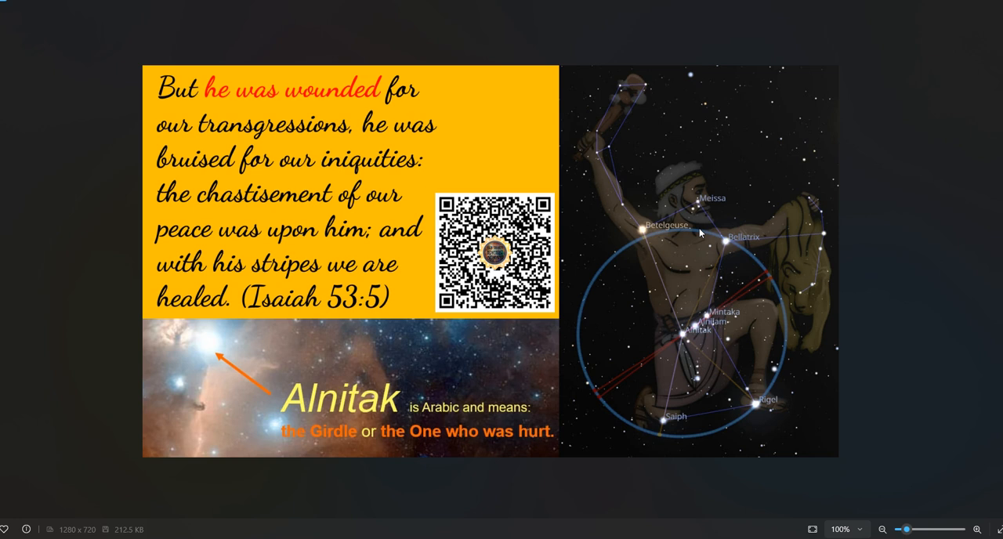
{"action": "mouse_move", "coordinate": [572, 316]}
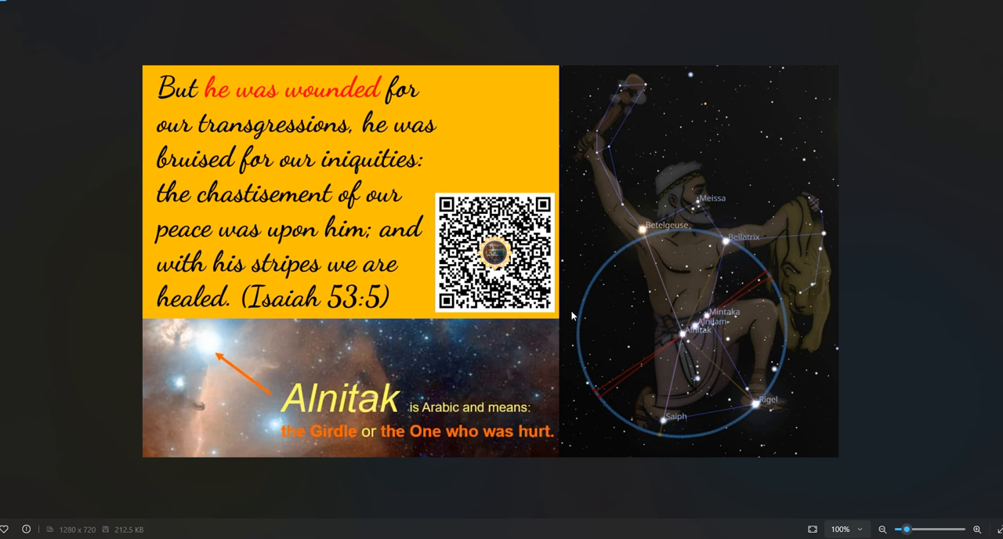
{"action": "mouse_move", "coordinate": [599, 270]}
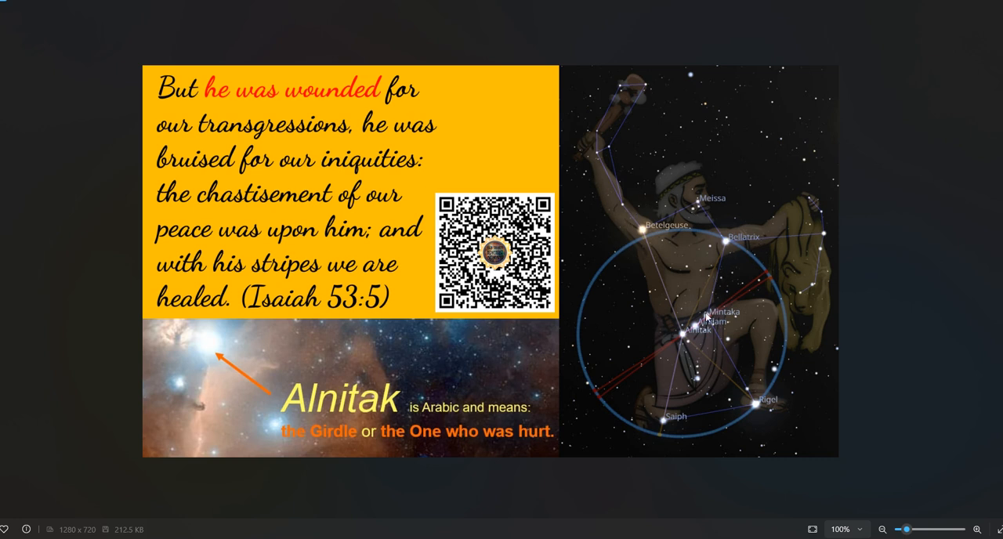
{"action": "mouse_move", "coordinate": [705, 319]}
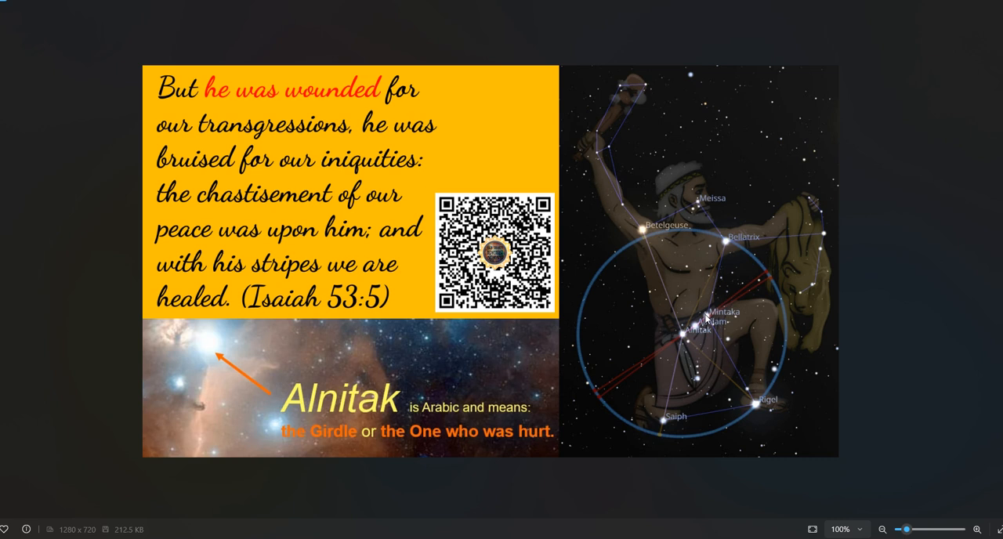
{"action": "mouse_move", "coordinate": [706, 307]}
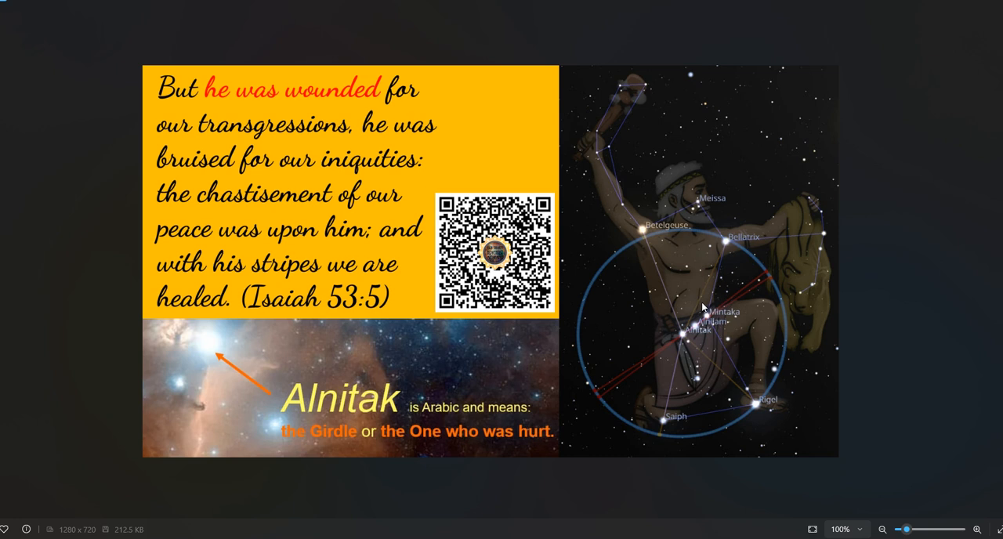
{"action": "mouse_move", "coordinate": [725, 268]}
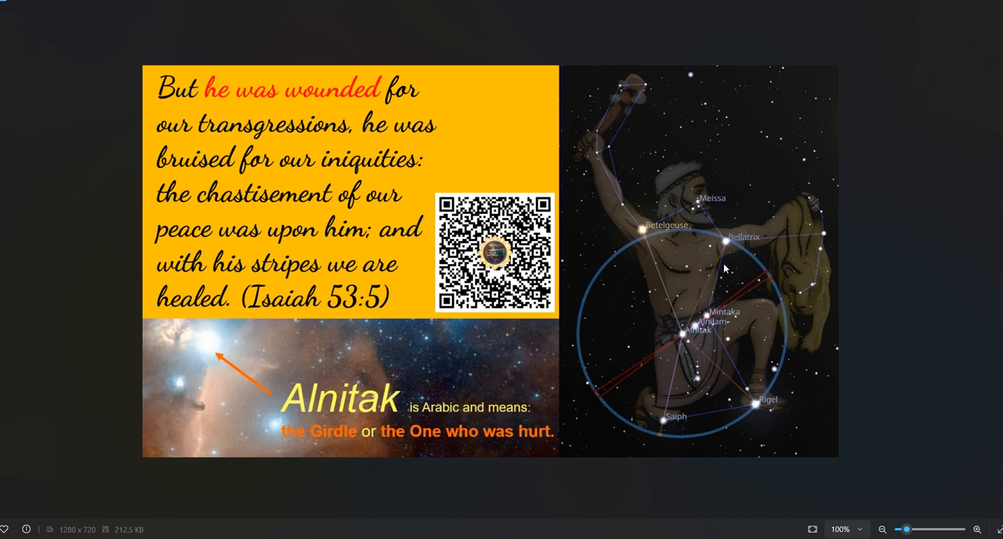
{"action": "mouse_move", "coordinate": [715, 311]}
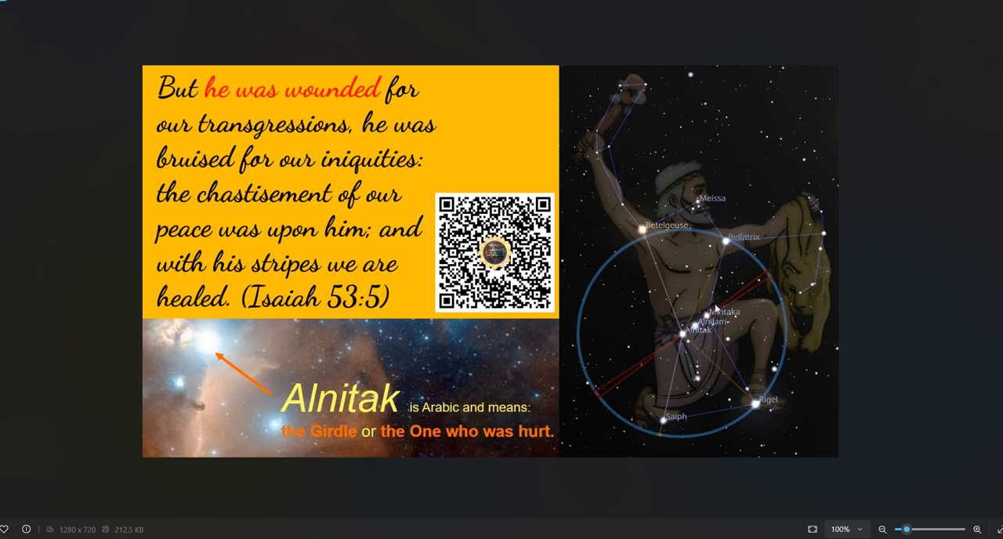
{"action": "mouse_move", "coordinate": [715, 307]}
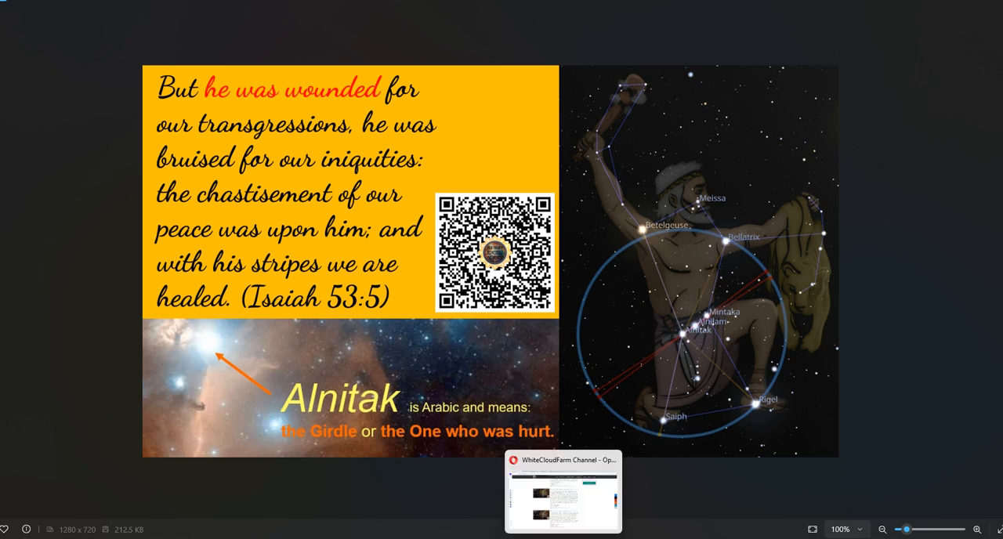
Step: Return to the Jubilee article and scroll to the October 13, 2024 live-stream schedule table
{"action": "left_click", "coordinate": [563, 492]}
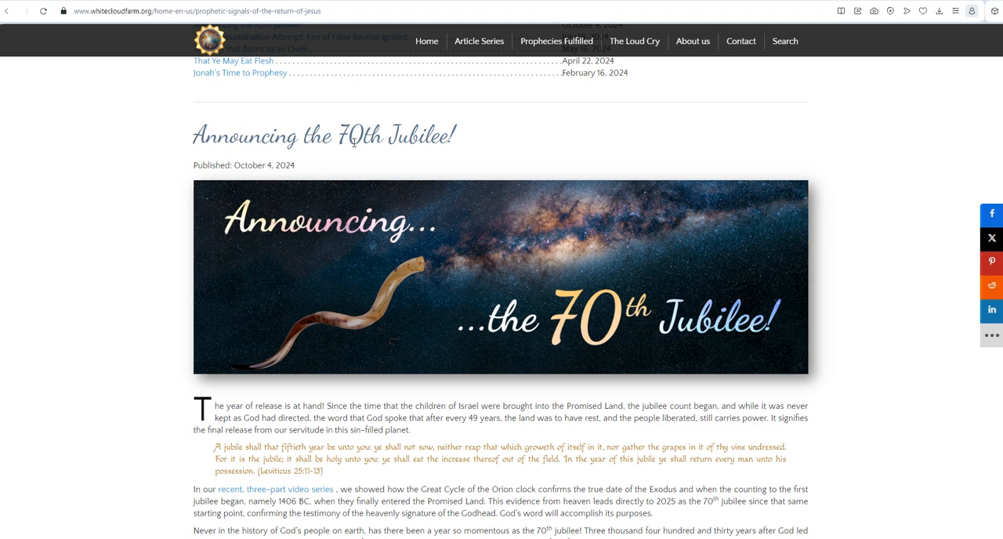
{"action": "mouse_move", "coordinate": [458, 384]}
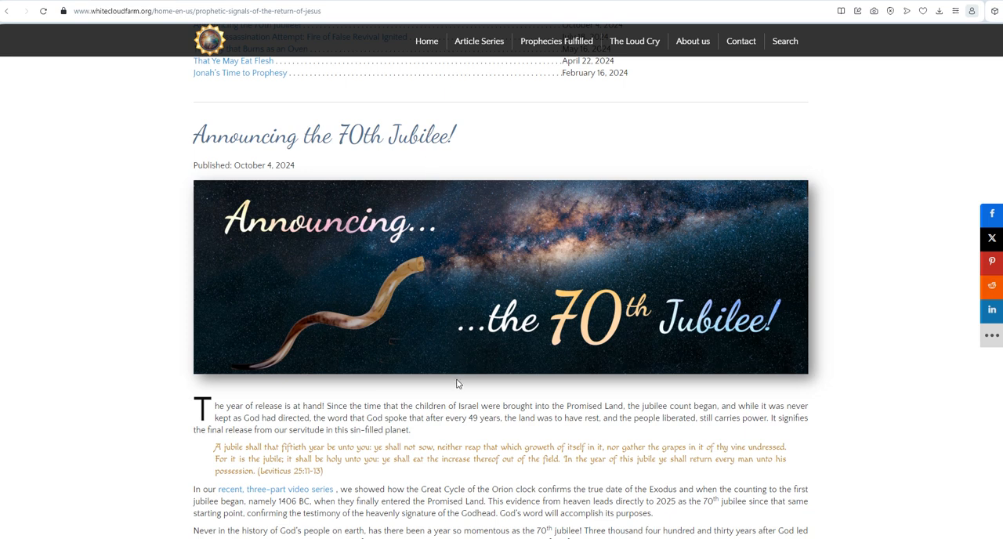
{"action": "mouse_move", "coordinate": [442, 429]}
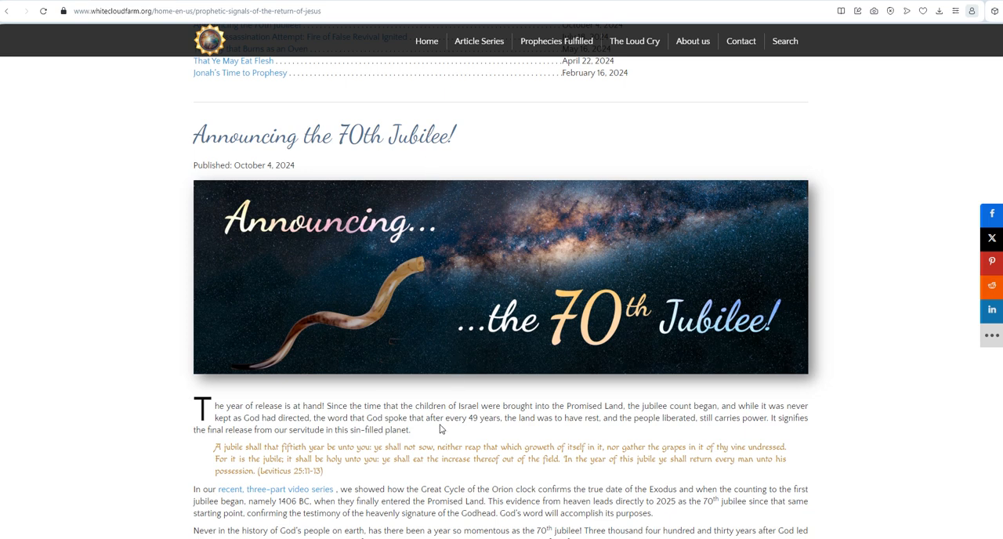
{"action": "scroll", "scroll_direction": "down", "scroll_amount": 3}
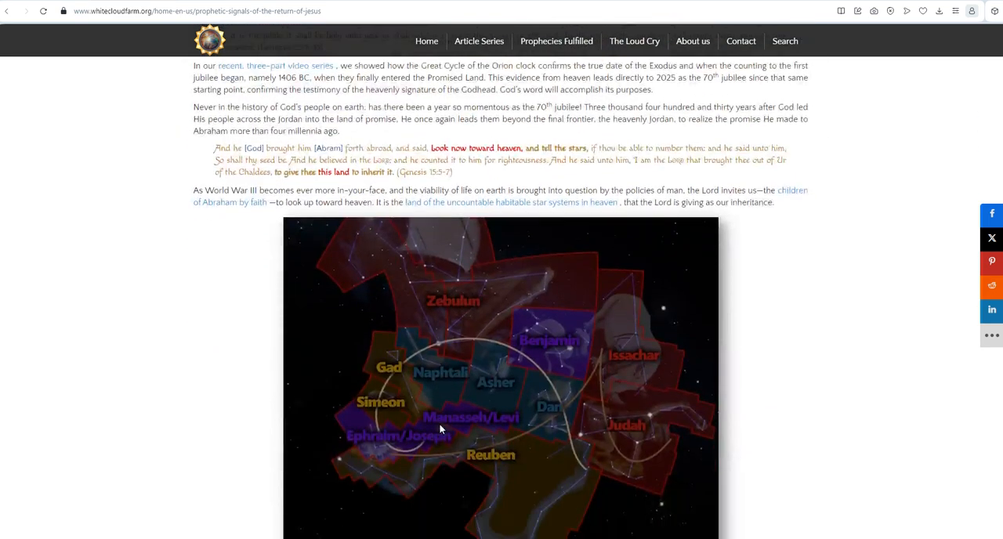
{"action": "scroll", "scroll_direction": "down", "scroll_amount": 3}
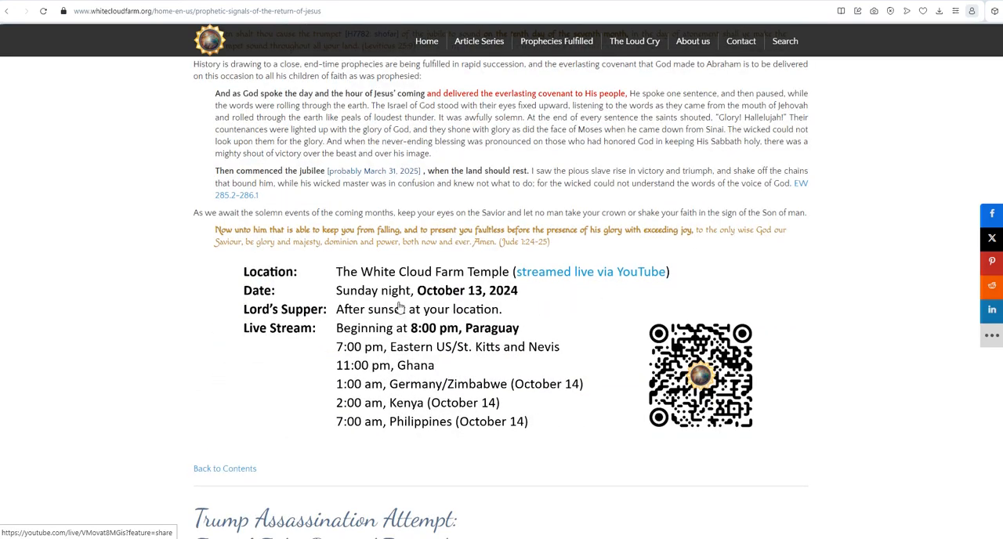
{"action": "mouse_move", "coordinate": [474, 301]}
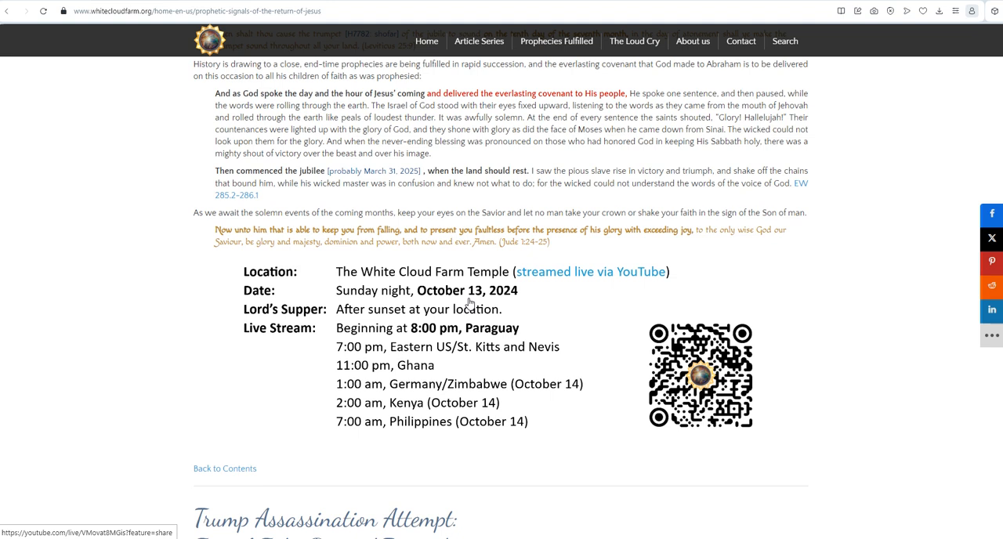
{"action": "mouse_move", "coordinate": [538, 271]}
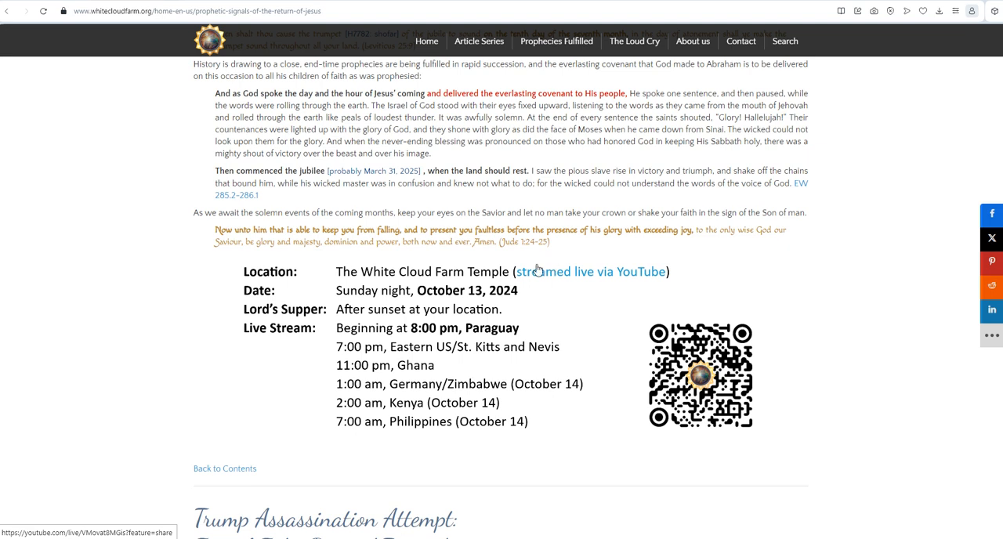
{"action": "mouse_move", "coordinate": [536, 310]}
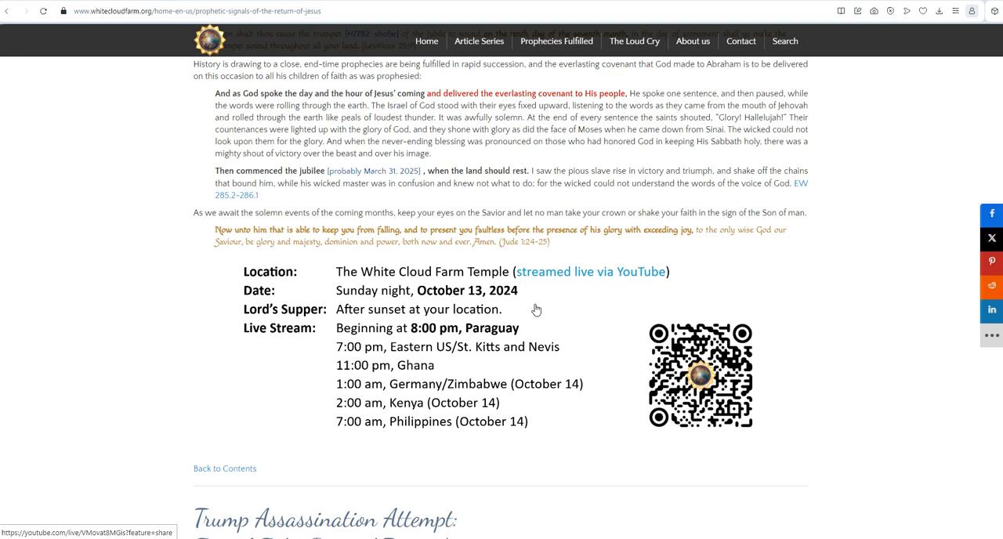
{"action": "mouse_move", "coordinate": [843, 344]}
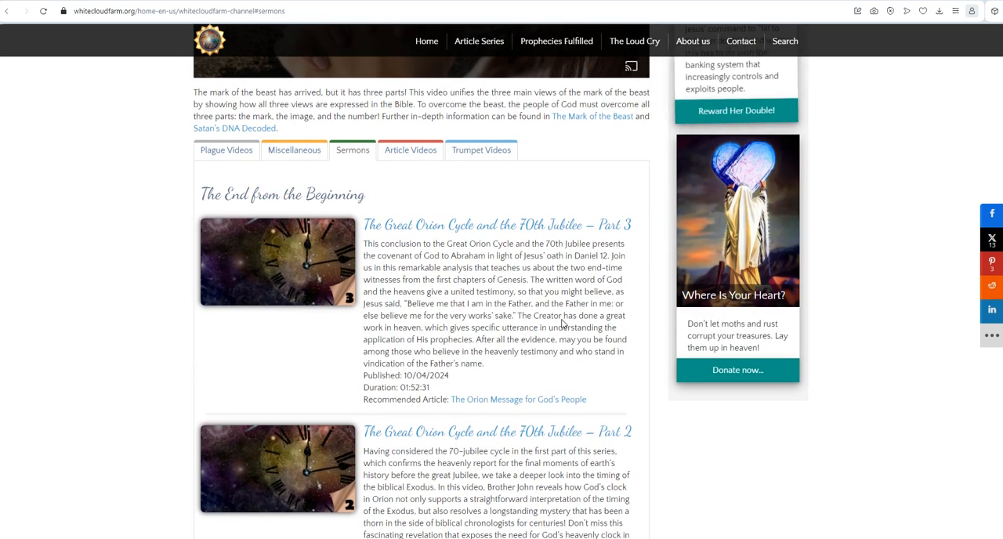
{"action": "mouse_move", "coordinate": [574, 296]}
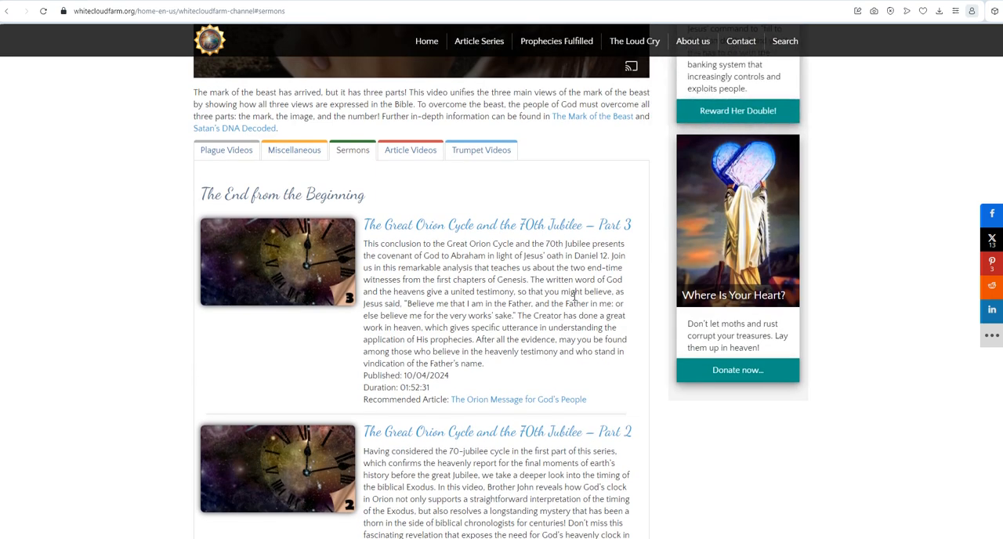
{"action": "mouse_move", "coordinate": [568, 314]}
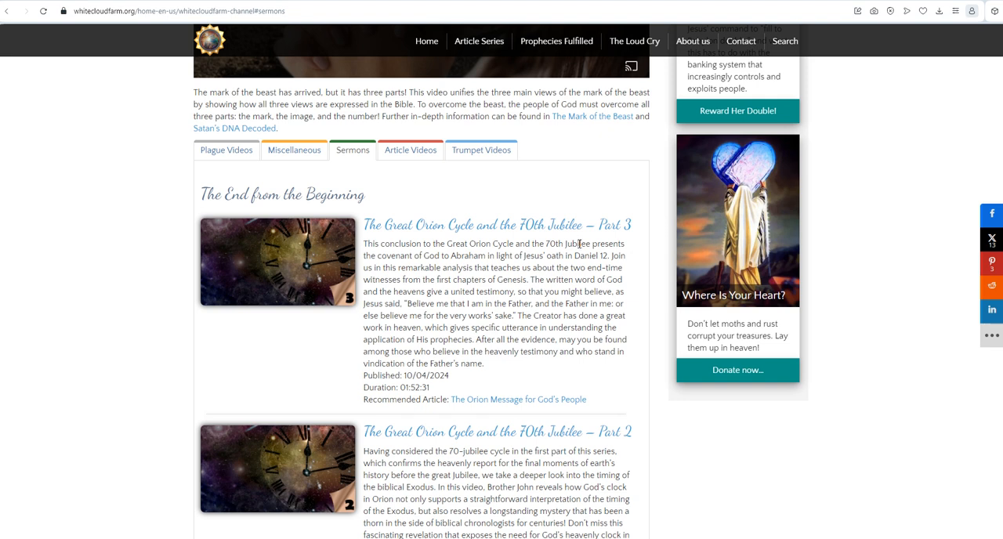
{"action": "mouse_move", "coordinate": [555, 279]}
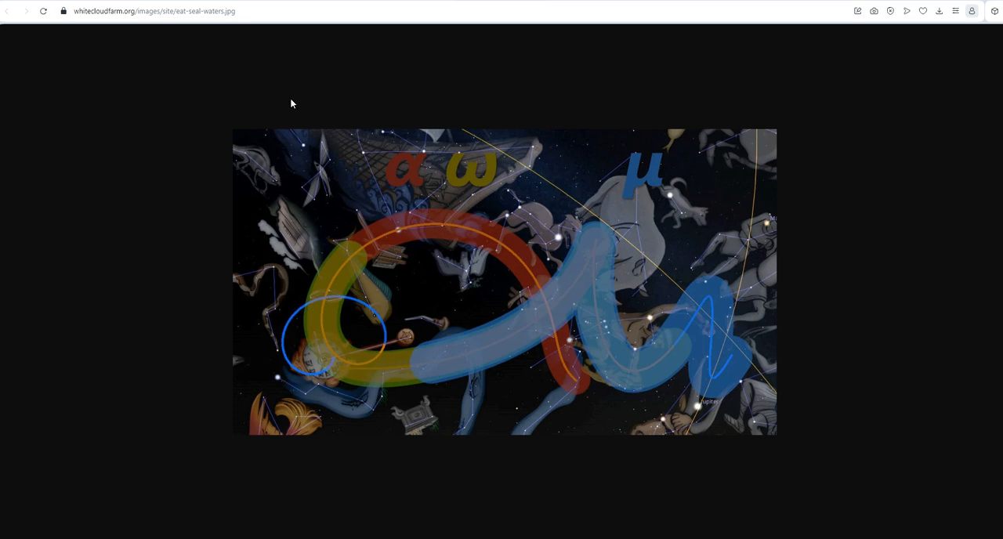
{"action": "mouse_move", "coordinate": [342, 371]}
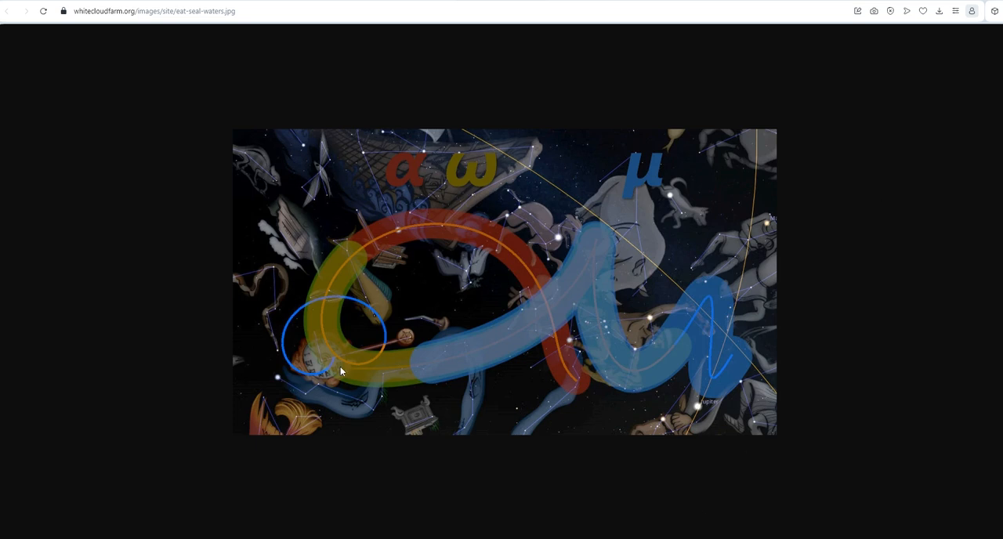
{"action": "mouse_move", "coordinate": [541, 267]}
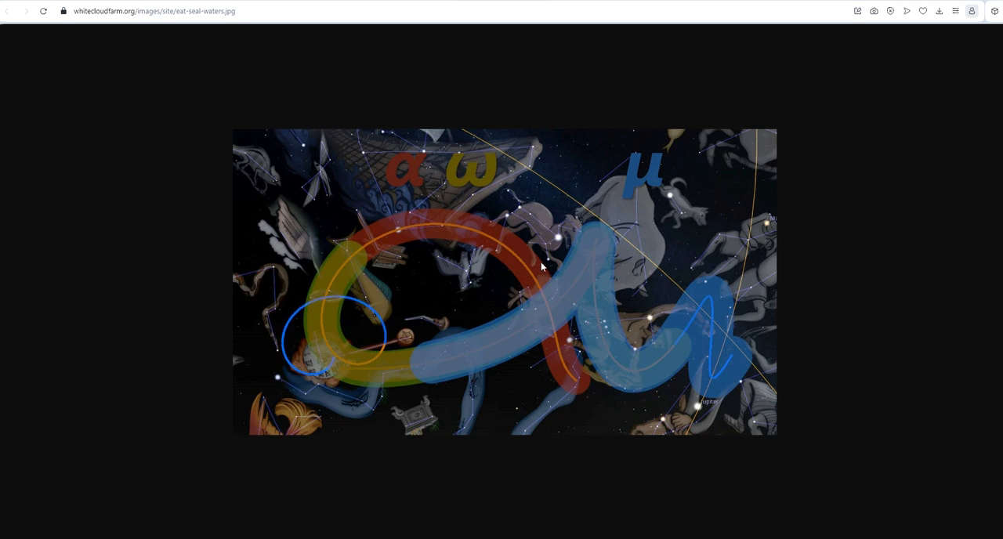
{"action": "mouse_move", "coordinate": [282, 282]}
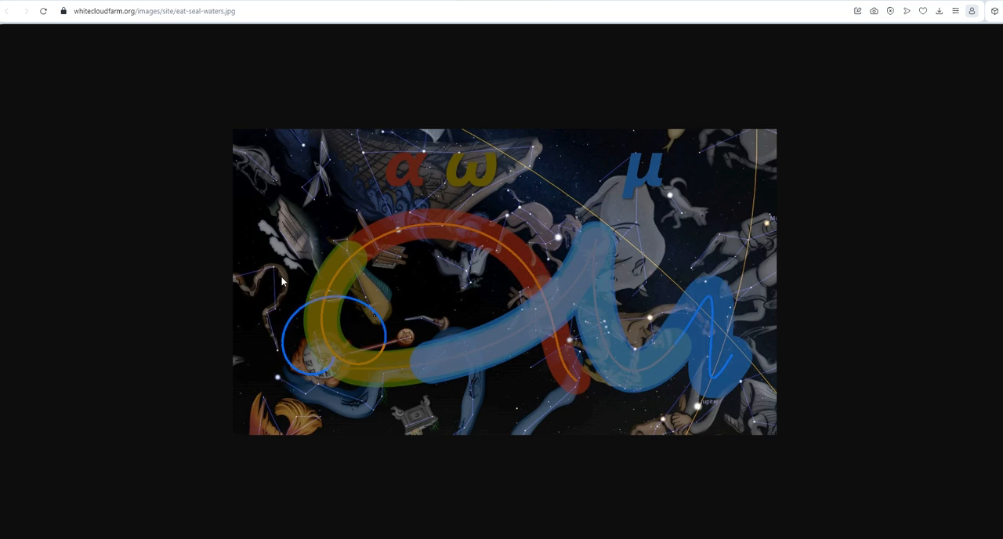
{"action": "mouse_move", "coordinate": [721, 348]}
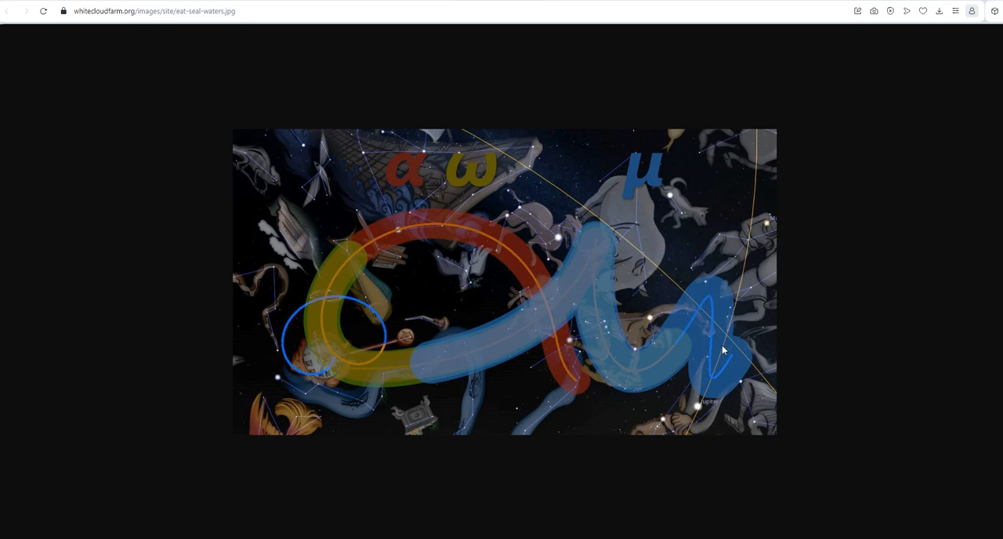
{"action": "mouse_move", "coordinate": [715, 354]}
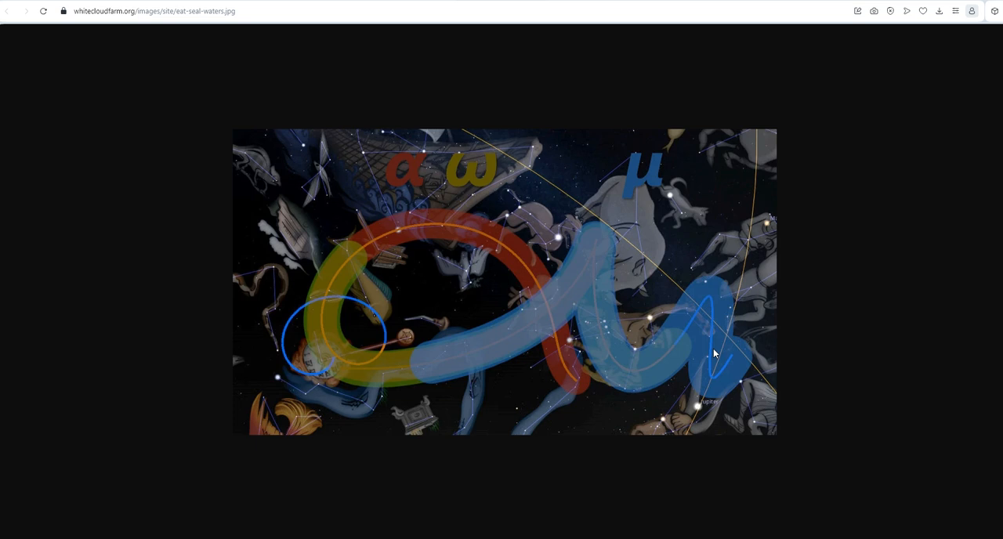
{"action": "mouse_move", "coordinate": [705, 354]}
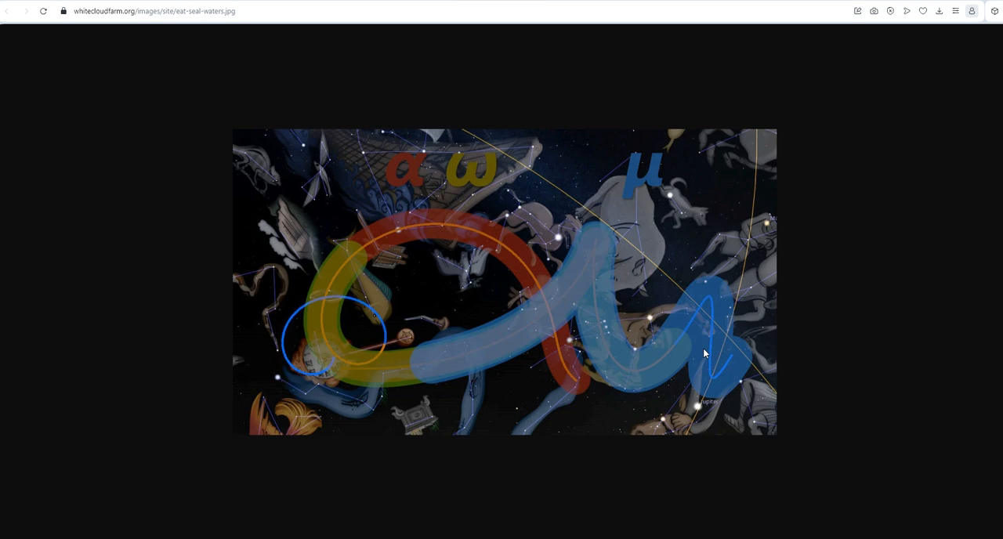
{"action": "mouse_move", "coordinate": [686, 366]}
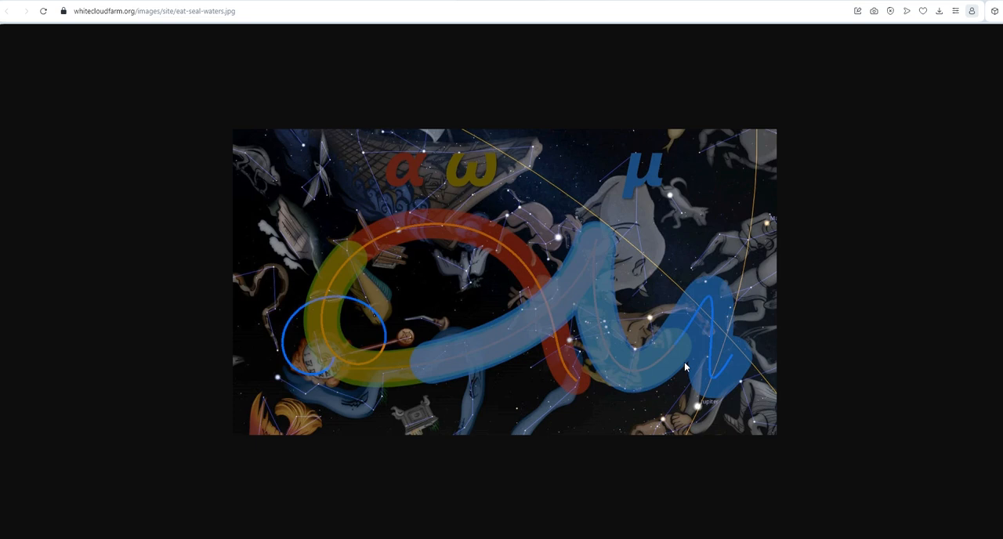
{"action": "mouse_move", "coordinate": [682, 367]}
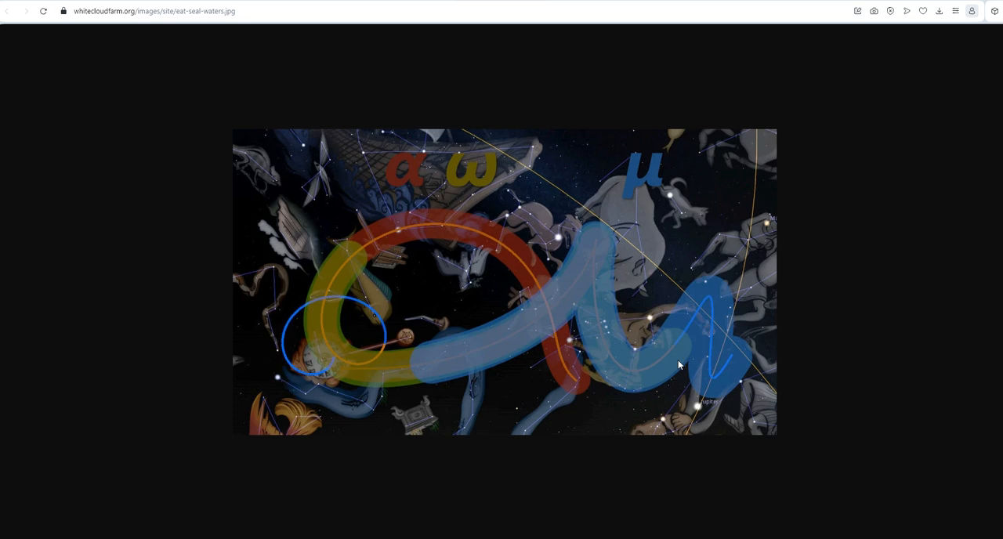
{"action": "mouse_move", "coordinate": [678, 359]}
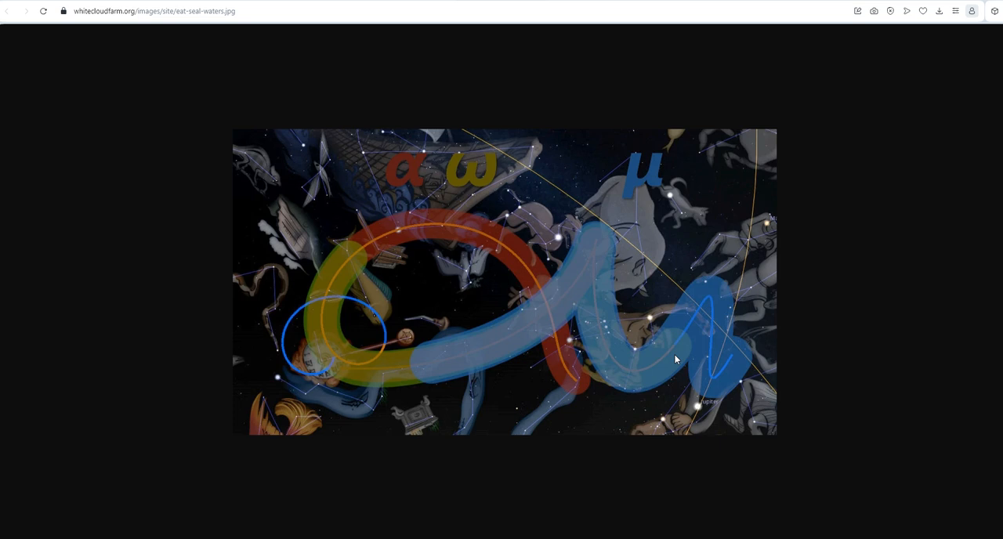
{"action": "mouse_move", "coordinate": [645, 293]}
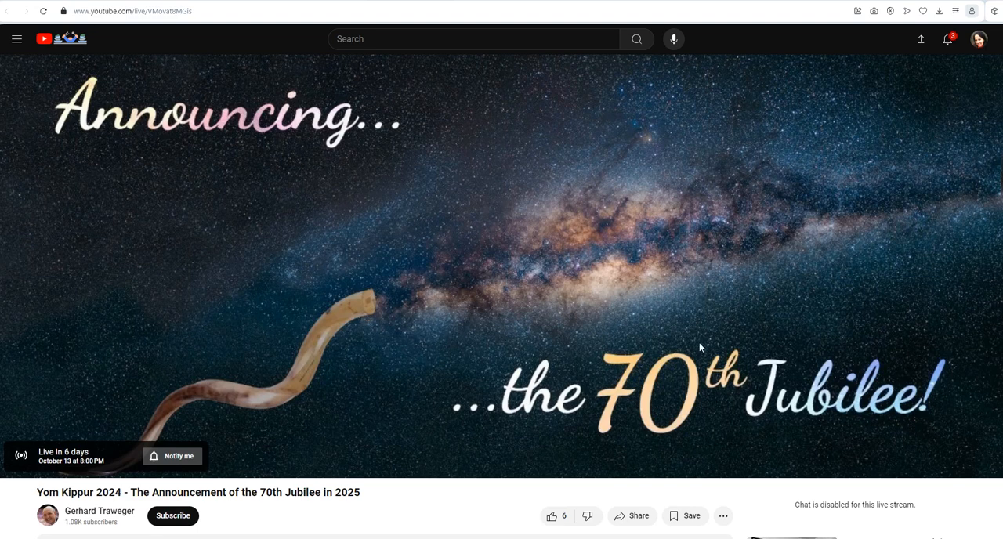
{"action": "mouse_move", "coordinate": [179, 110]}
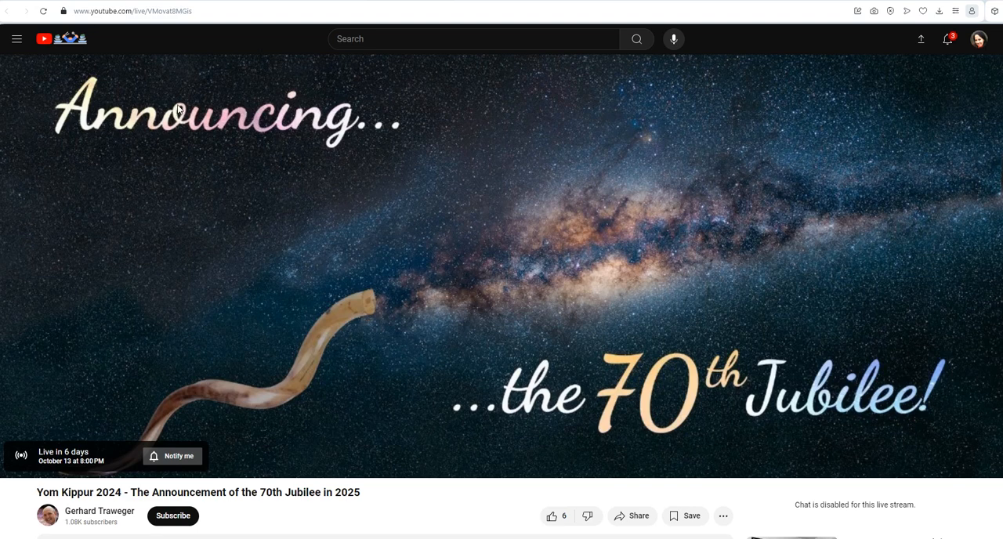
{"action": "mouse_move", "coordinate": [135, 279]}
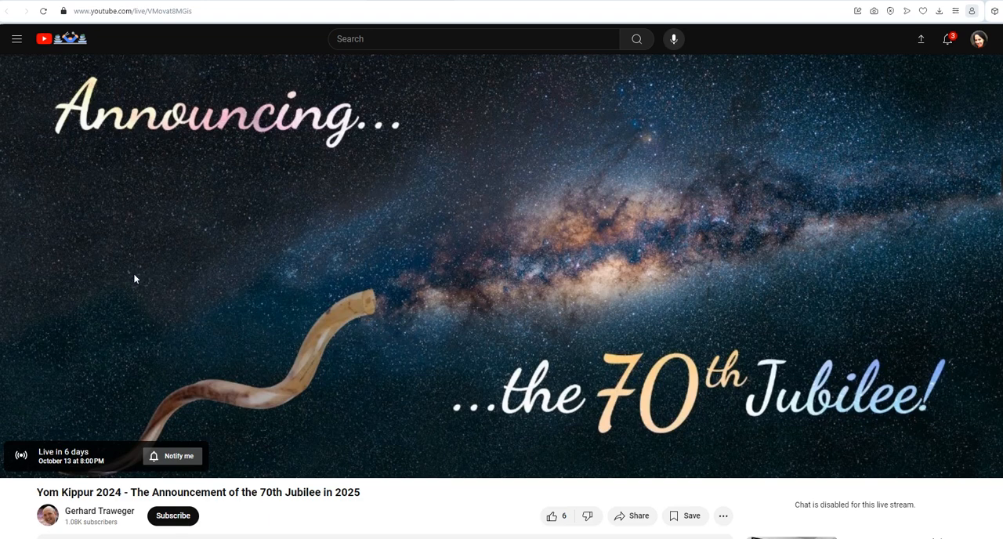
{"action": "mouse_move", "coordinate": [354, 359]}
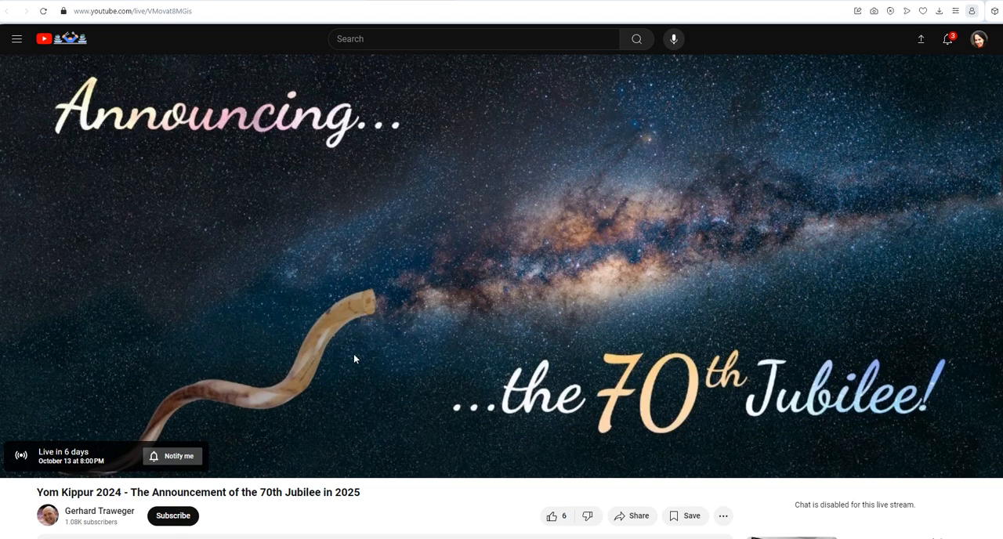
{"action": "mouse_move", "coordinate": [301, 343]}
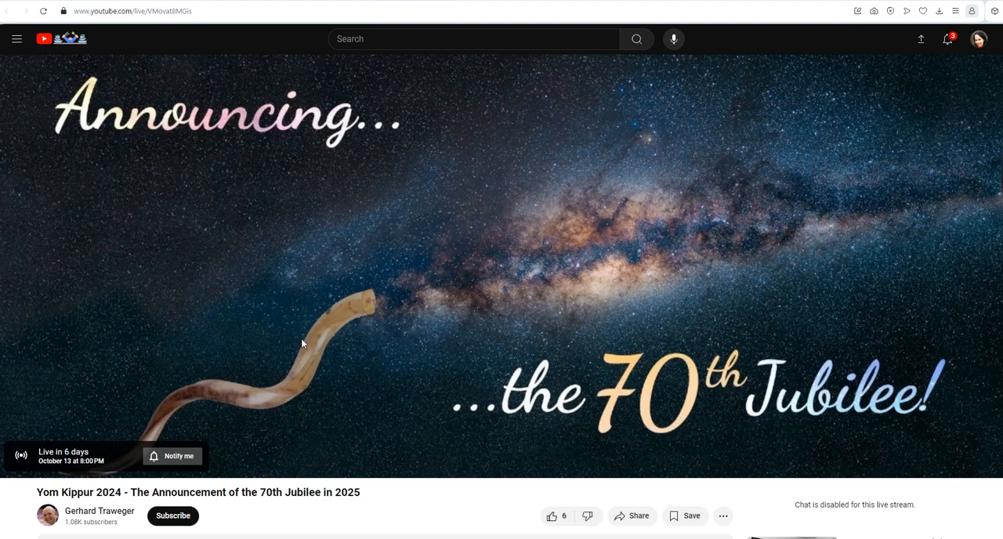
{"action": "mouse_move", "coordinate": [498, 332]}
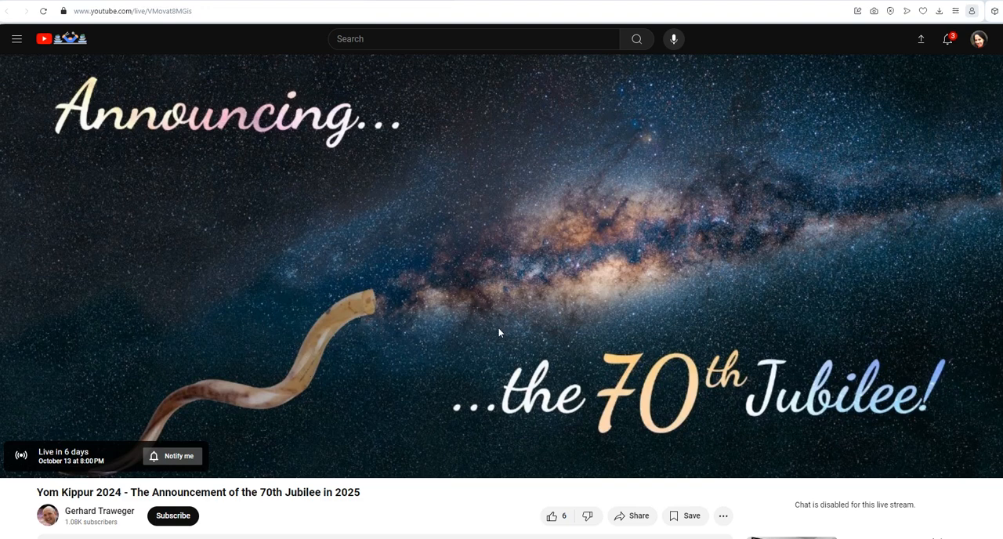
{"action": "mouse_move", "coordinate": [458, 288]}
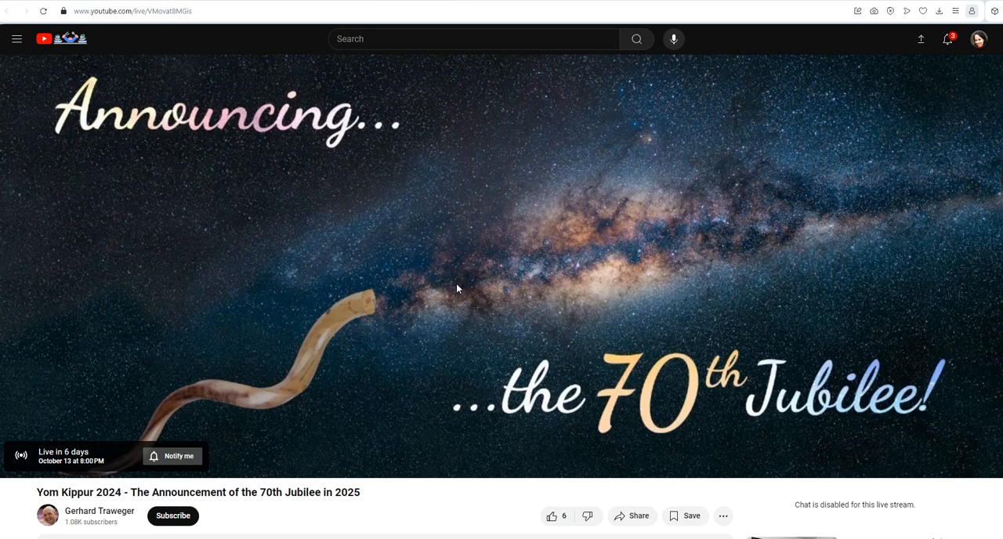
{"action": "mouse_move", "coordinate": [462, 265]}
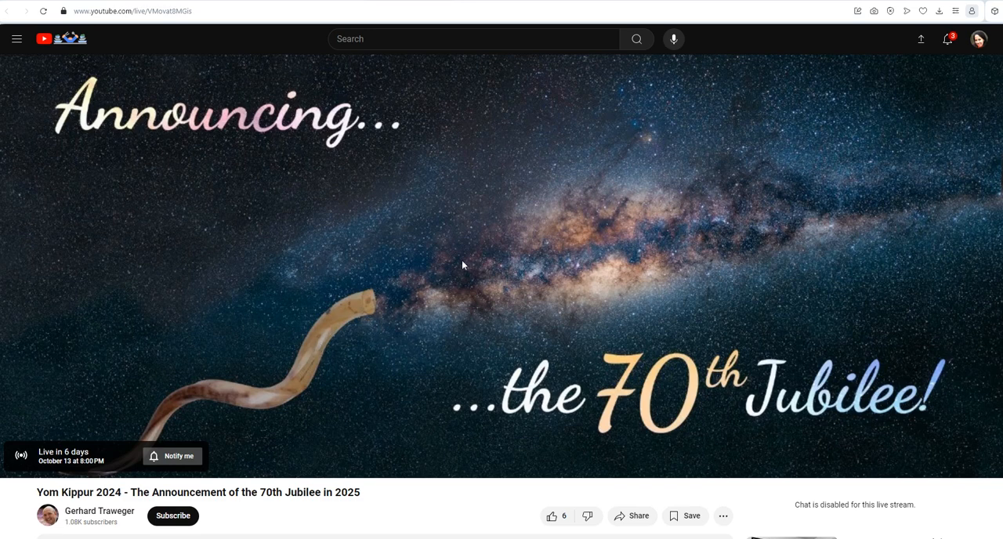
{"action": "mouse_move", "coordinate": [186, 397]}
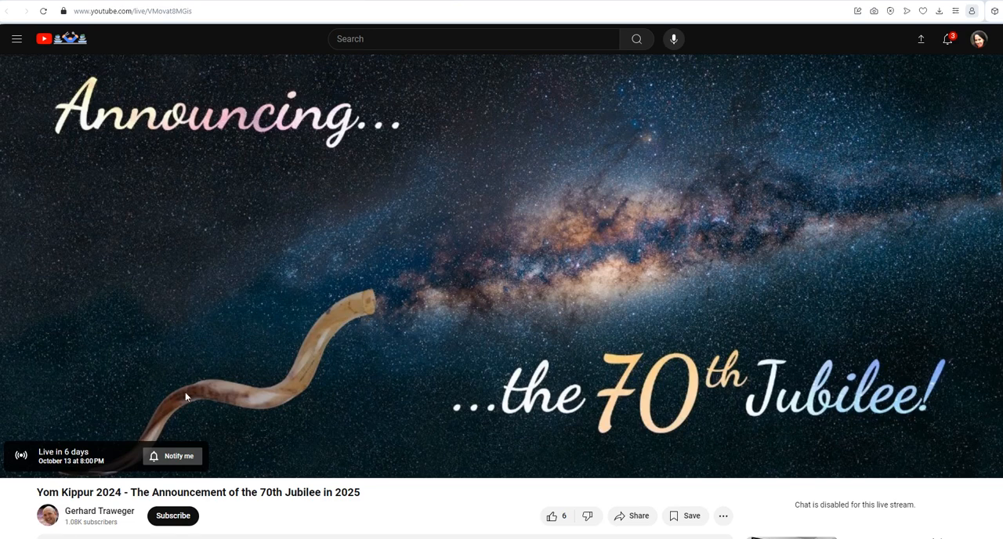
{"action": "mouse_move", "coordinate": [386, 309]}
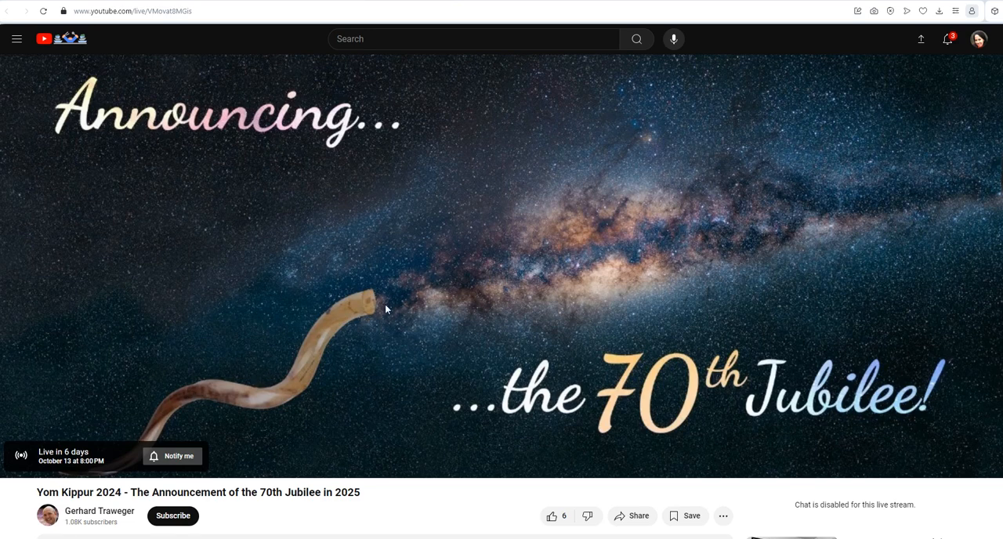
{"action": "mouse_move", "coordinate": [380, 306]}
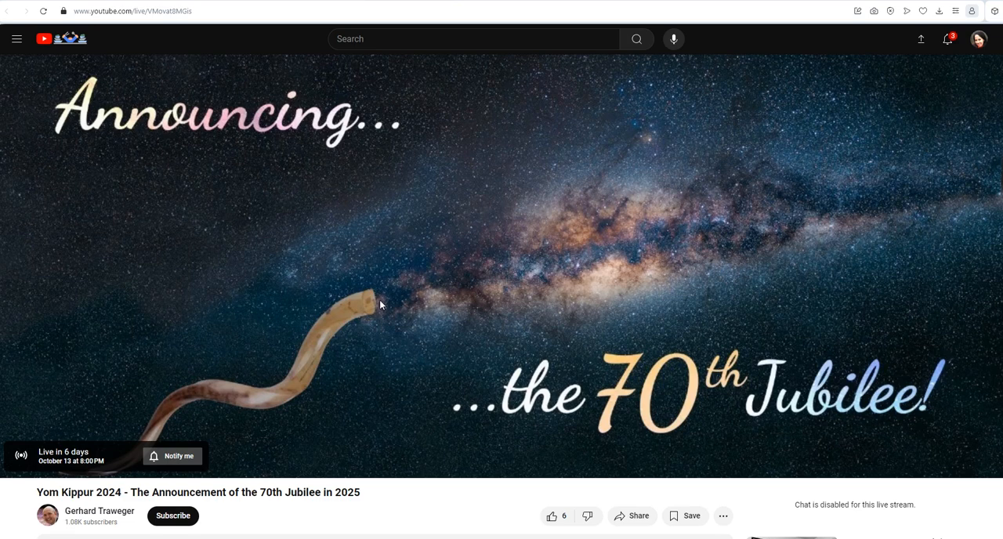
{"action": "mouse_move", "coordinate": [329, 367]}
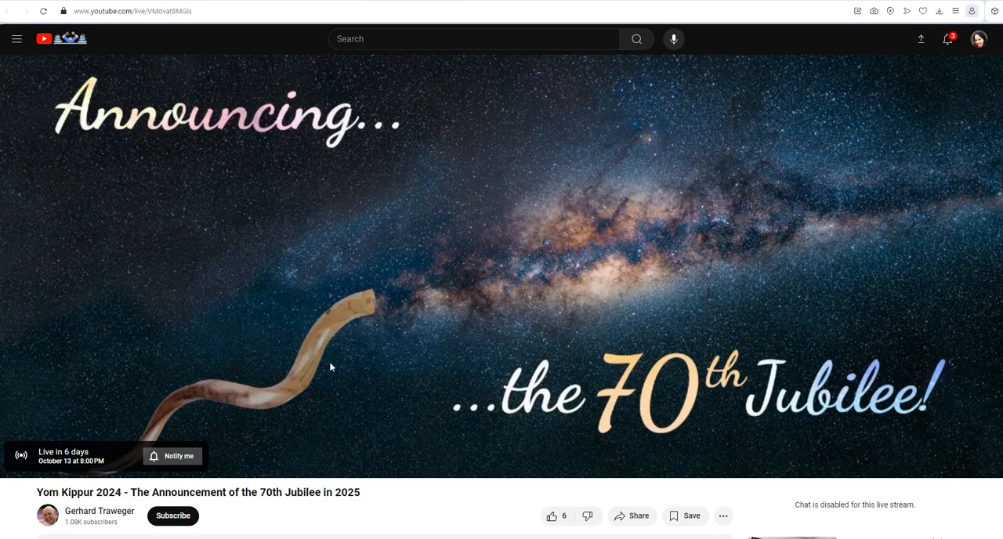
{"action": "mouse_move", "coordinate": [928, 376]}
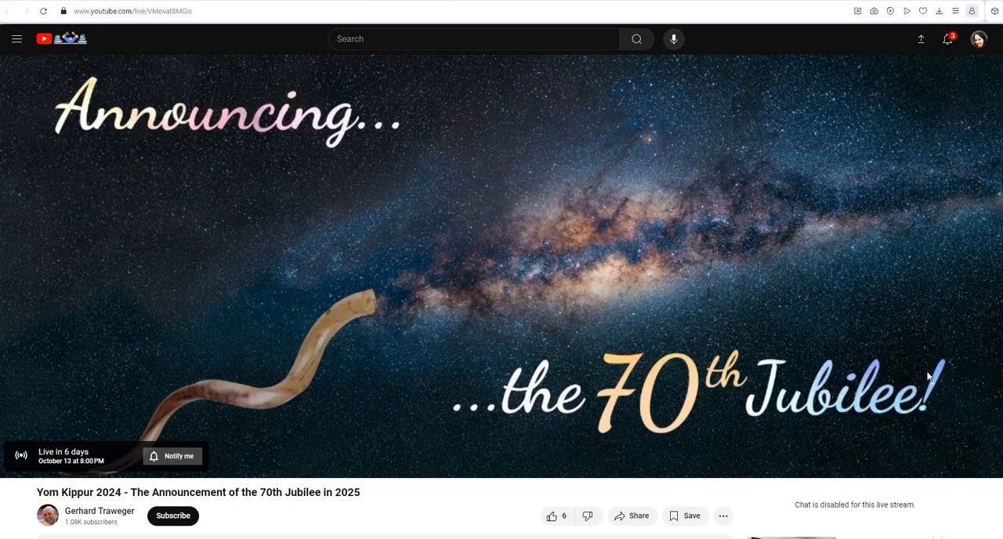
{"action": "mouse_move", "coordinate": [696, 411]}
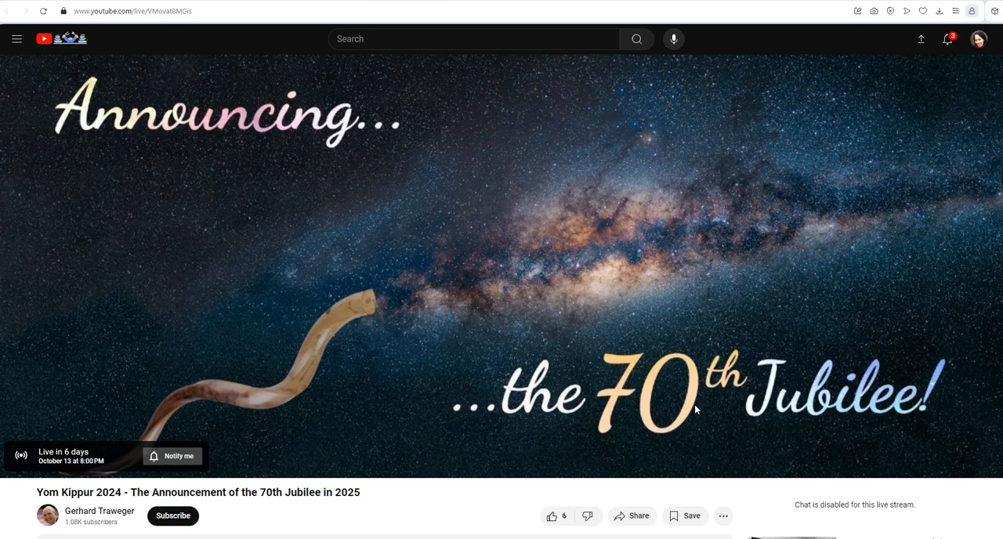
{"action": "mouse_move", "coordinate": [696, 407]}
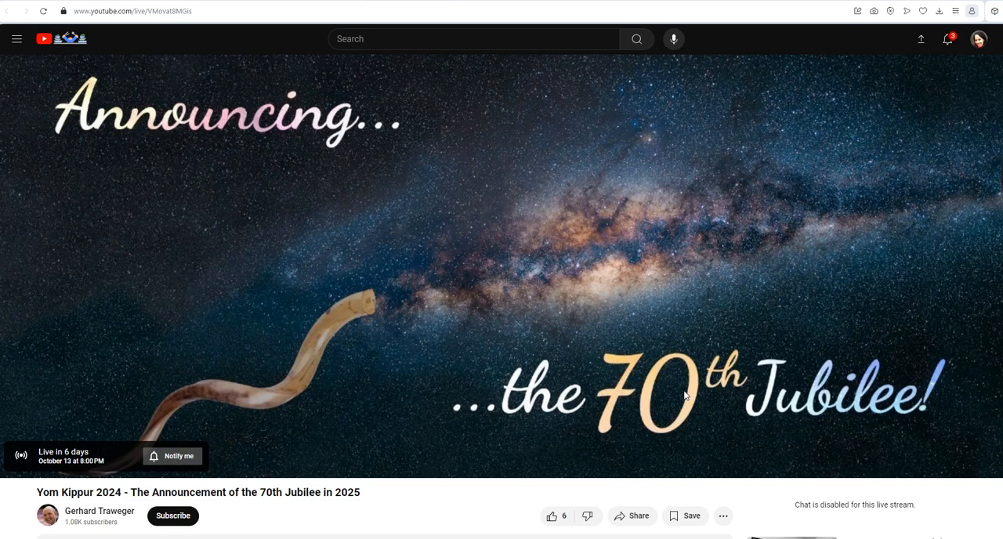
{"action": "mouse_move", "coordinate": [681, 389]}
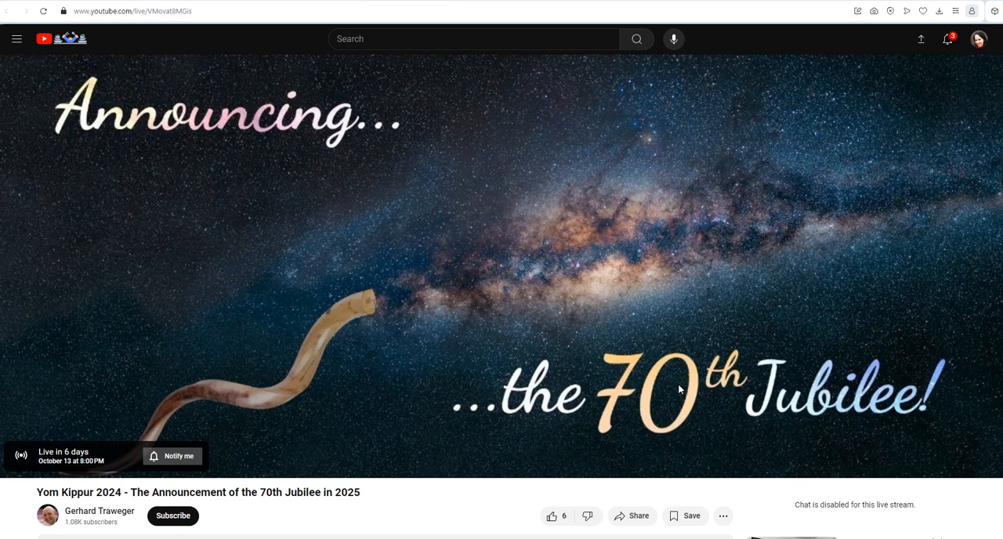
{"action": "mouse_move", "coordinate": [665, 360]}
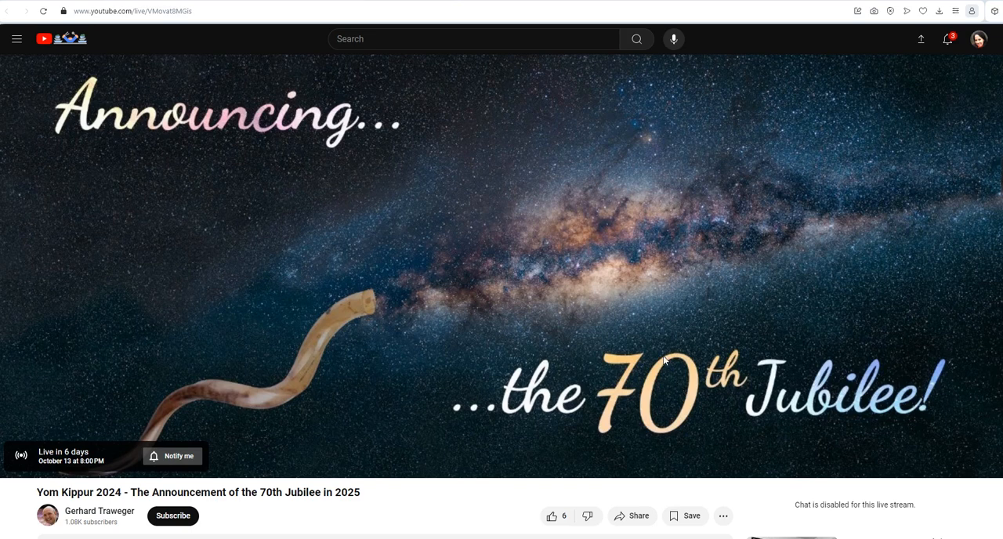
{"action": "mouse_move", "coordinate": [642, 344]}
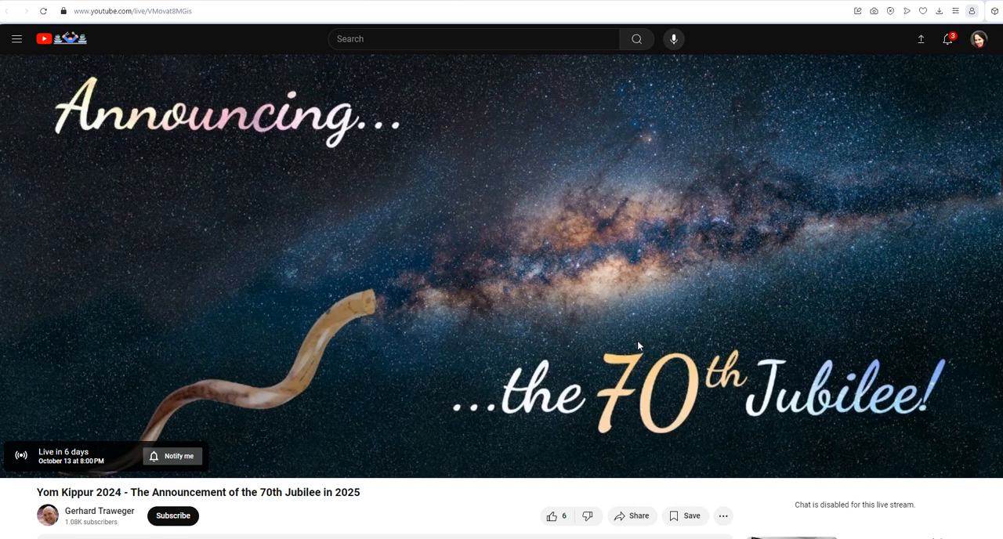
{"action": "mouse_move", "coordinate": [636, 345]}
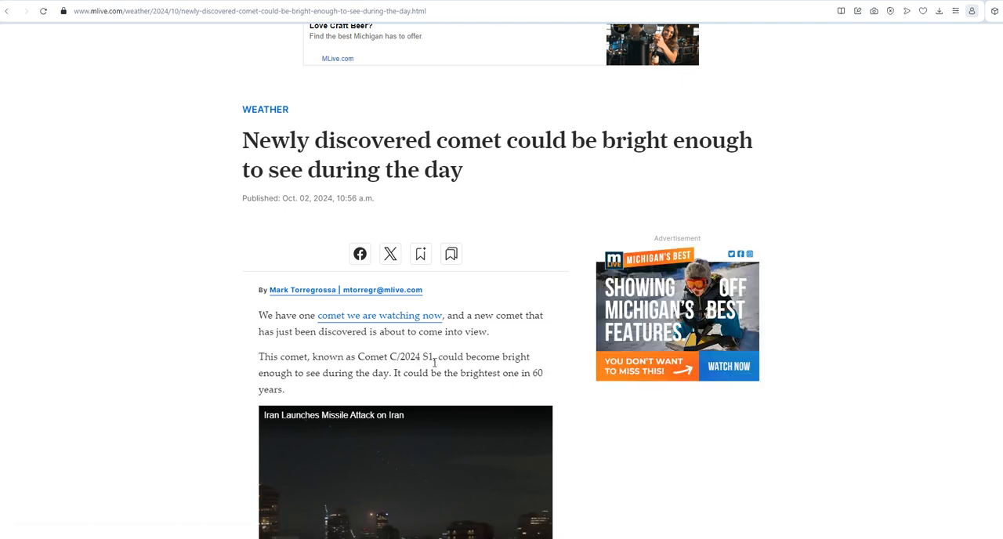
{"action": "mouse_move", "coordinate": [547, 286]}
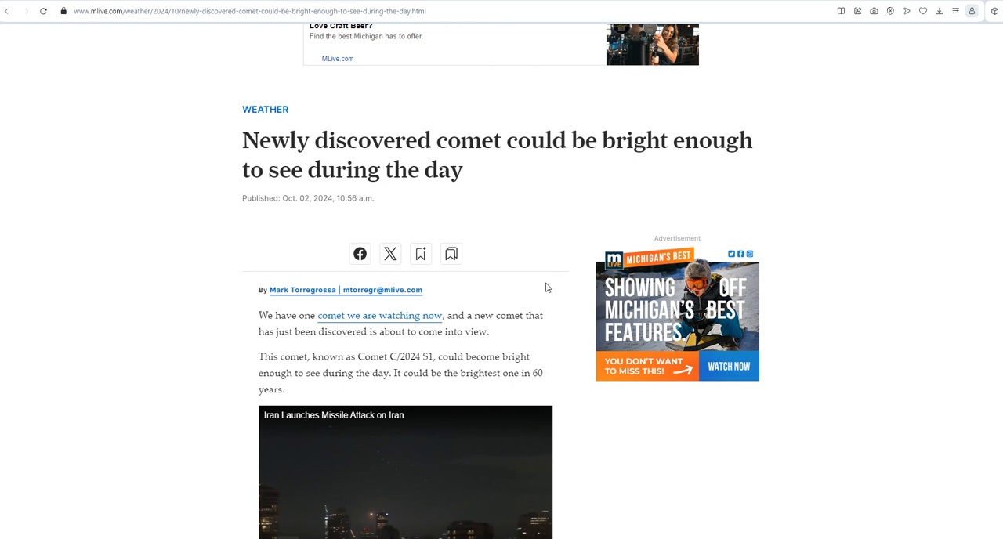
{"action": "mouse_move", "coordinate": [442, 369]}
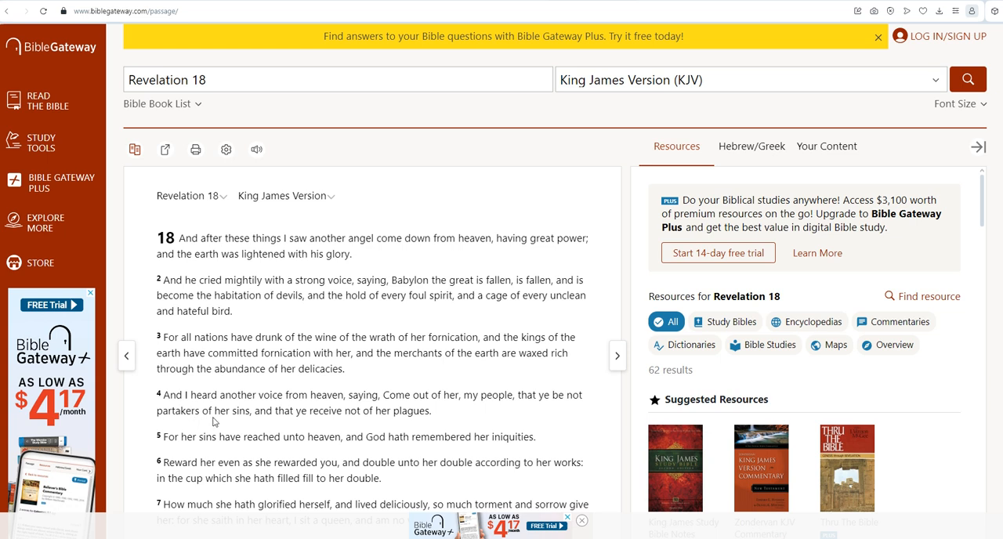
{"action": "mouse_move", "coordinate": [379, 414]}
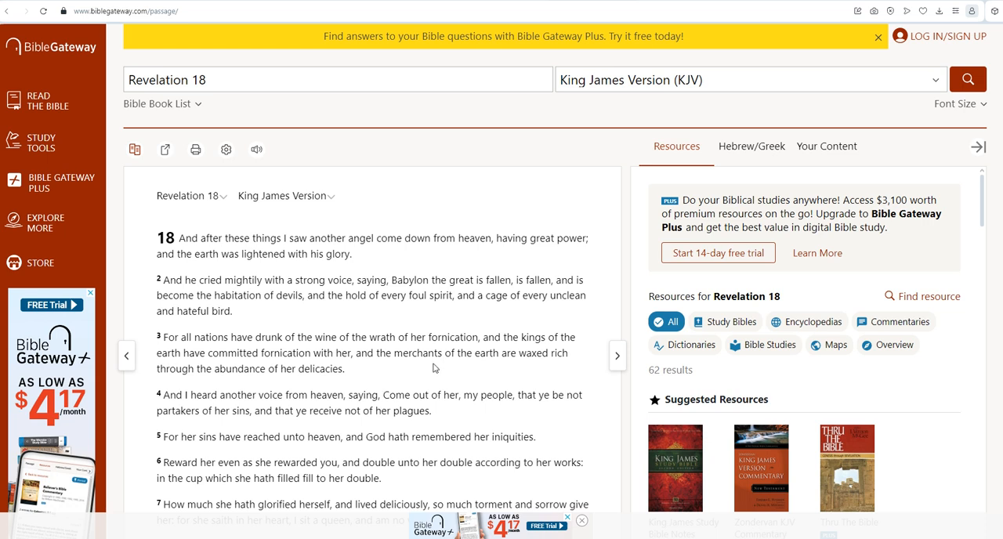
{"action": "mouse_move", "coordinate": [395, 198]}
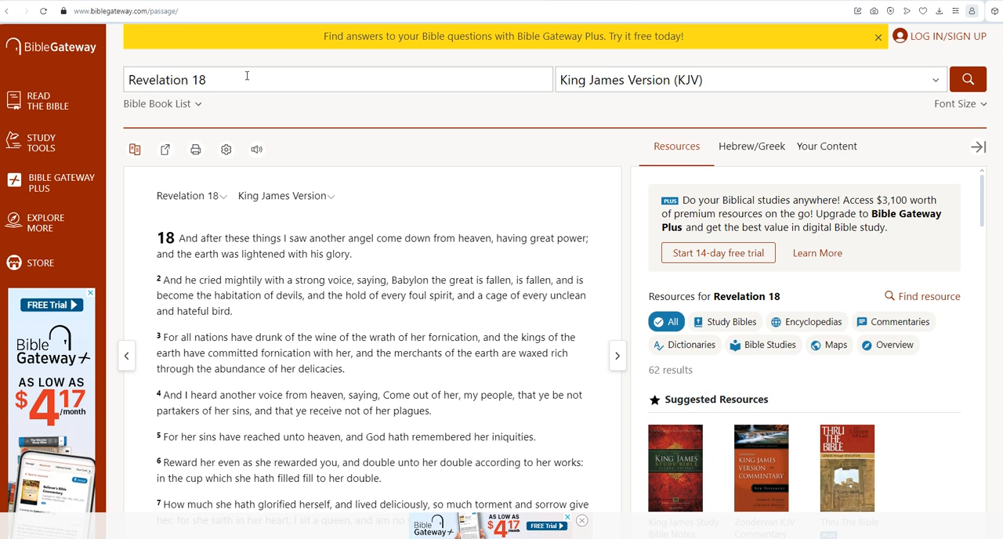
{"action": "mouse_move", "coordinate": [282, 320]}
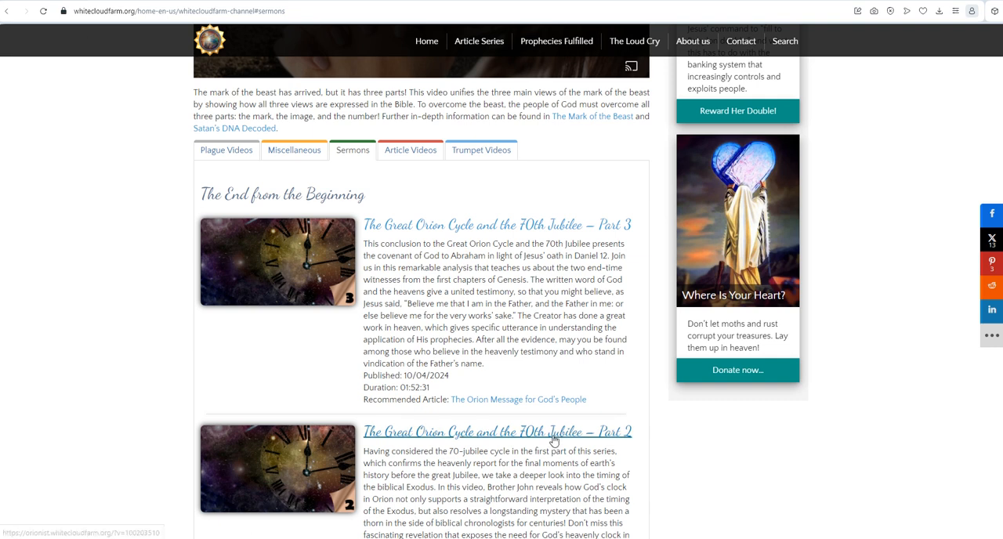
{"action": "mouse_move", "coordinate": [522, 415]}
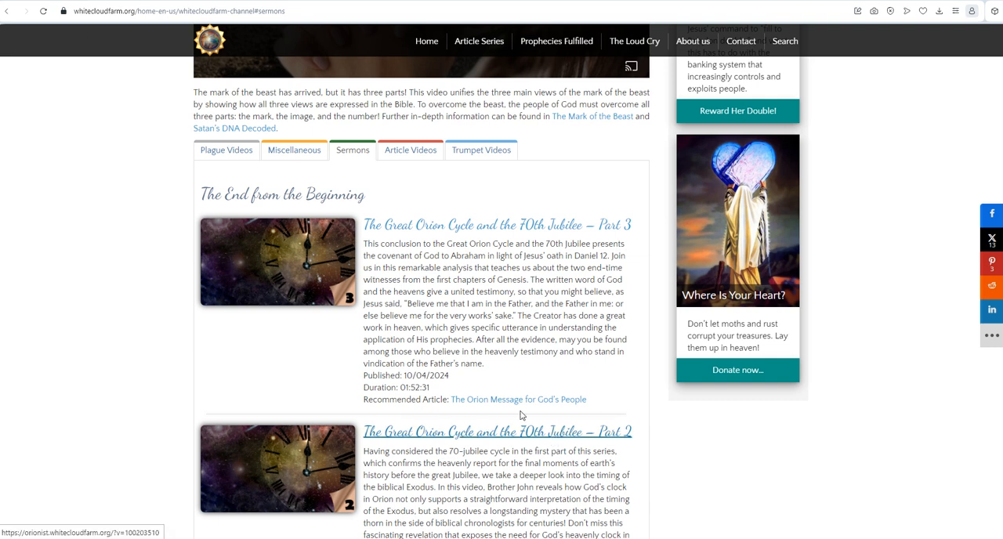
{"action": "mouse_move", "coordinate": [386, 335]}
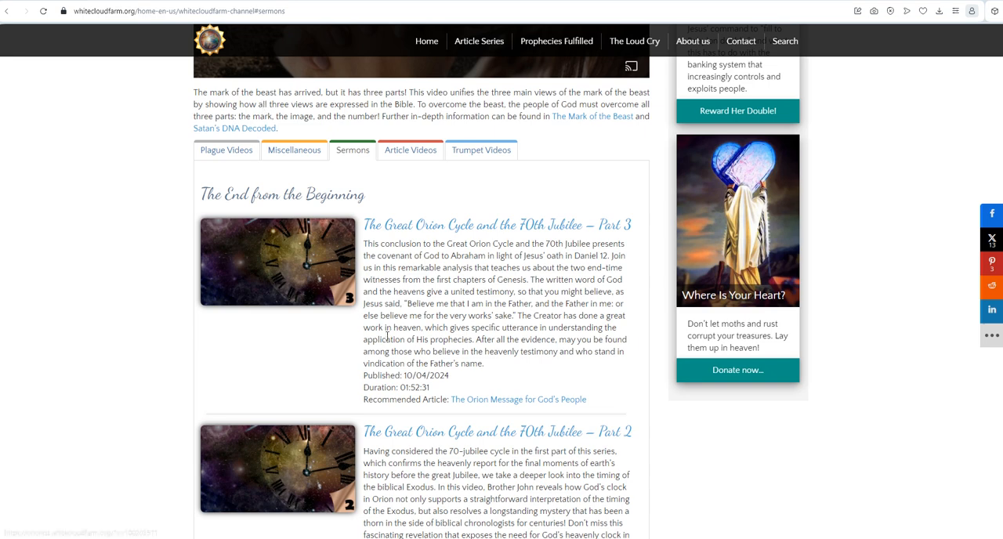
Step: Scroll the Sermons list from the Great Orion Cycle episodes down to The Fifth Plague and The Crowning Comets
{"action": "scroll", "scroll_direction": "down", "scroll_amount": 3}
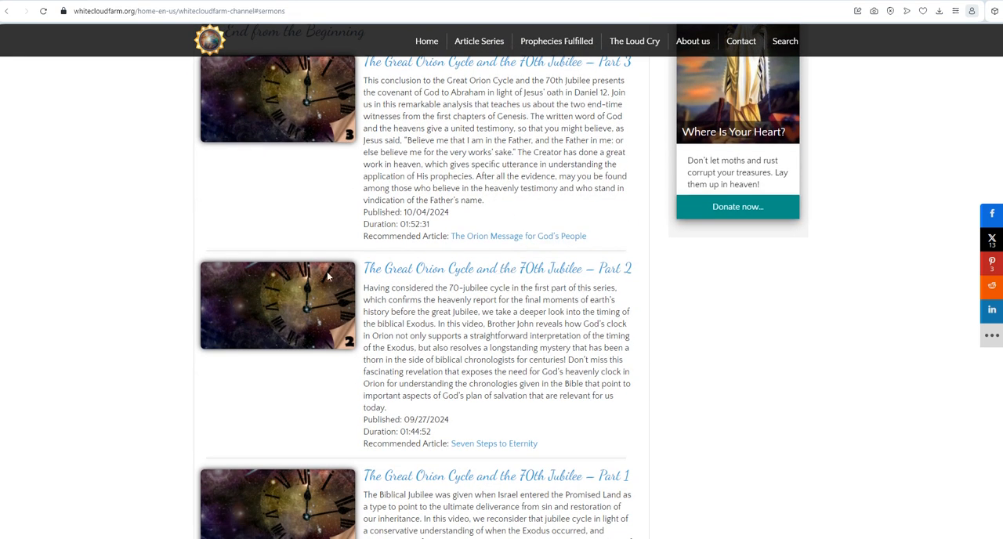
{"action": "scroll", "scroll_direction": "down", "scroll_amount": 3}
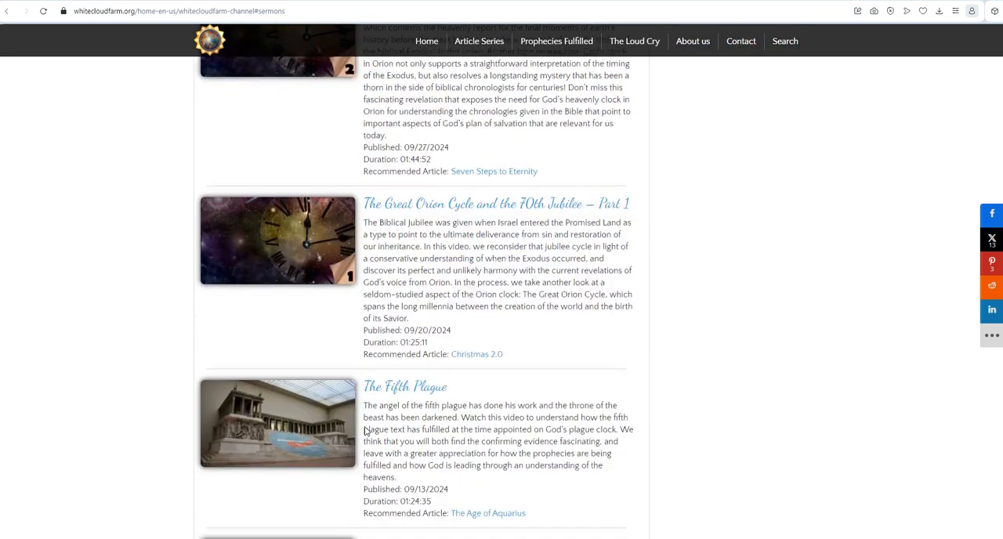
{"action": "scroll", "scroll_direction": "down", "scroll_amount": 3}
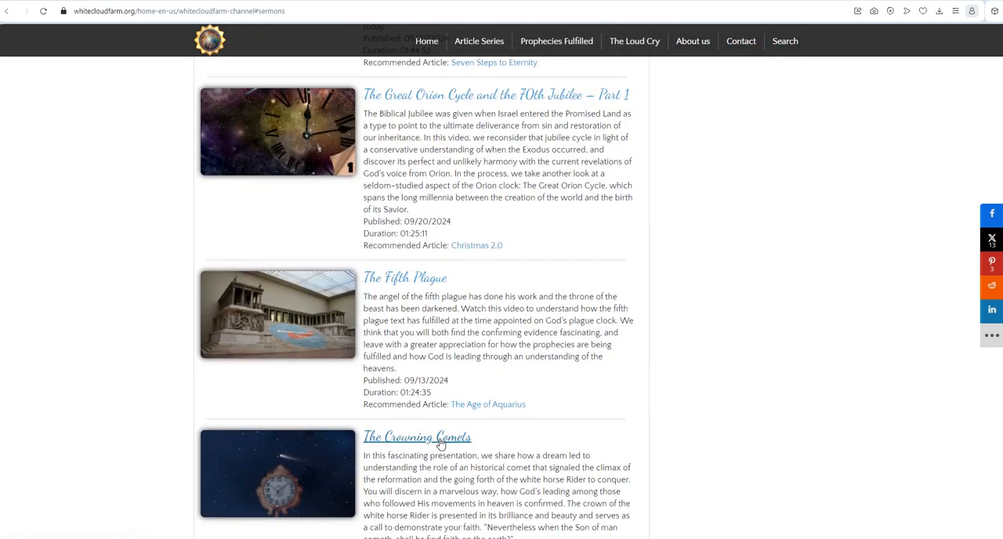
{"action": "mouse_move", "coordinate": [328, 499]}
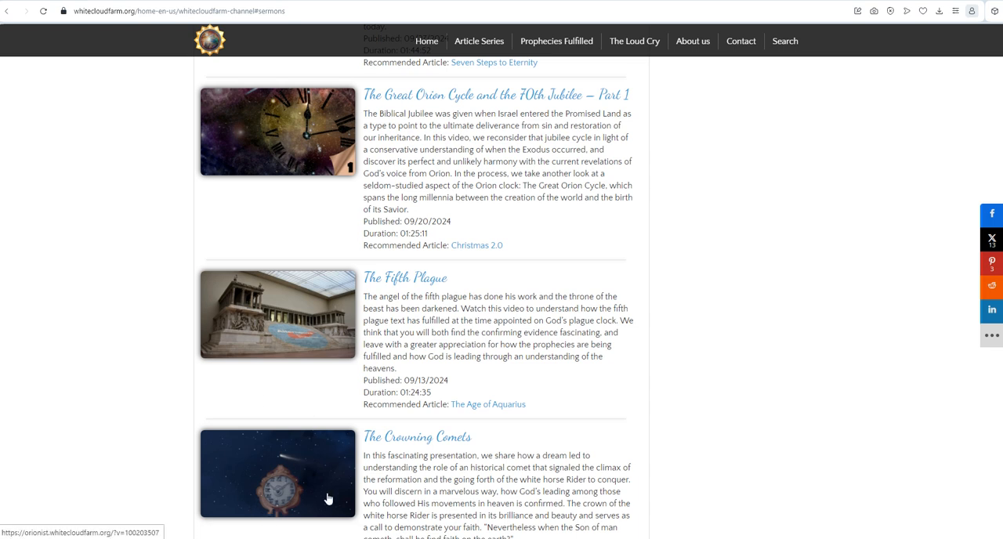
{"action": "mouse_move", "coordinate": [336, 479]}
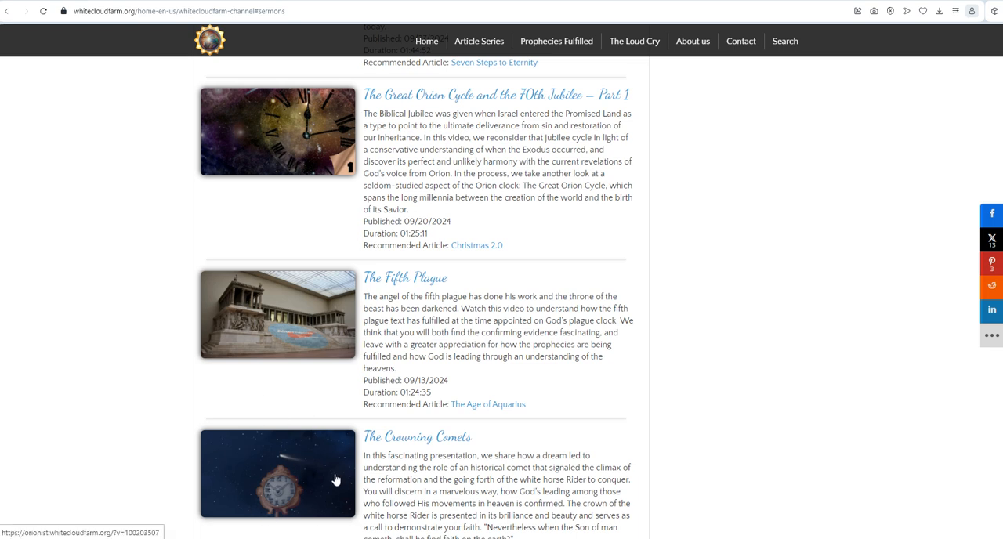
{"action": "mouse_move", "coordinate": [357, 473]}
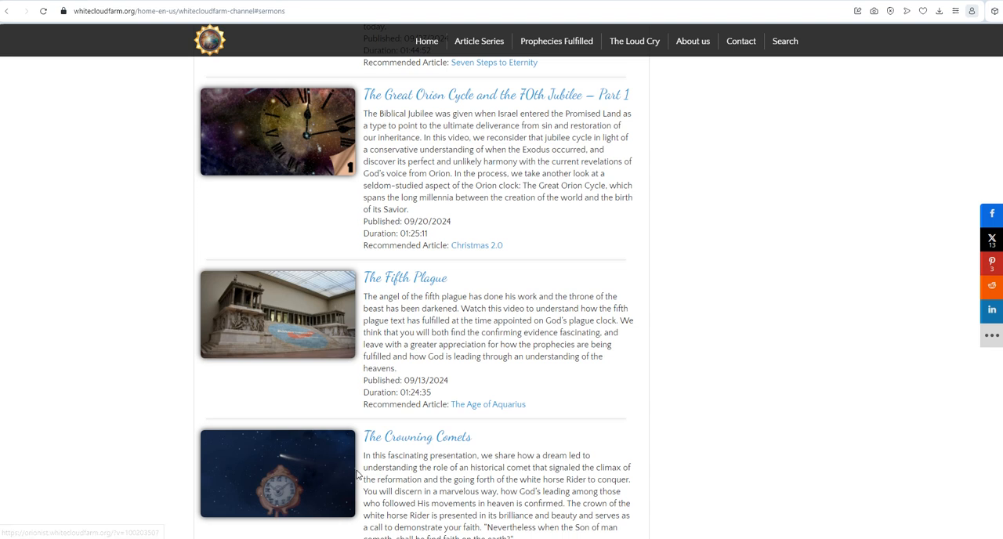
{"action": "mouse_move", "coordinate": [420, 489]}
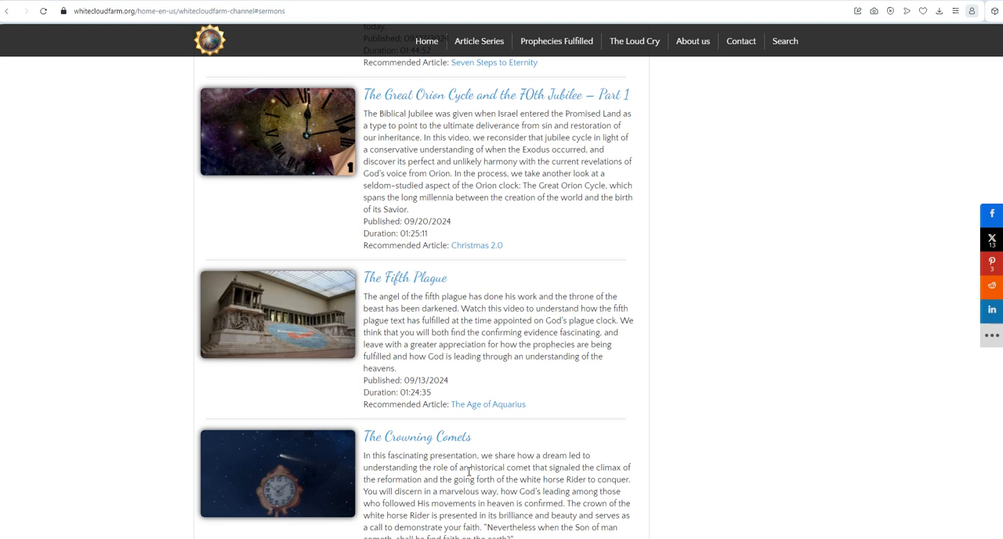
{"action": "scroll", "scroll_direction": "down", "scroll_amount": 3}
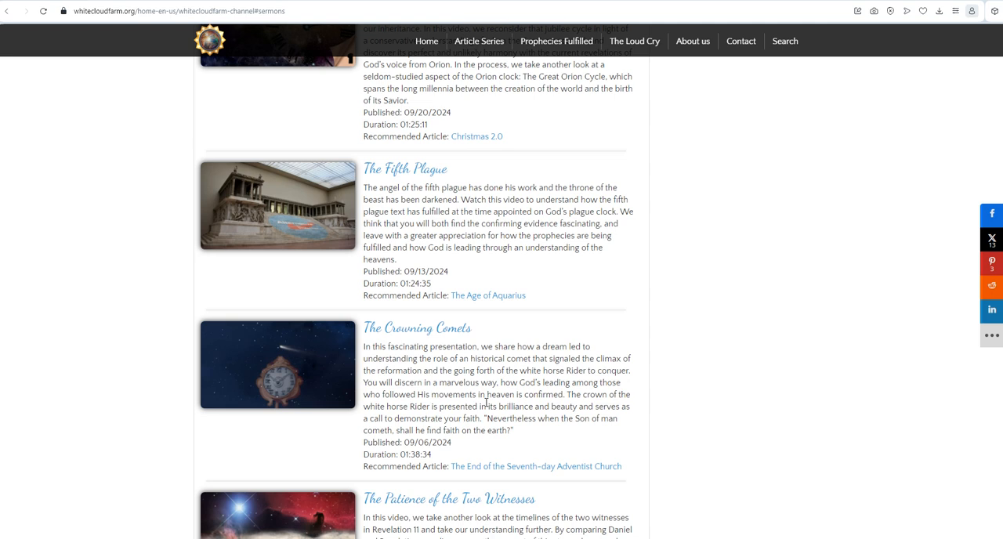
{"action": "mouse_move", "coordinate": [587, 370]}
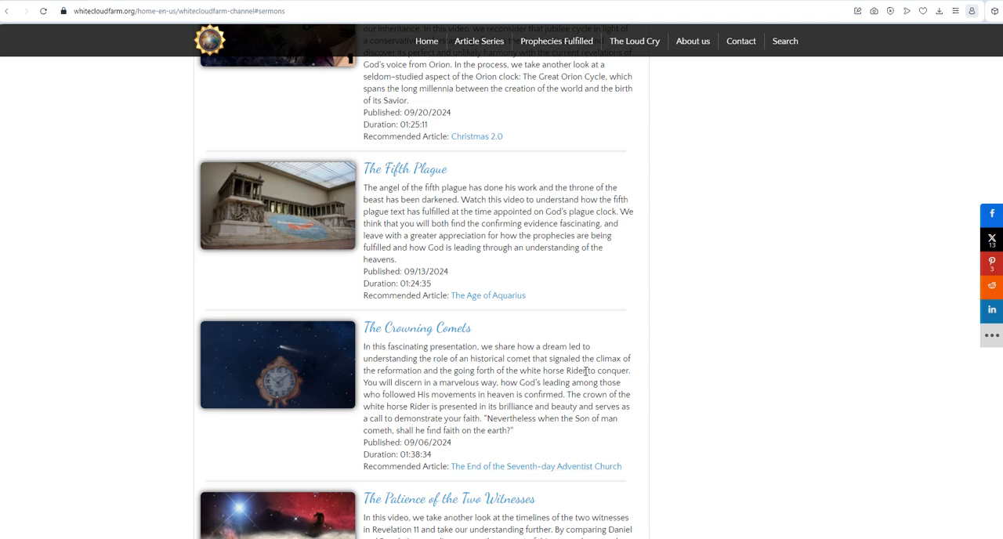
{"action": "mouse_move", "coordinate": [542, 383]}
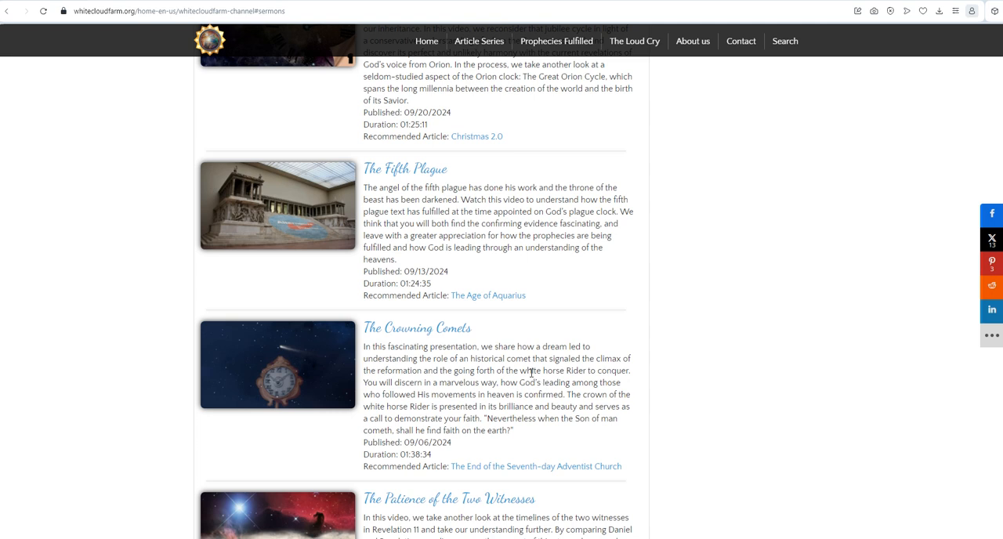
{"action": "mouse_move", "coordinate": [523, 346]}
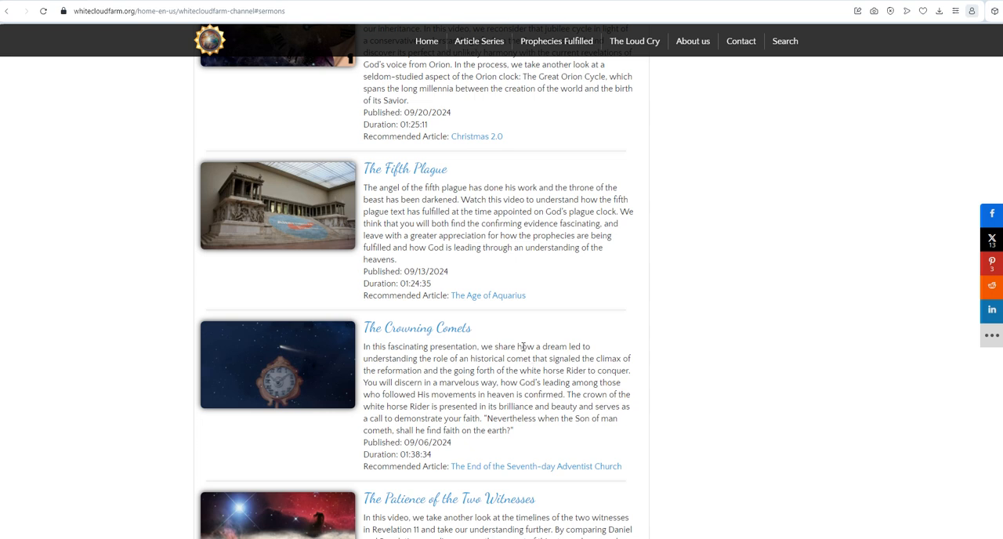
{"action": "mouse_move", "coordinate": [489, 395]}
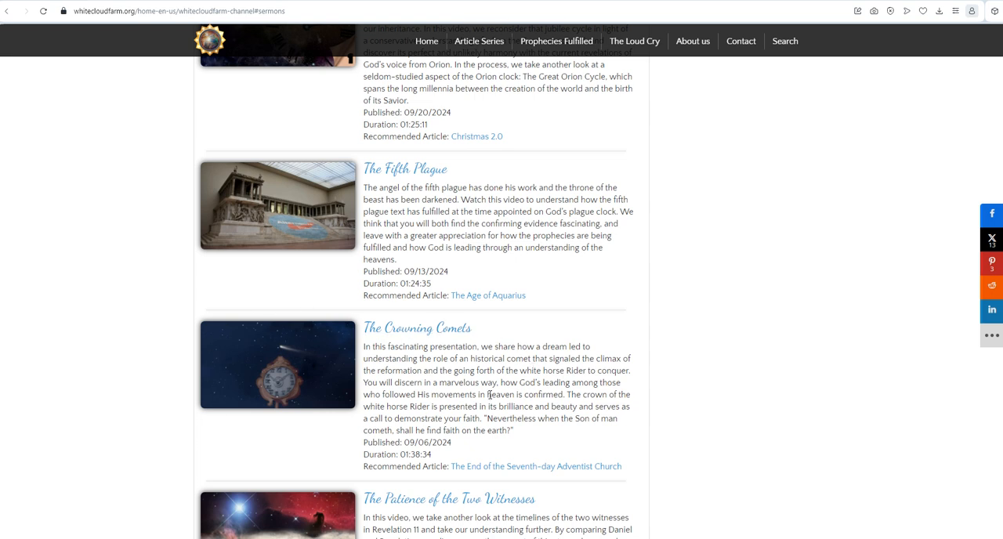
{"action": "mouse_move", "coordinate": [636, 345]}
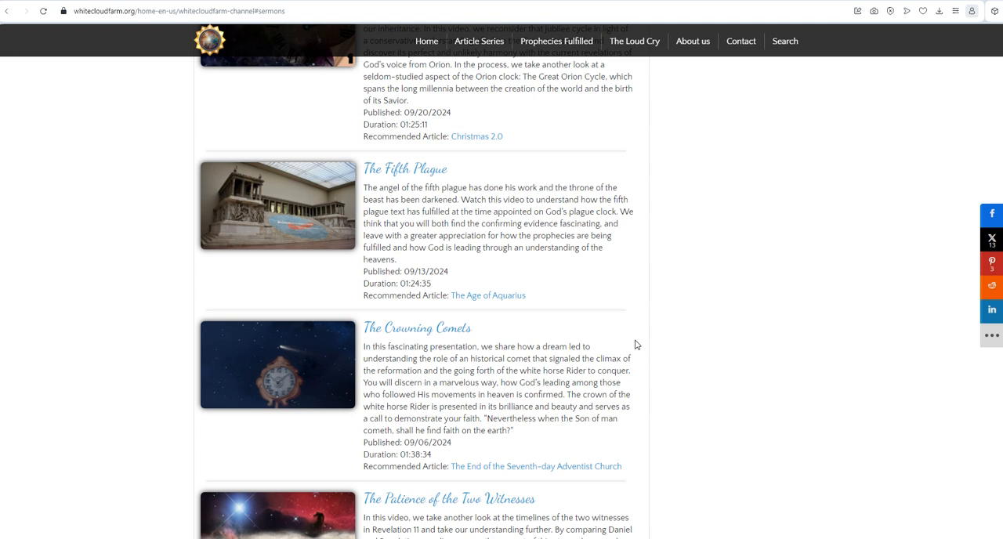
{"action": "mouse_move", "coordinate": [637, 345]}
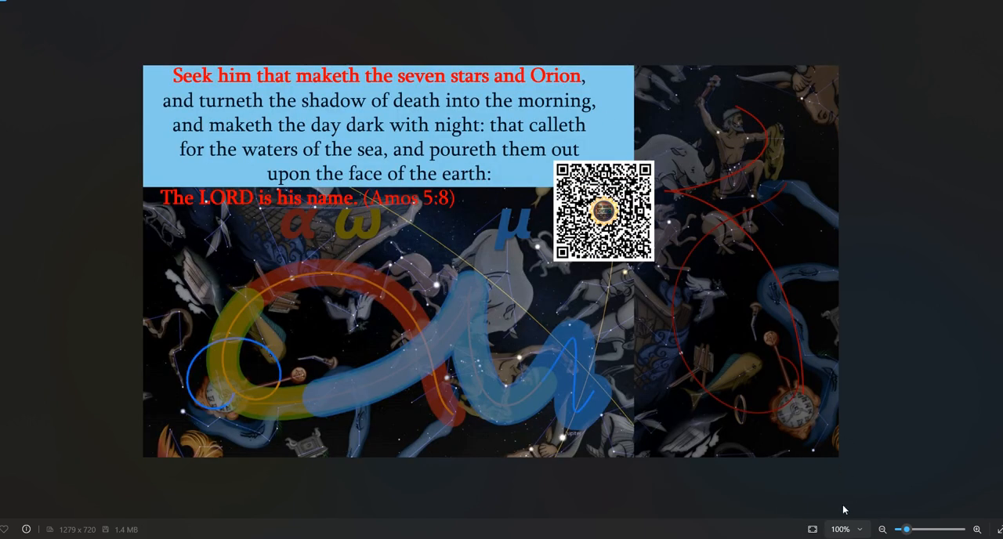
{"action": "mouse_move", "coordinate": [741, 9]}
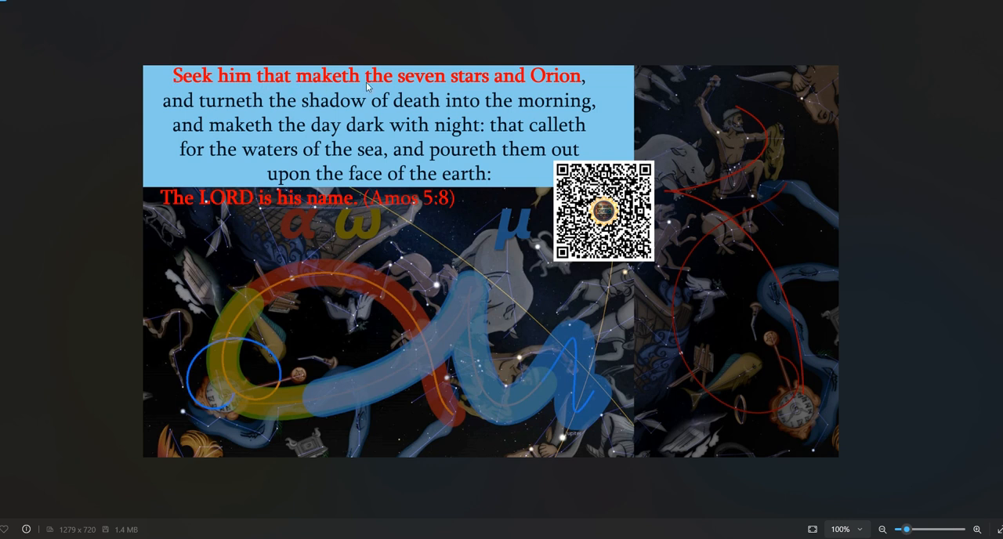
{"action": "mouse_move", "coordinate": [554, 88]}
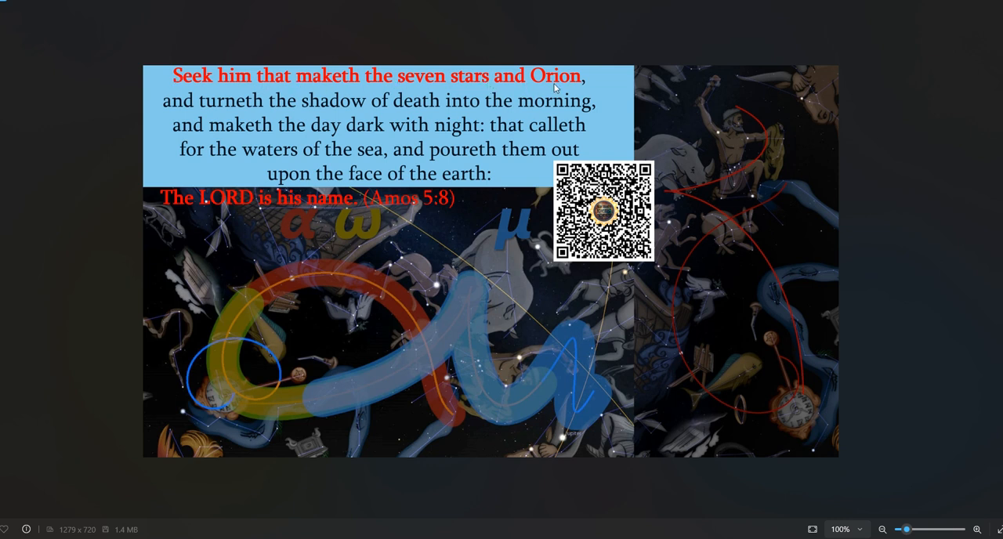
{"action": "mouse_move", "coordinate": [389, 113]}
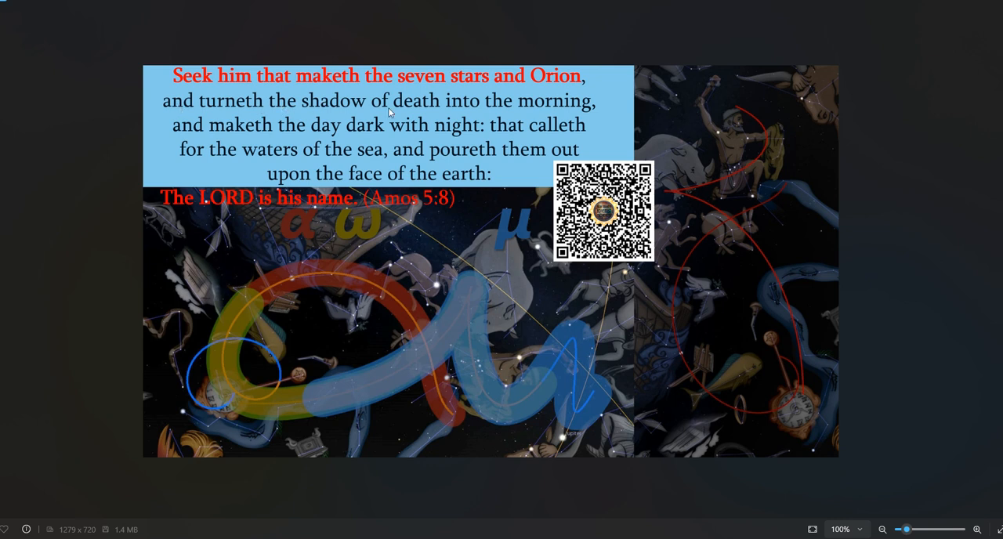
{"action": "mouse_move", "coordinate": [216, 148]}
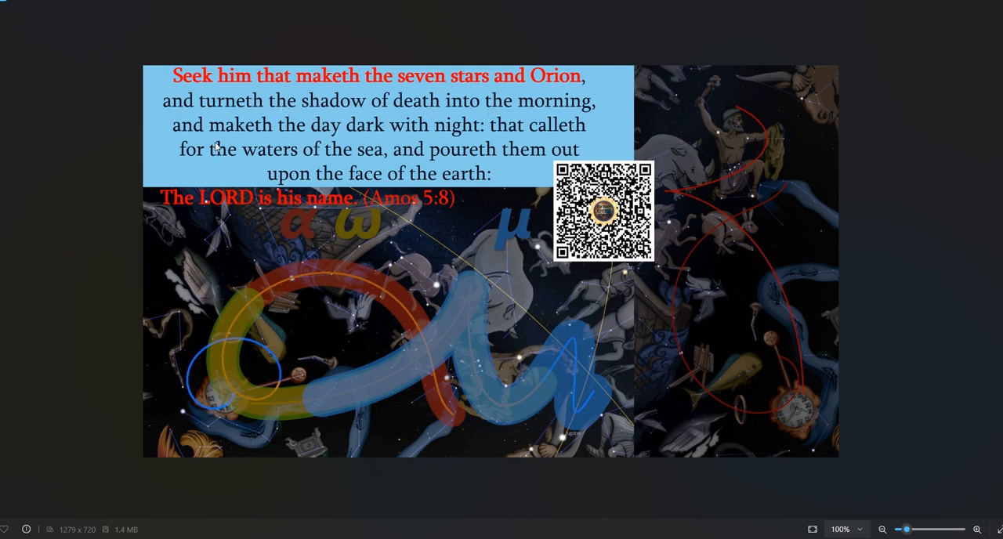
{"action": "mouse_move", "coordinate": [380, 129]}
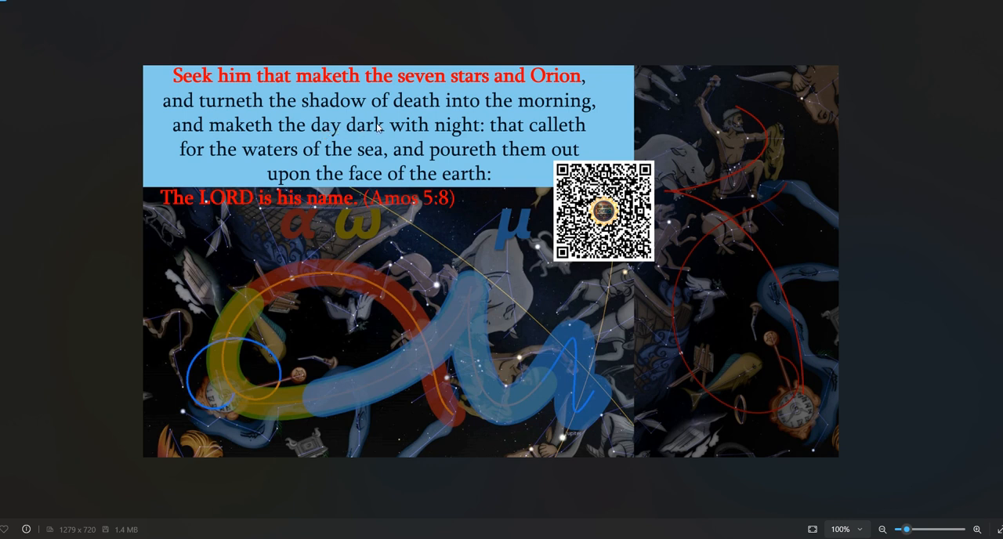
{"action": "mouse_move", "coordinate": [306, 163]}
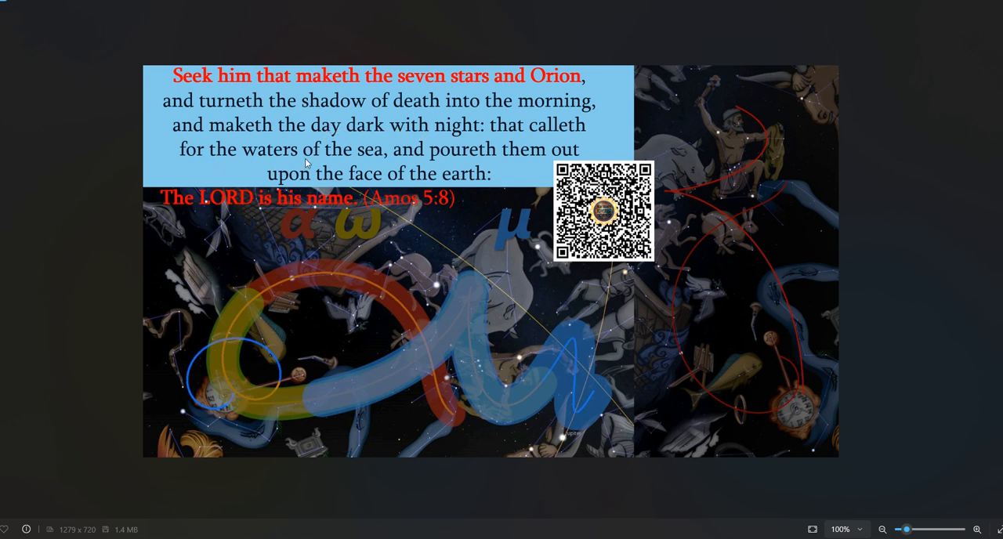
{"action": "mouse_move", "coordinate": [295, 183]}
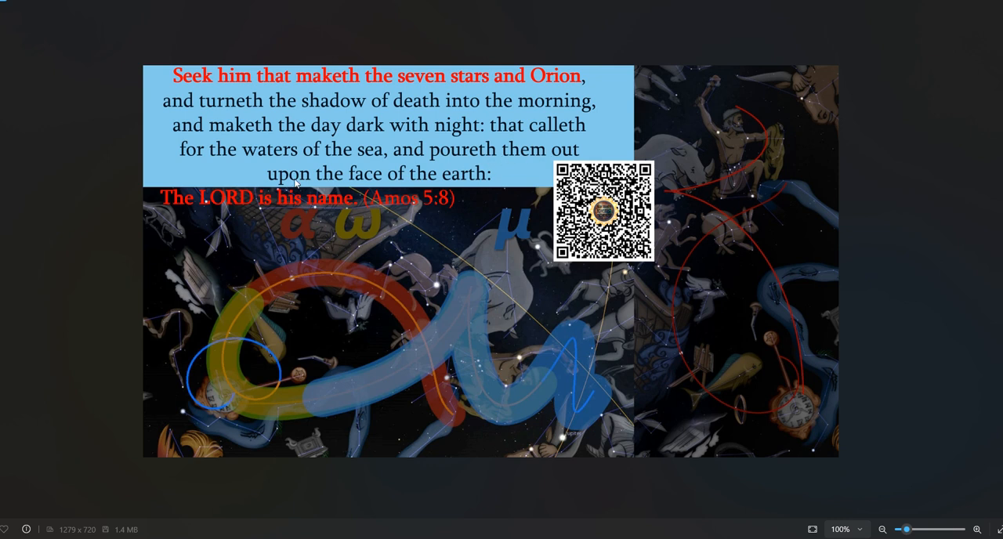
{"action": "mouse_move", "coordinate": [179, 212]}
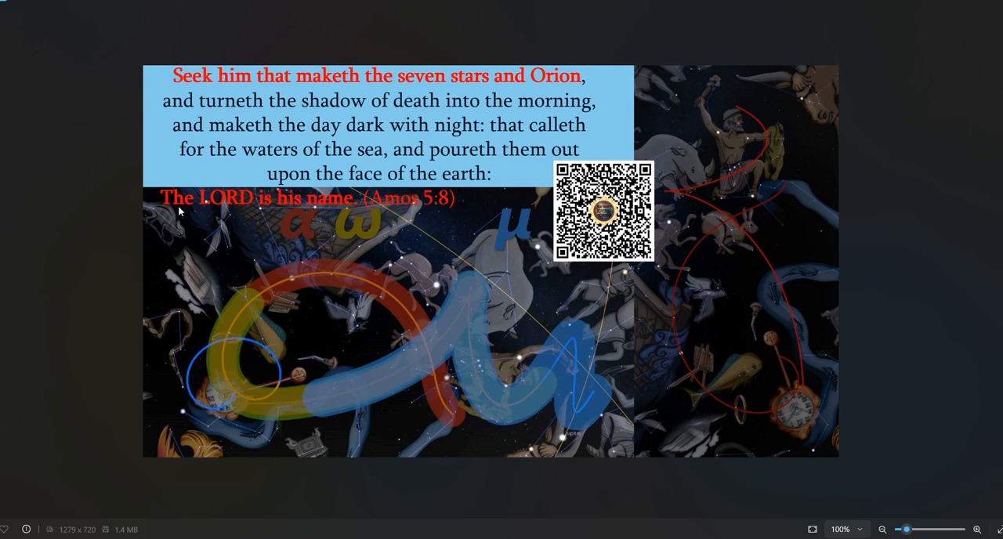
{"action": "mouse_move", "coordinate": [333, 229]}
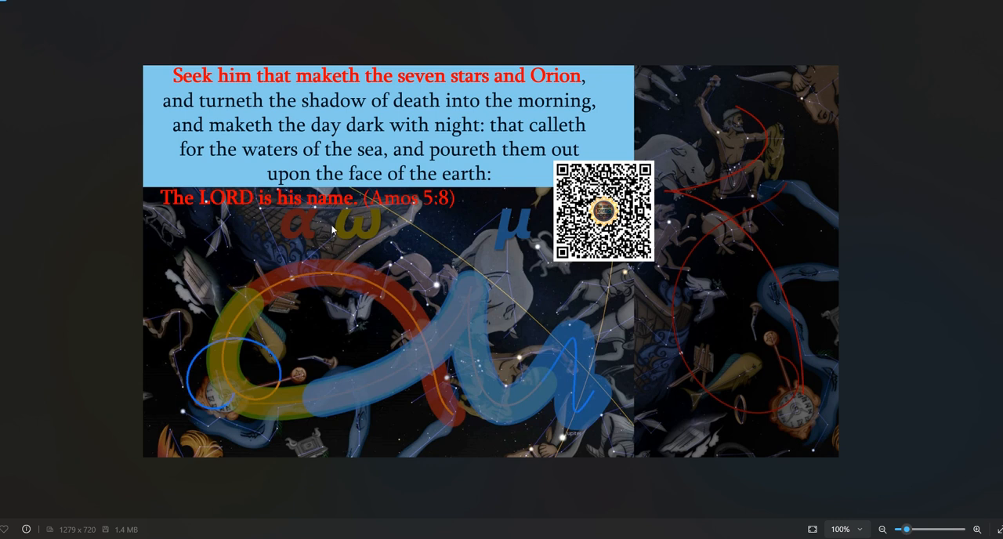
{"action": "mouse_move", "coordinate": [759, 44]}
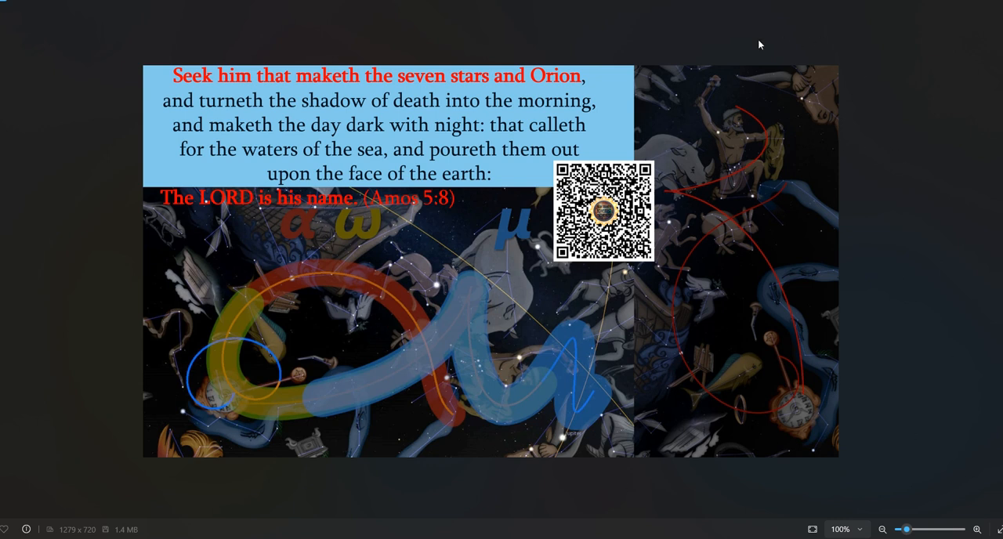
{"action": "mouse_move", "coordinate": [777, 126]}
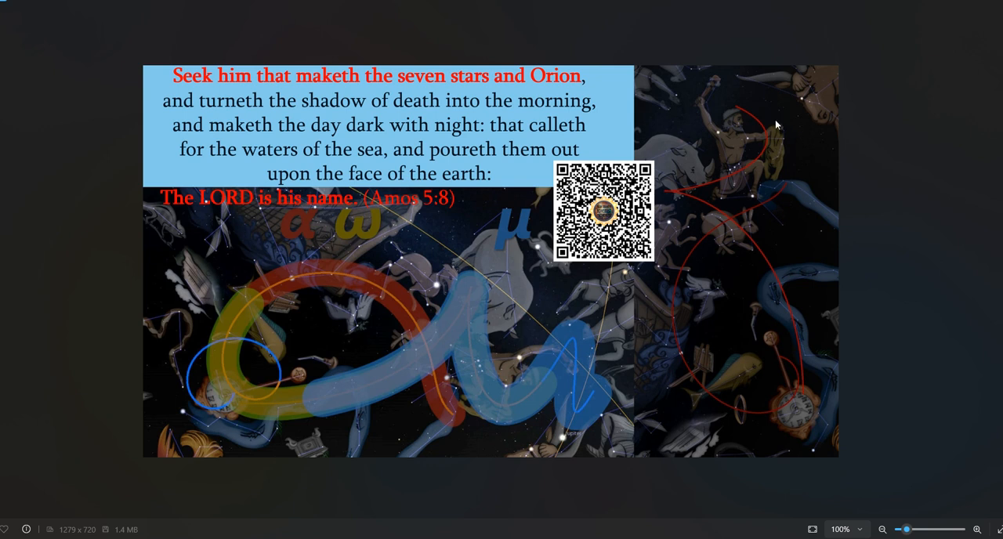
{"action": "mouse_move", "coordinate": [721, 216]}
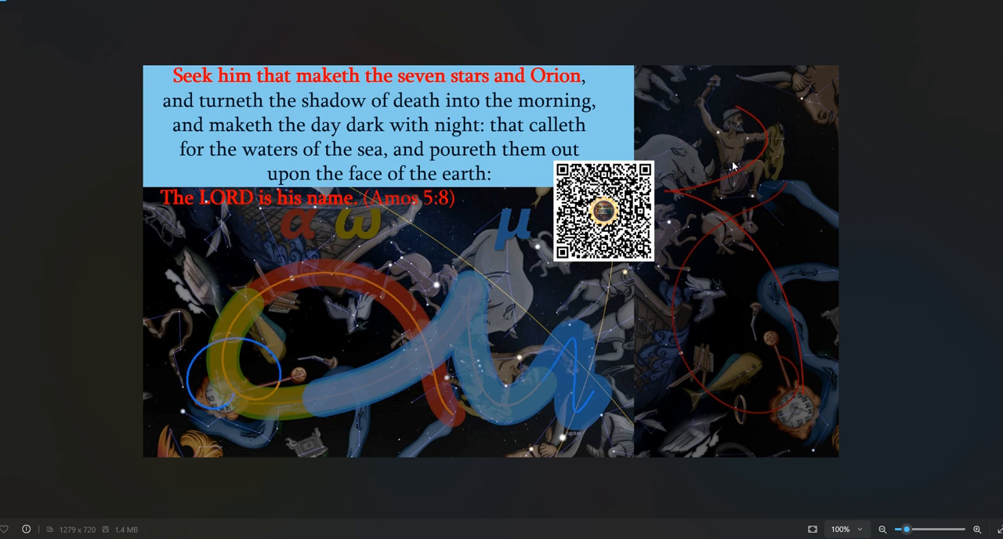
{"action": "mouse_move", "coordinate": [693, 193]}
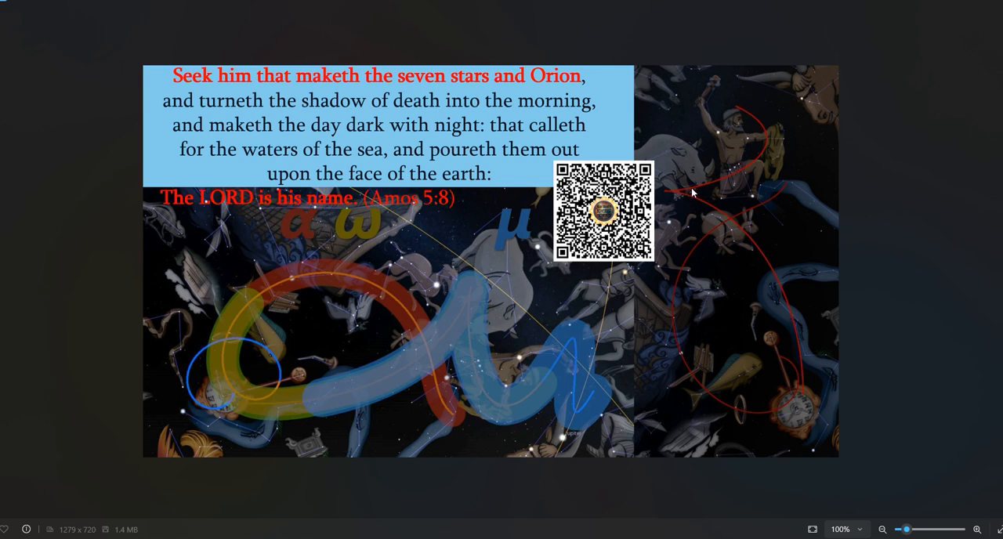
{"action": "mouse_move", "coordinate": [731, 104]}
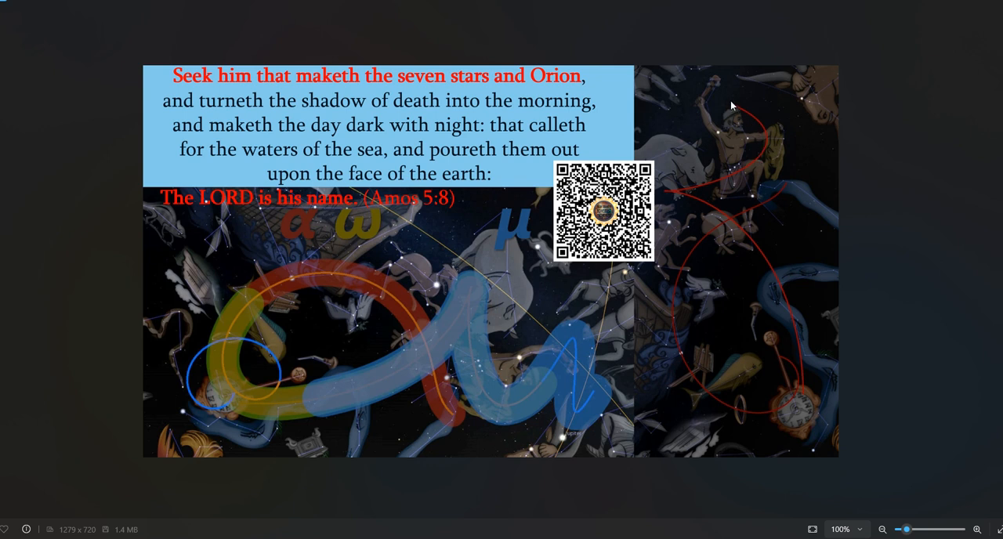
{"action": "mouse_move", "coordinate": [702, 101]}
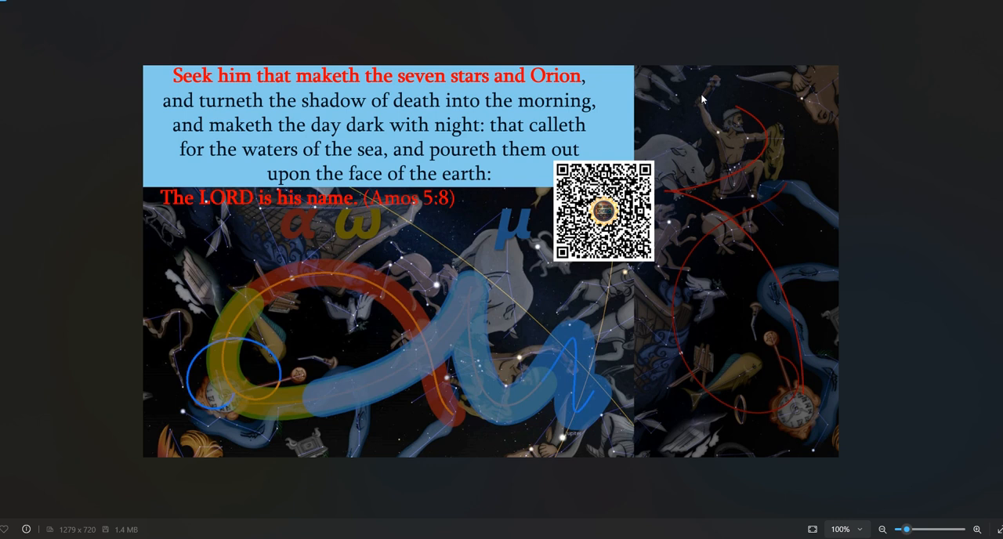
{"action": "mouse_move", "coordinate": [730, 112]}
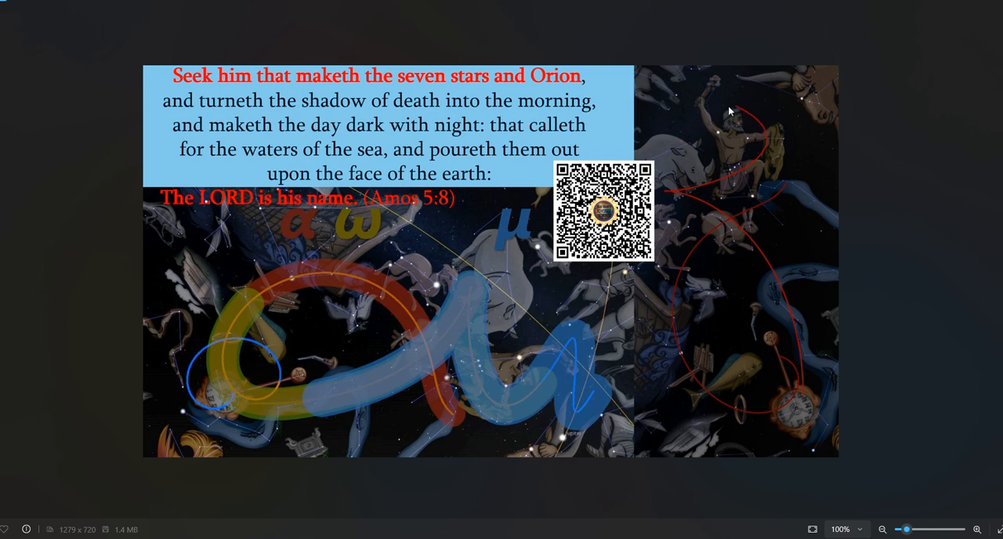
{"action": "mouse_move", "coordinate": [701, 99]}
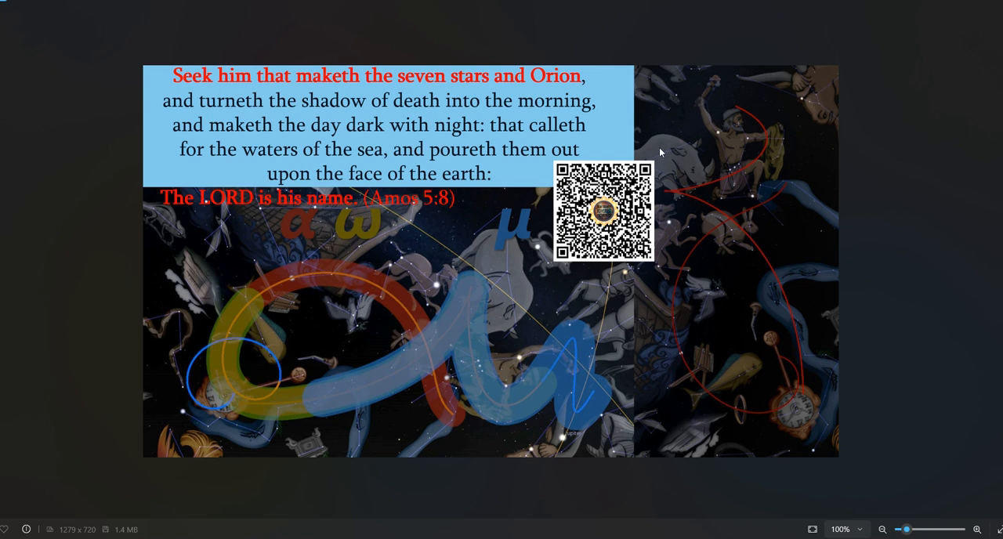
{"action": "mouse_move", "coordinate": [711, 106]}
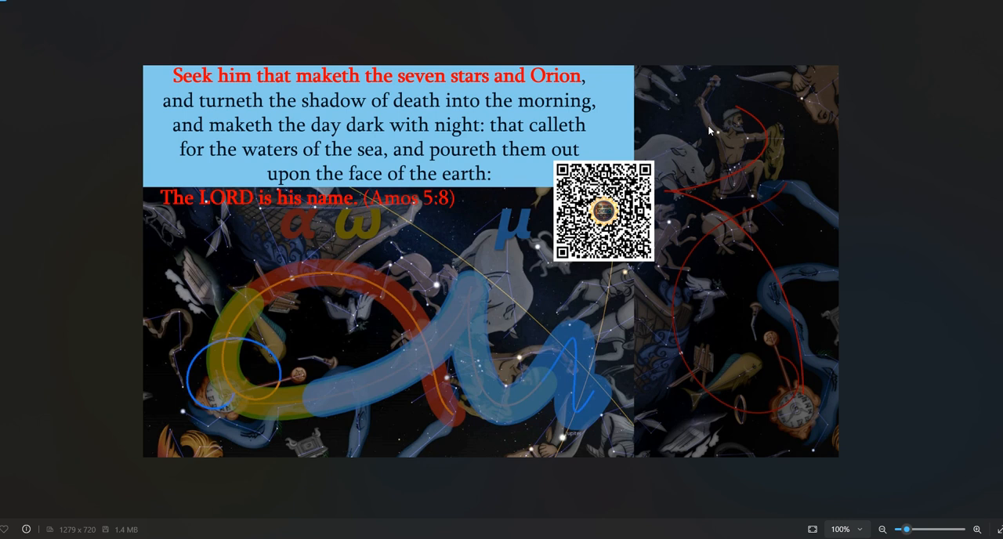
{"action": "mouse_move", "coordinate": [710, 438]}
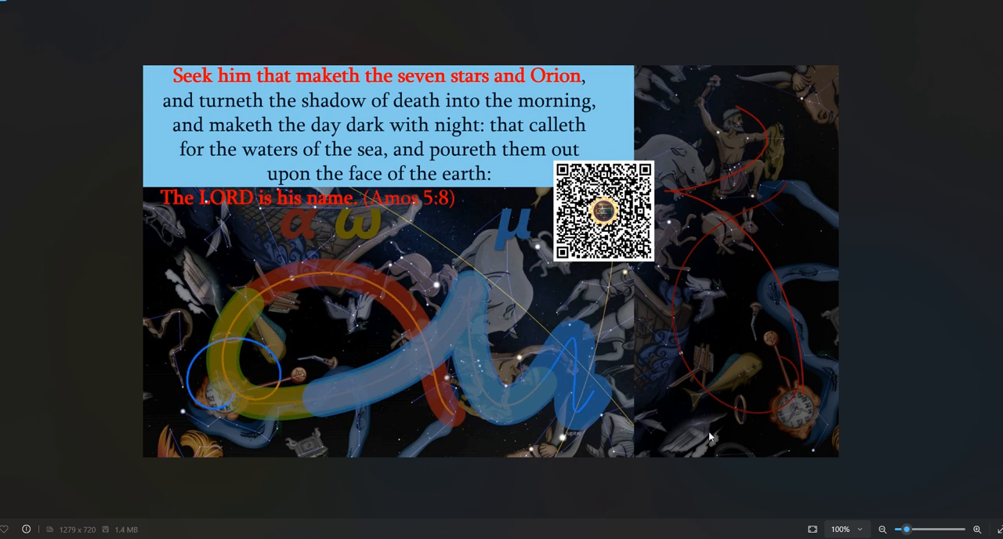
{"action": "mouse_move", "coordinate": [865, 199]}
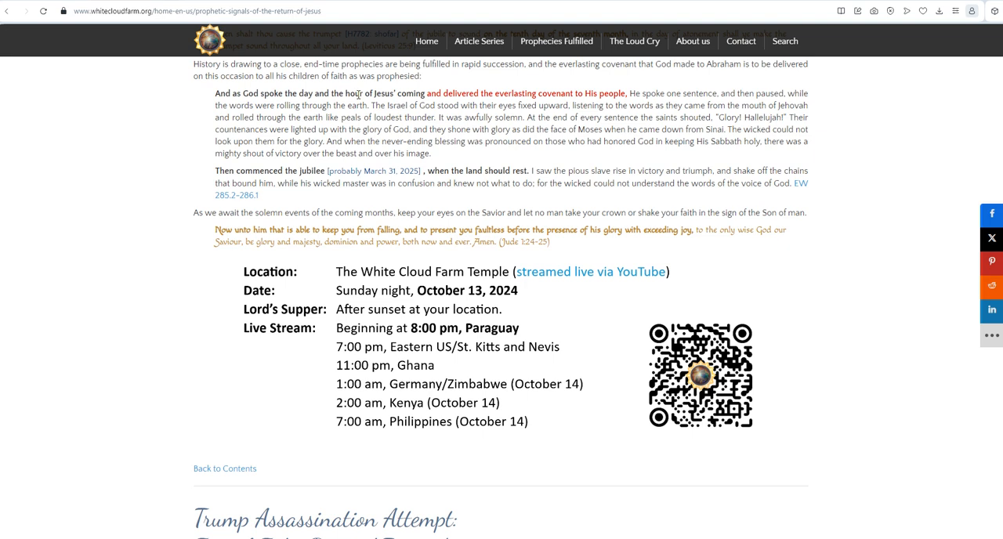
{"action": "mouse_move", "coordinate": [540, 305]}
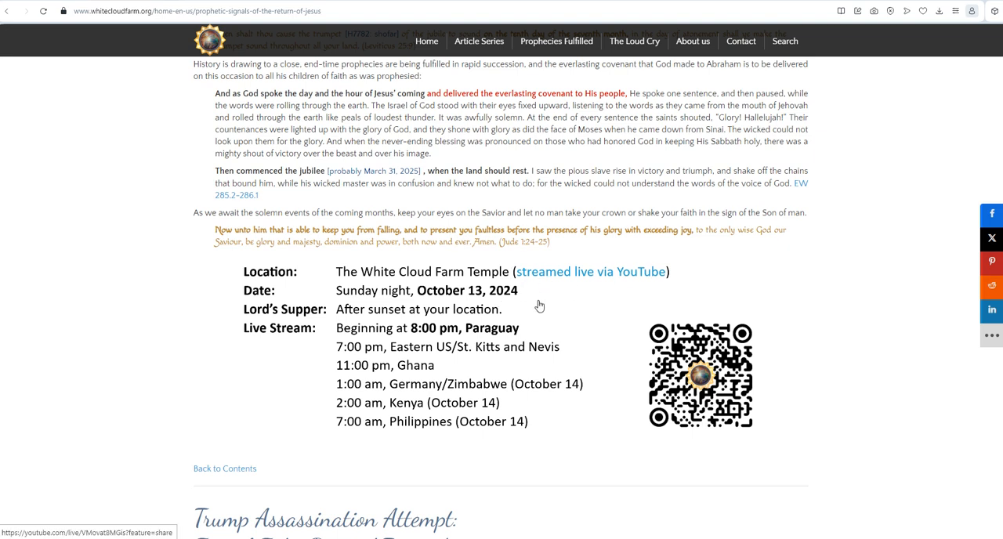
{"action": "mouse_move", "coordinate": [437, 304]}
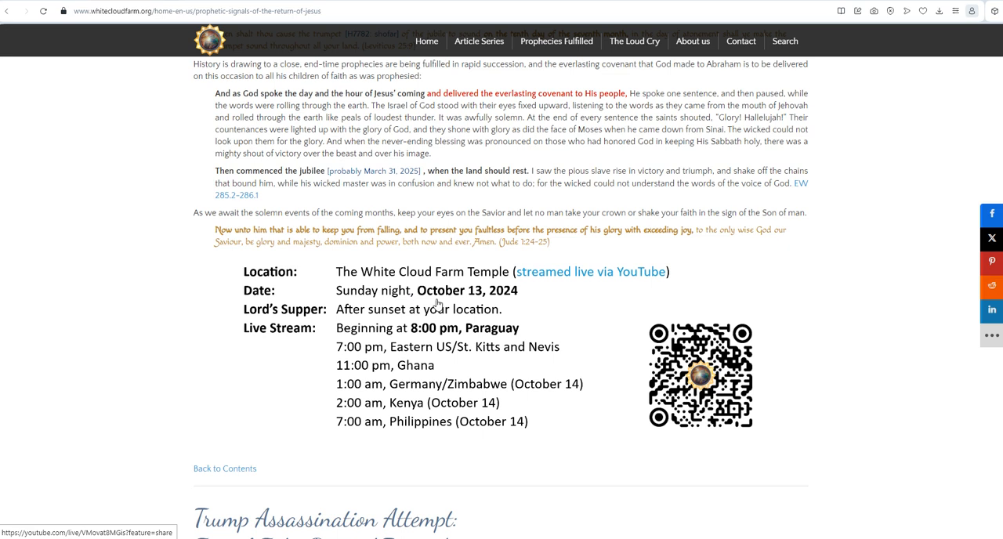
{"action": "mouse_move", "coordinate": [472, 304]}
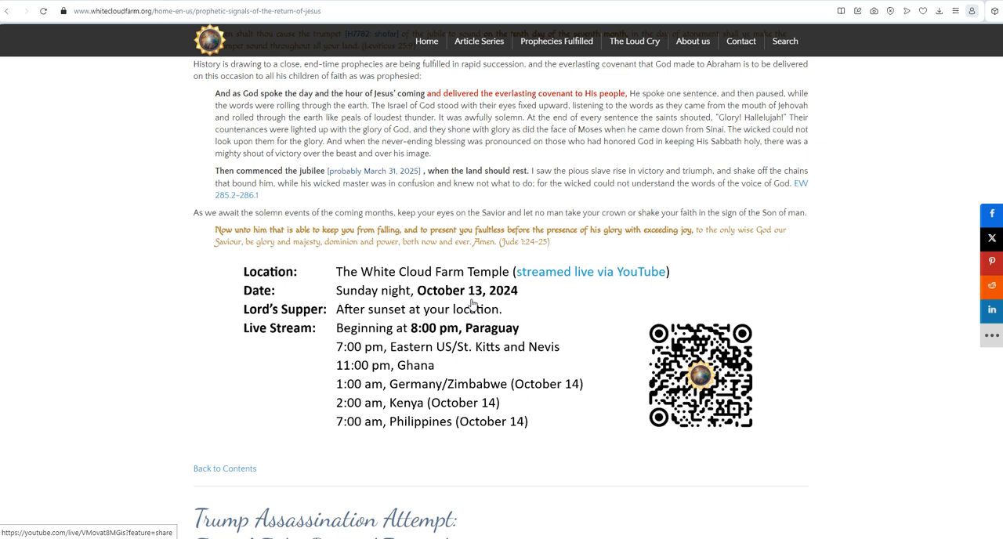
{"action": "mouse_move", "coordinate": [473, 306]}
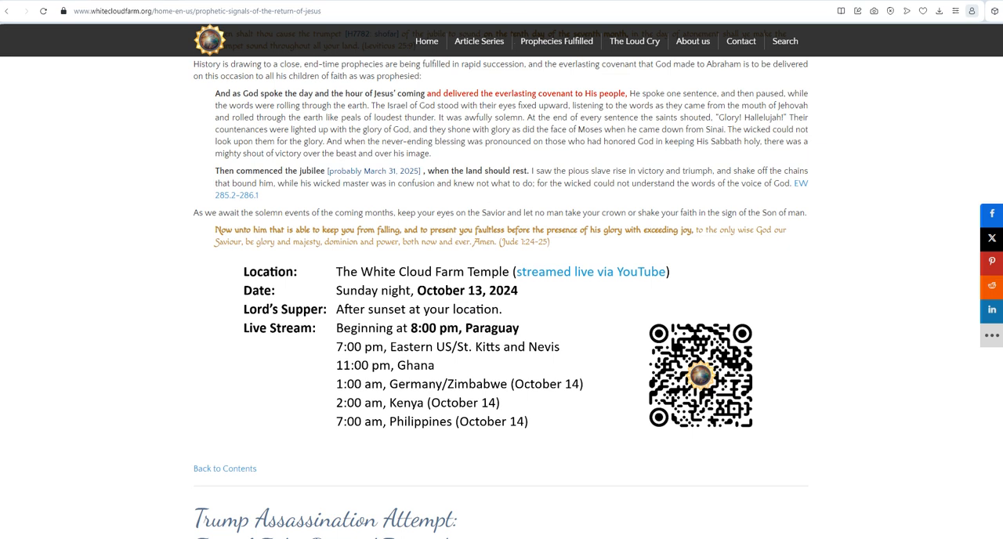
Step: Show the star-chart image with alpha, omega and mu bands full-size in its own tab
{"action": "left_click", "coordinate": [696, 374]}
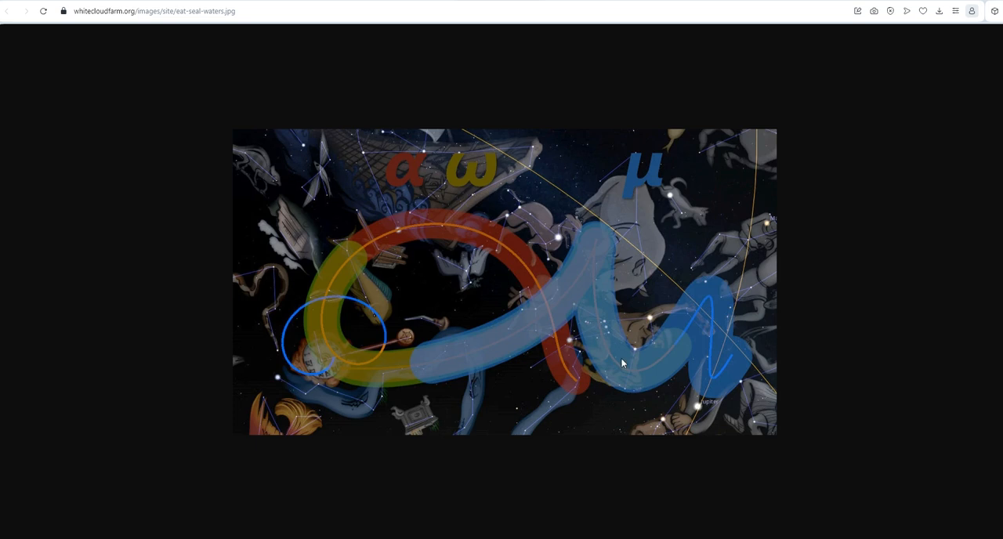
{"action": "mouse_move", "coordinate": [466, 367]}
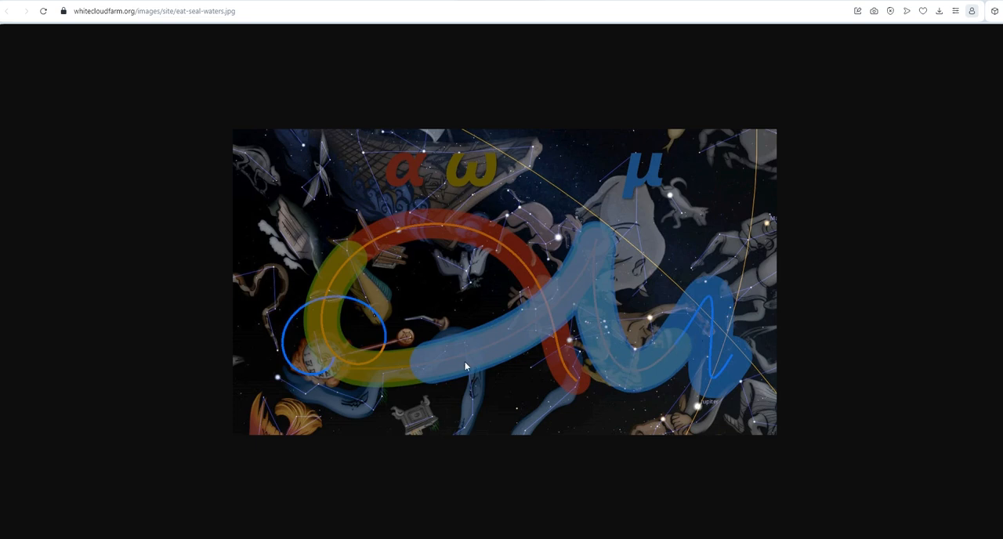
{"action": "mouse_move", "coordinate": [303, 319]}
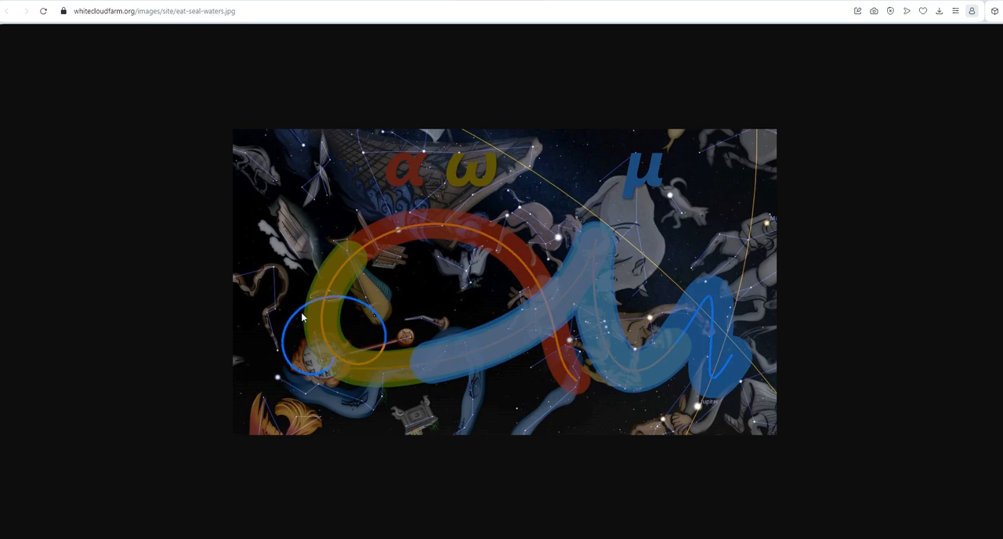
{"action": "mouse_move", "coordinate": [298, 345]}
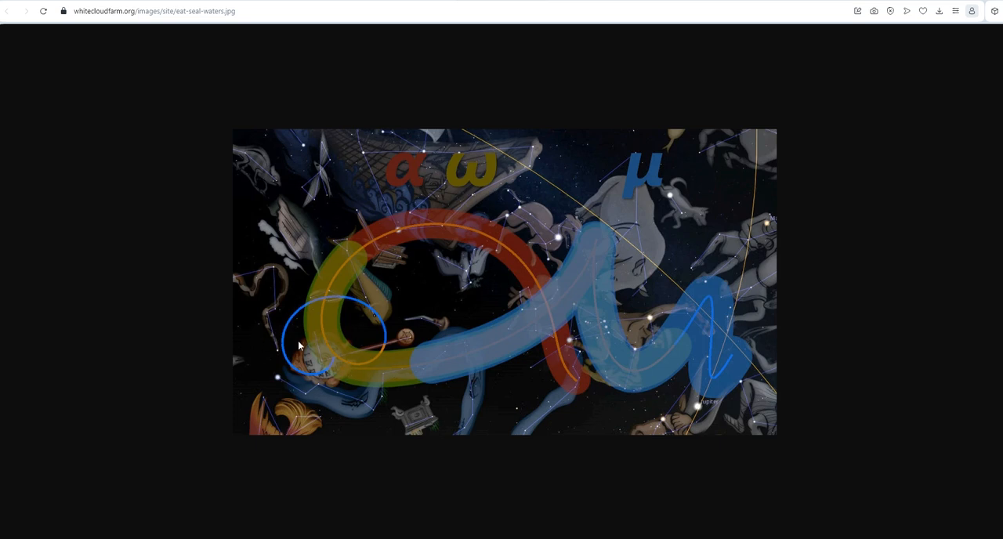
{"action": "mouse_move", "coordinate": [317, 342]}
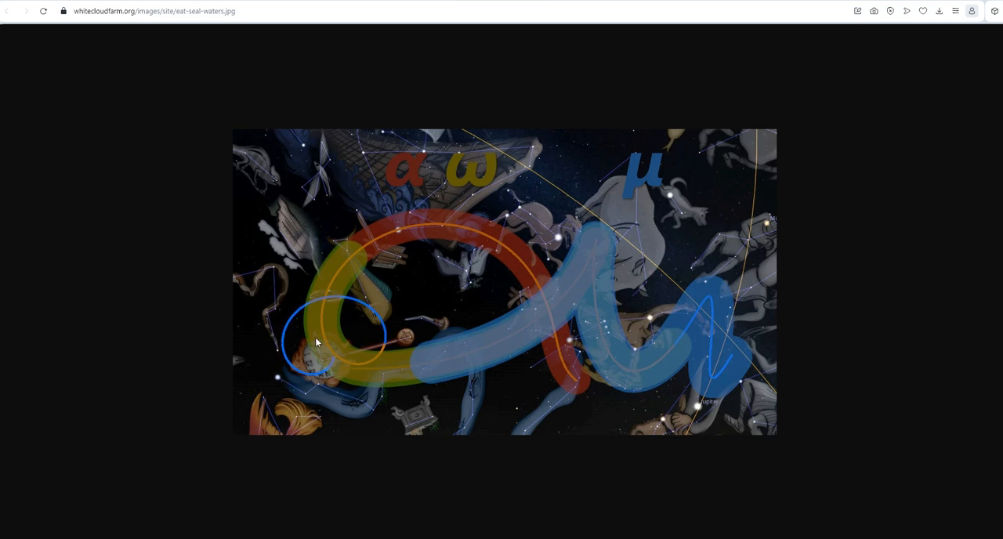
{"action": "mouse_move", "coordinate": [461, 376]}
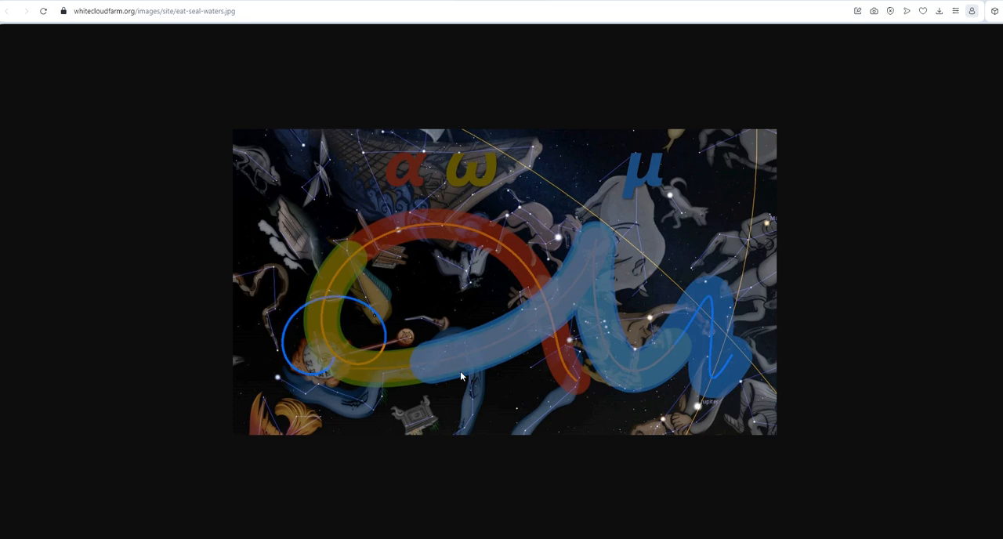
{"action": "mouse_move", "coordinate": [474, 255]}
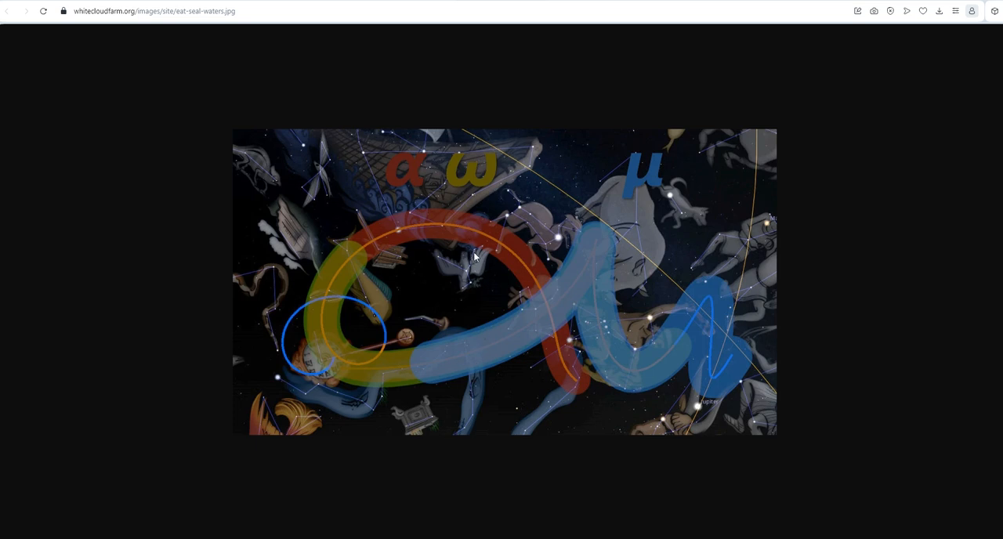
{"action": "mouse_move", "coordinate": [457, 370]}
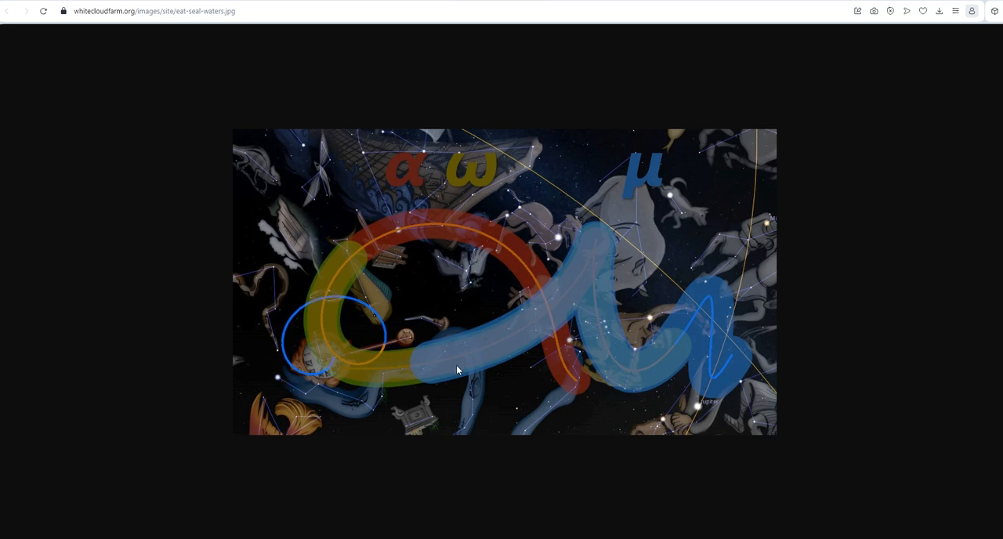
{"action": "mouse_move", "coordinate": [597, 287]}
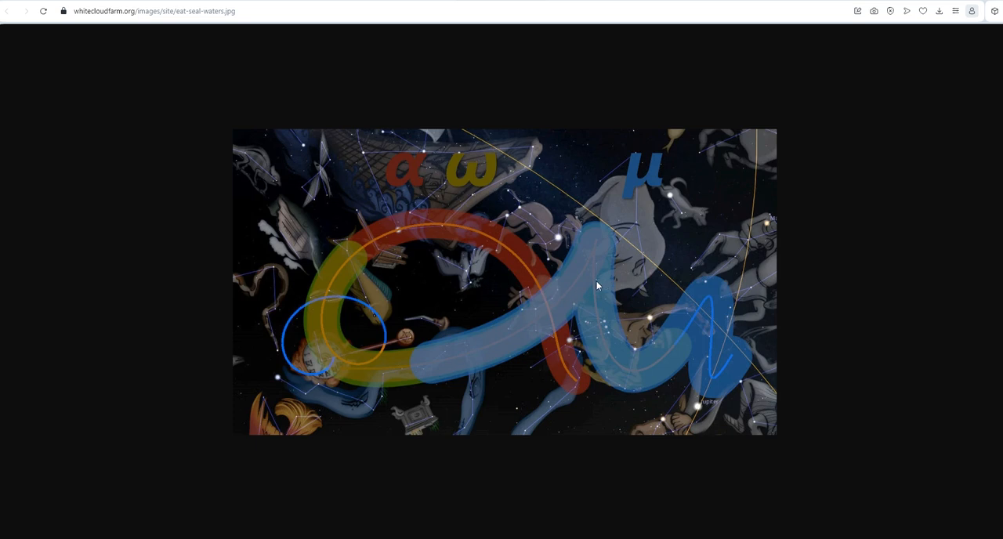
{"action": "mouse_move", "coordinate": [494, 370]}
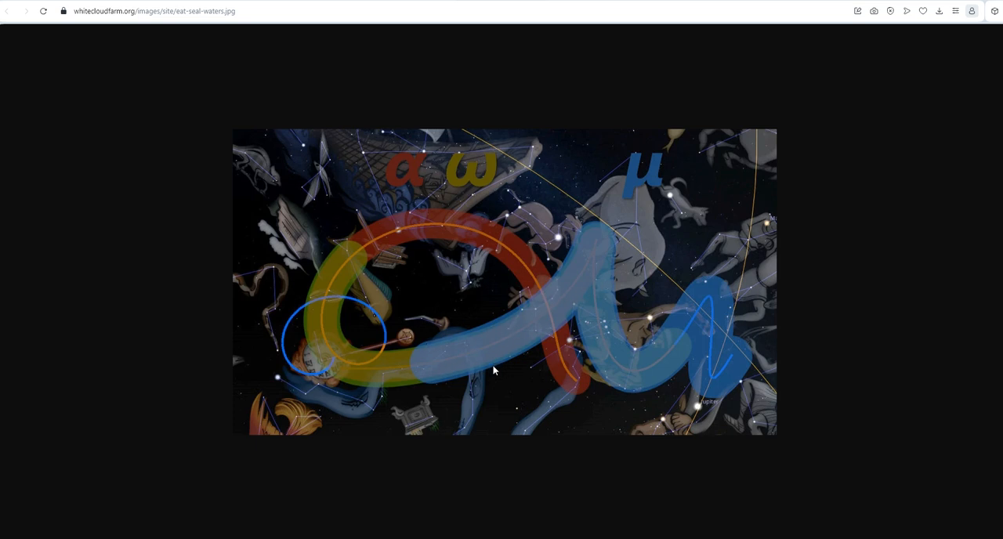
{"action": "mouse_move", "coordinate": [538, 322]}
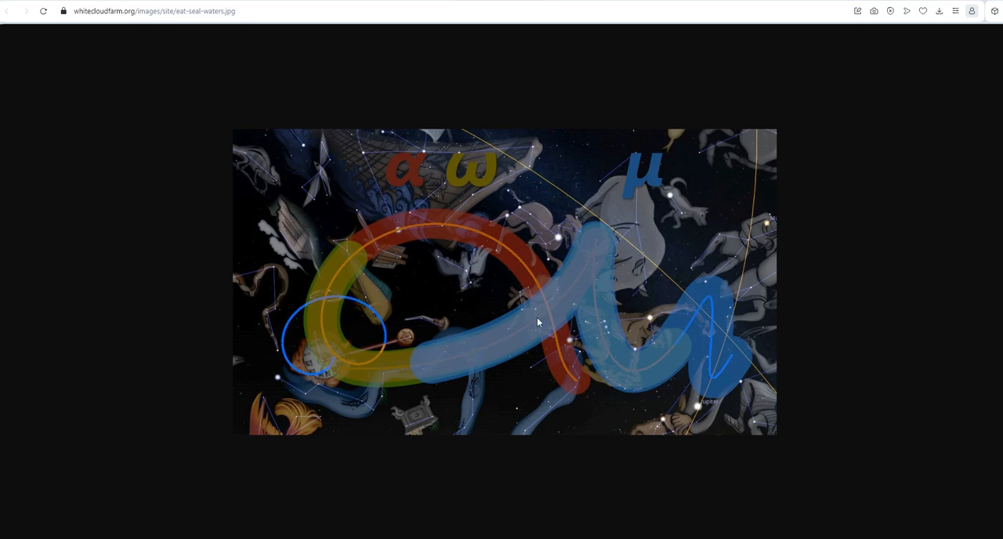
{"action": "mouse_move", "coordinate": [627, 379]}
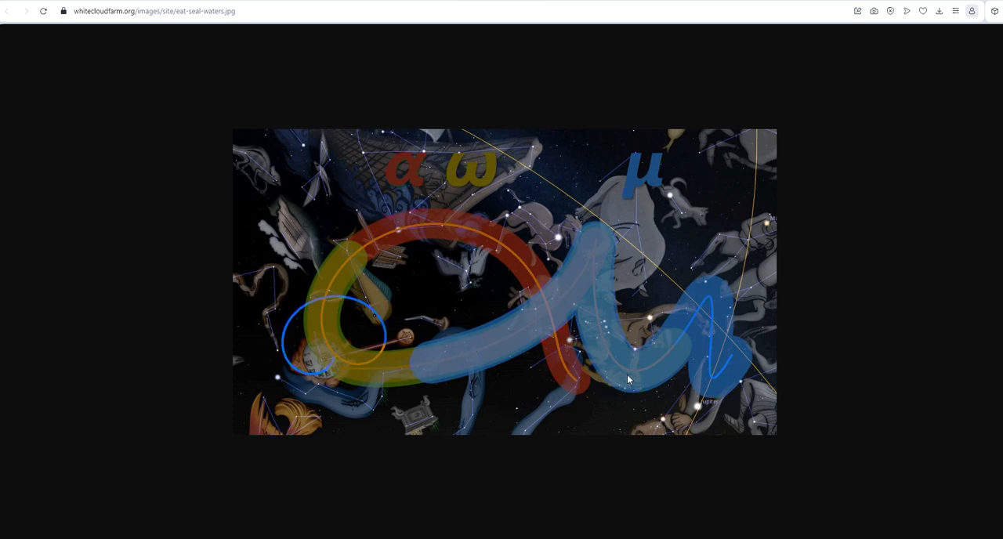
{"action": "mouse_move", "coordinate": [655, 325]}
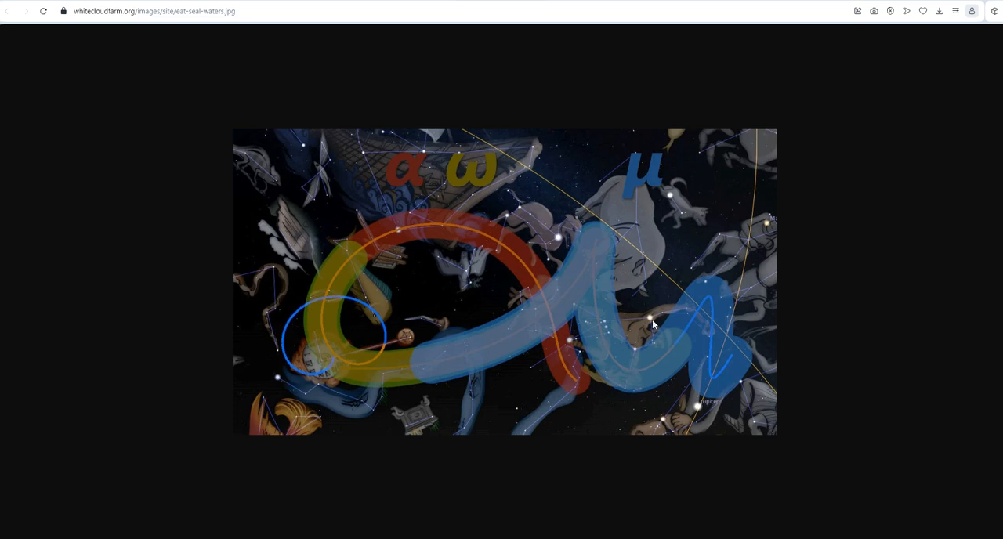
{"action": "mouse_move", "coordinate": [660, 321]}
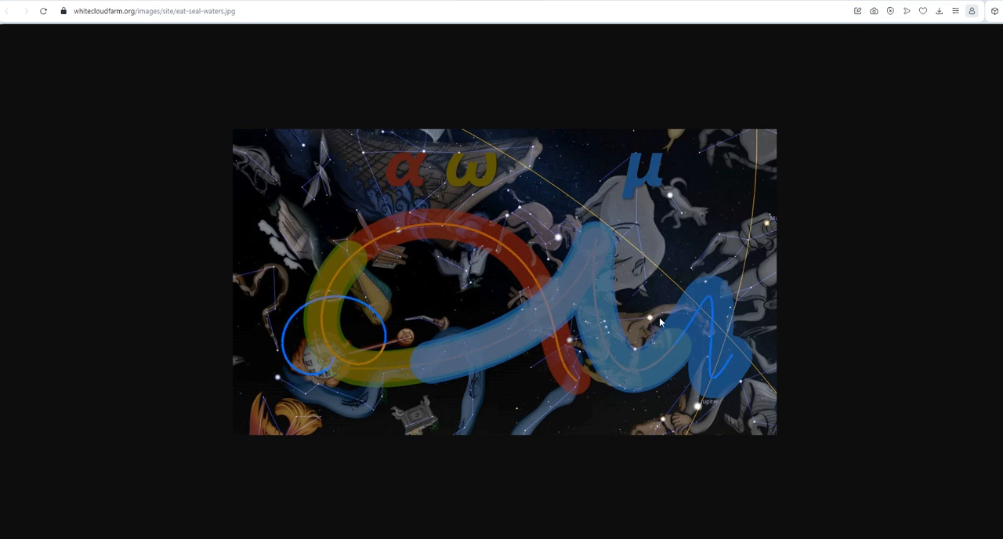
{"action": "mouse_move", "coordinate": [580, 313]}
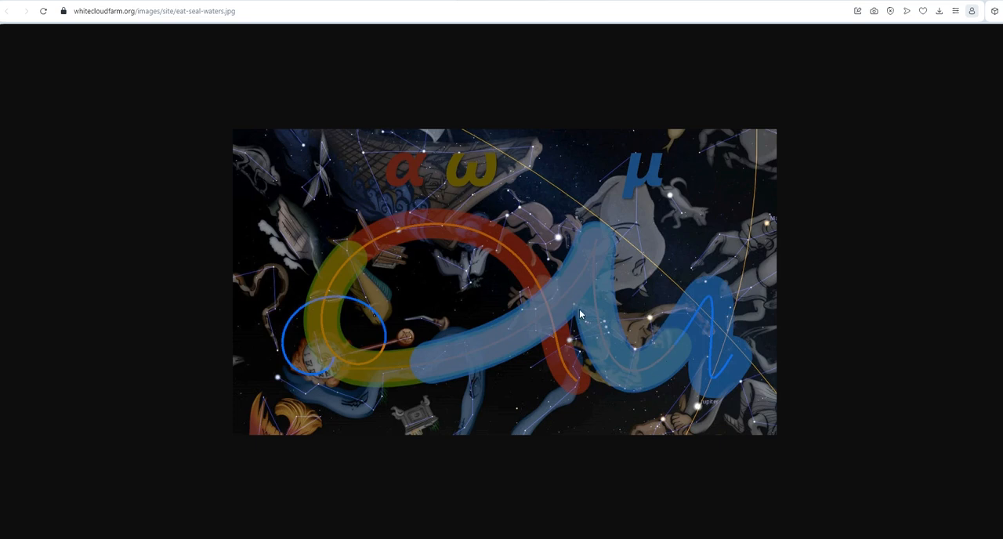
{"action": "mouse_move", "coordinate": [627, 375]}
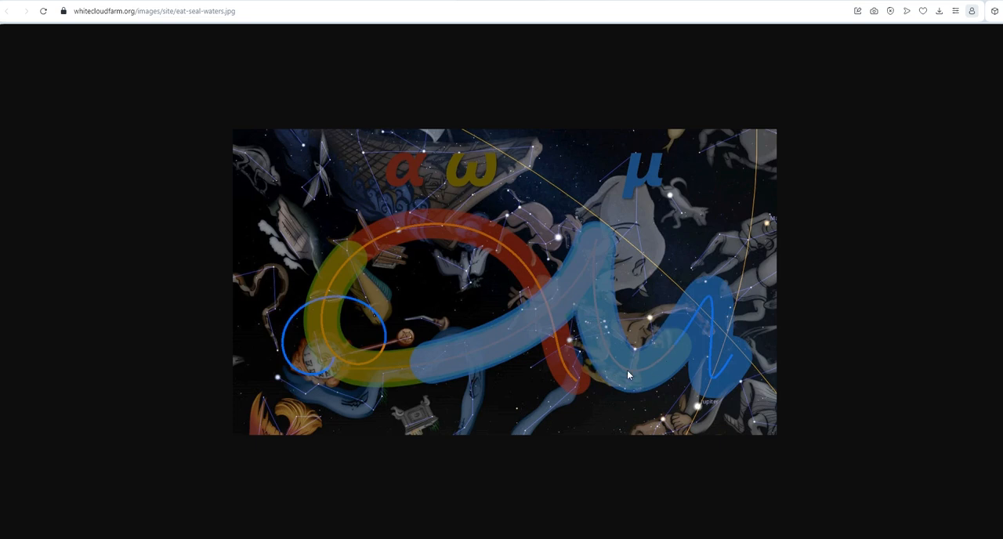
{"action": "mouse_move", "coordinate": [633, 369]}
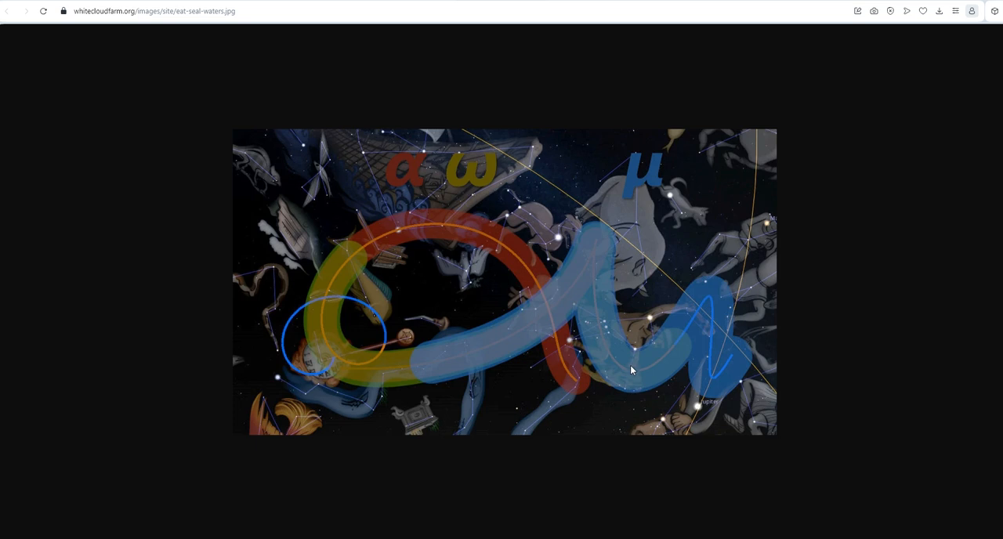
{"action": "mouse_move", "coordinate": [715, 379]}
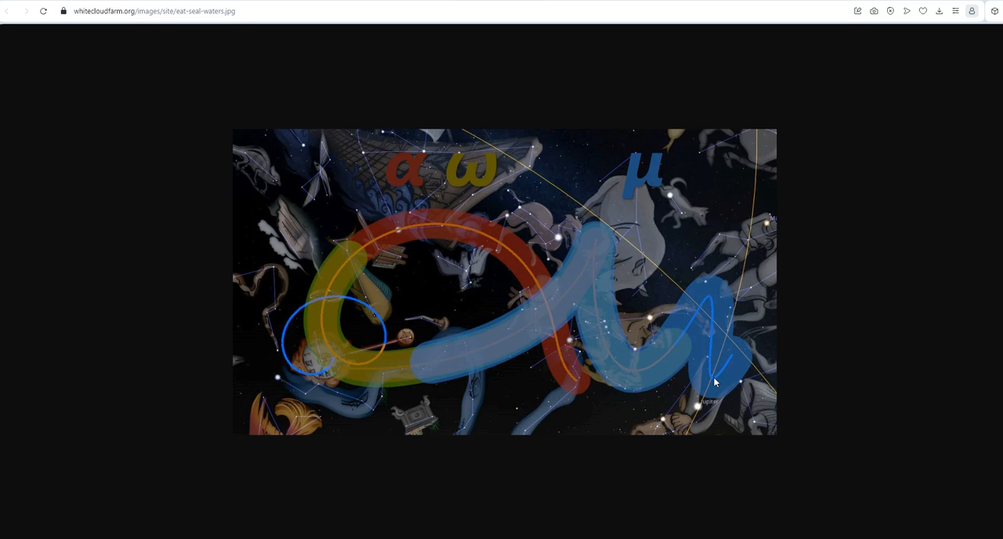
{"action": "mouse_move", "coordinate": [723, 376]}
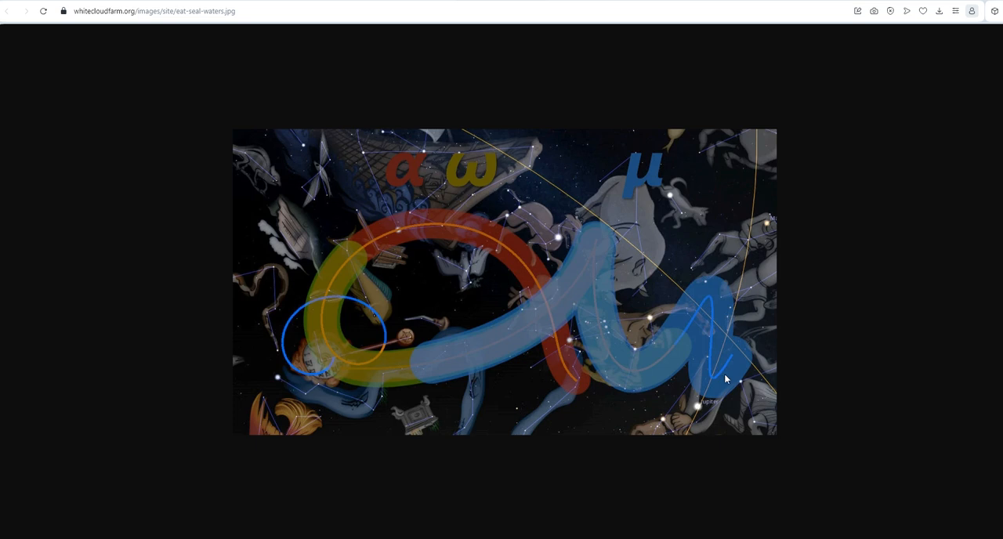
{"action": "mouse_move", "coordinate": [727, 376]}
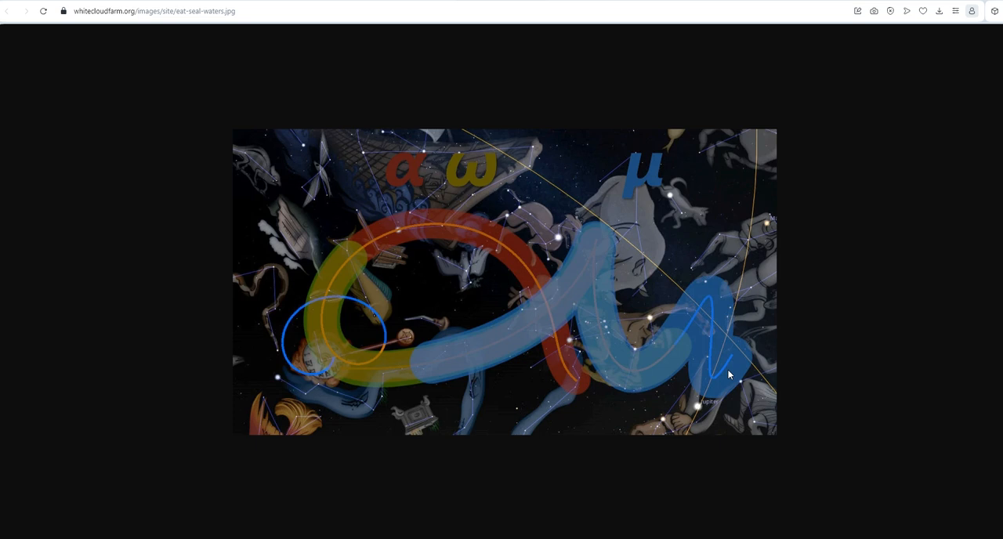
{"action": "mouse_move", "coordinate": [735, 368]}
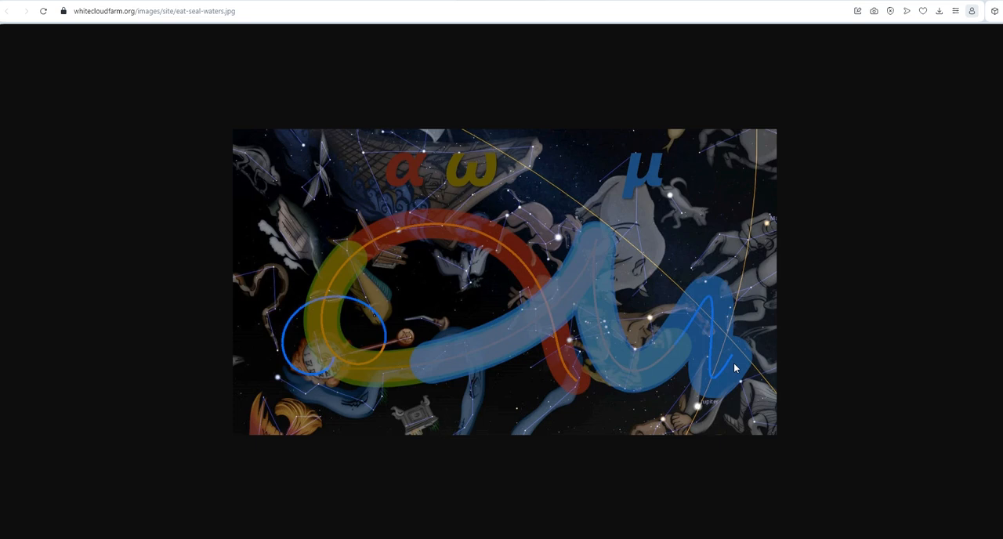
{"action": "mouse_move", "coordinate": [646, 340]}
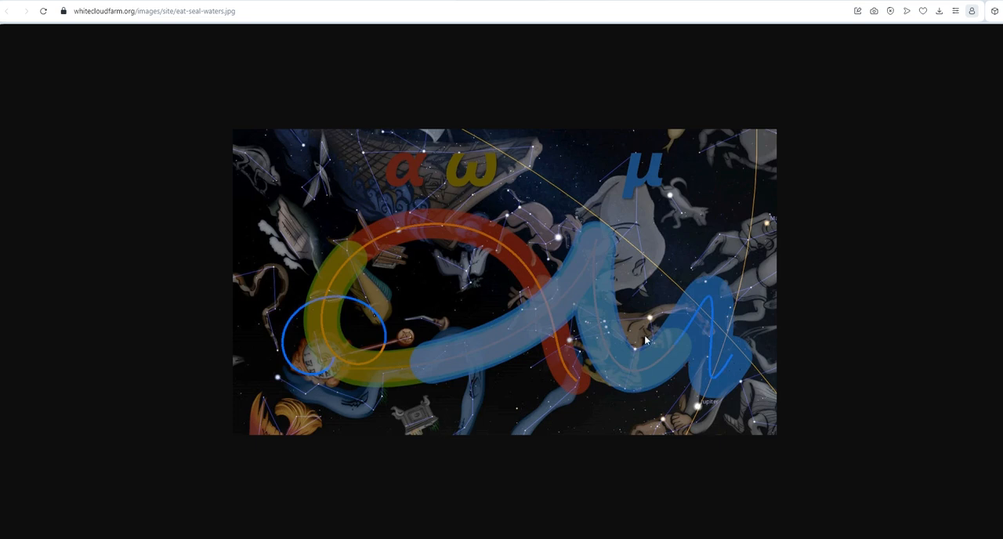
{"action": "mouse_move", "coordinate": [713, 309]}
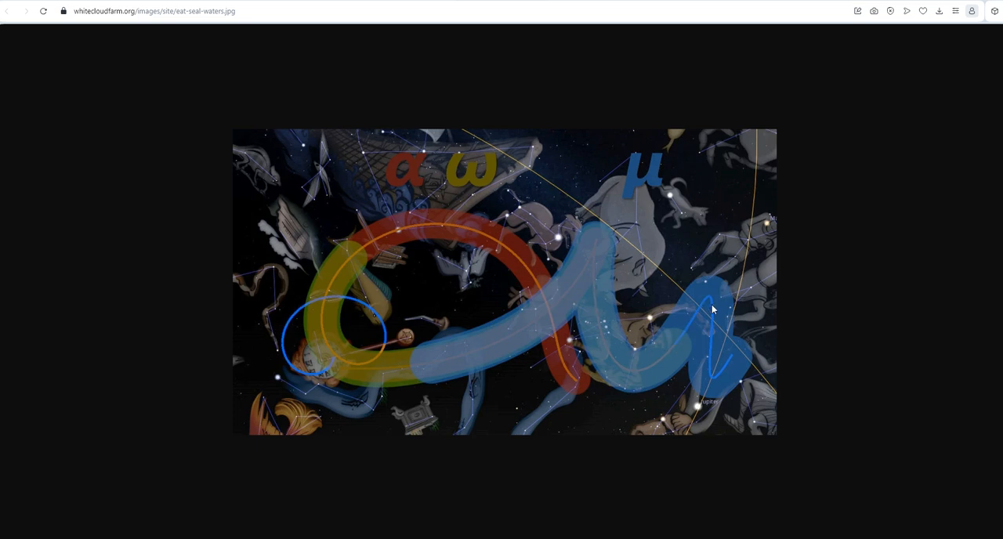
{"action": "mouse_move", "coordinate": [727, 376]}
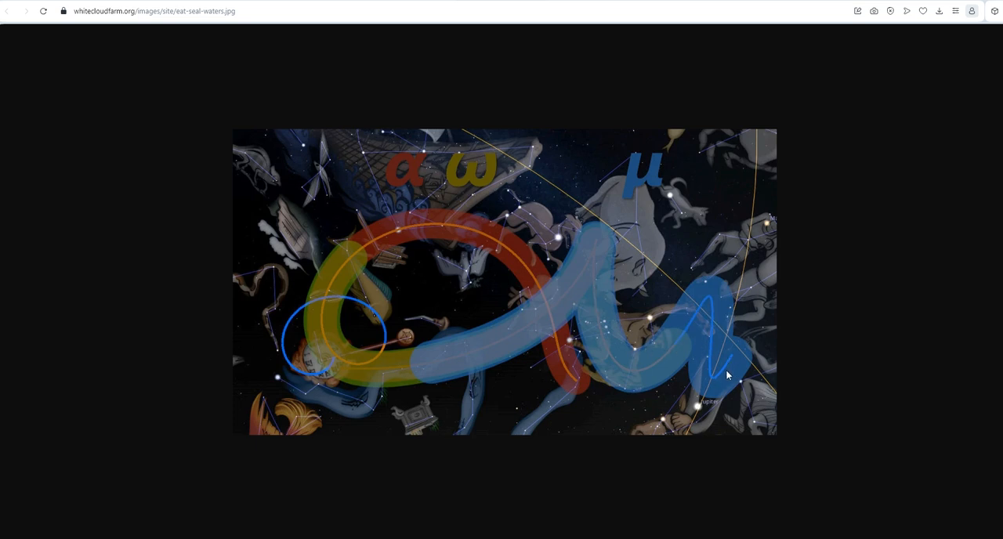
{"action": "mouse_move", "coordinate": [708, 310]}
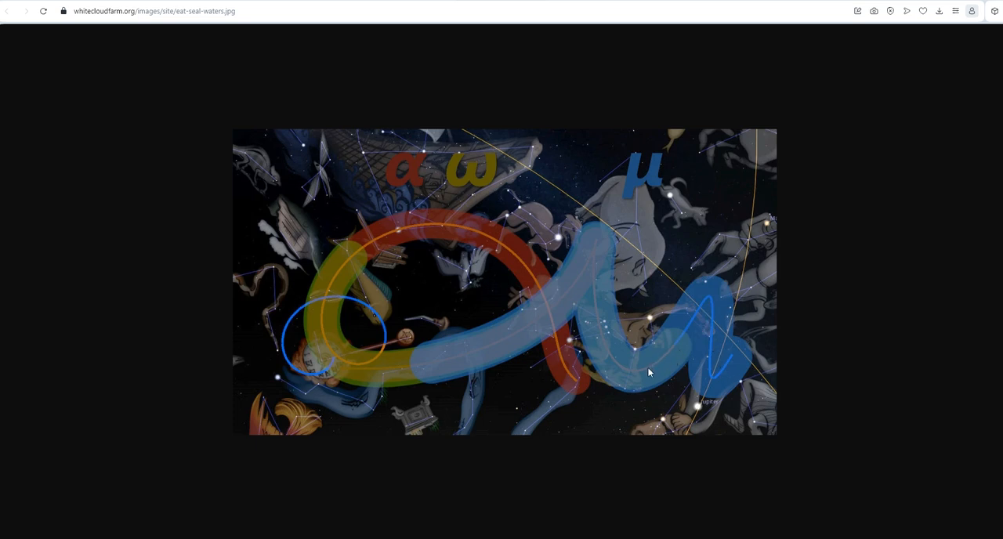
{"action": "mouse_move", "coordinate": [618, 357]}
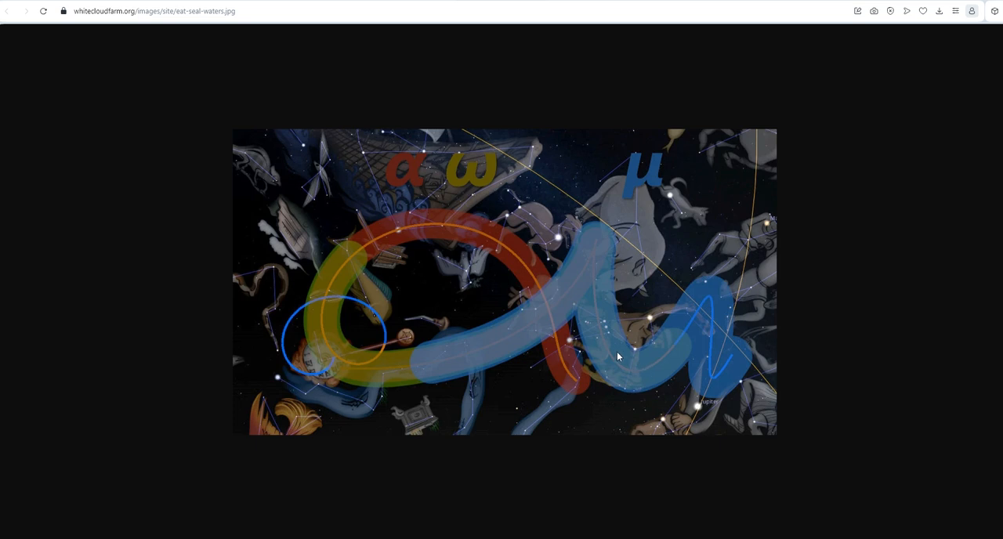
{"action": "mouse_move", "coordinate": [614, 359]}
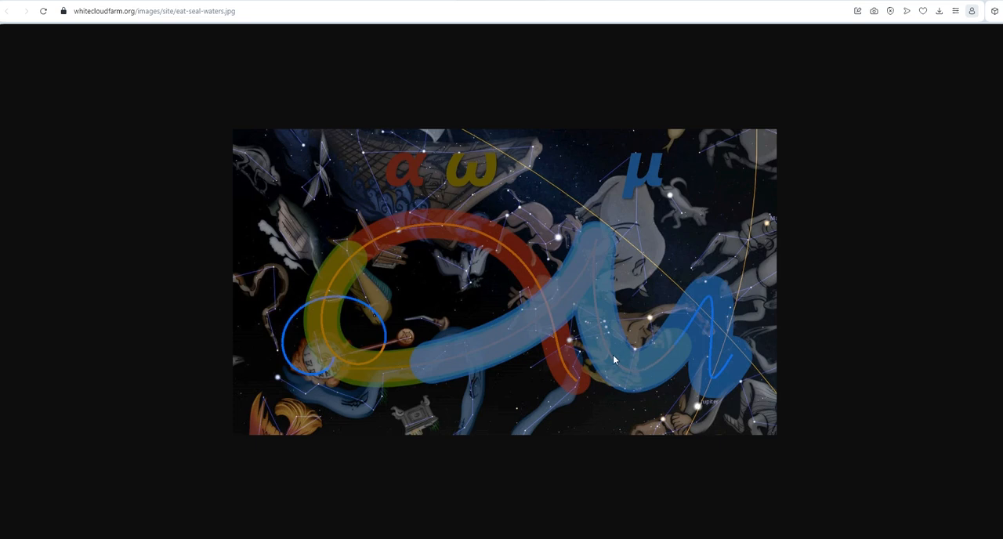
{"action": "mouse_move", "coordinate": [610, 328]}
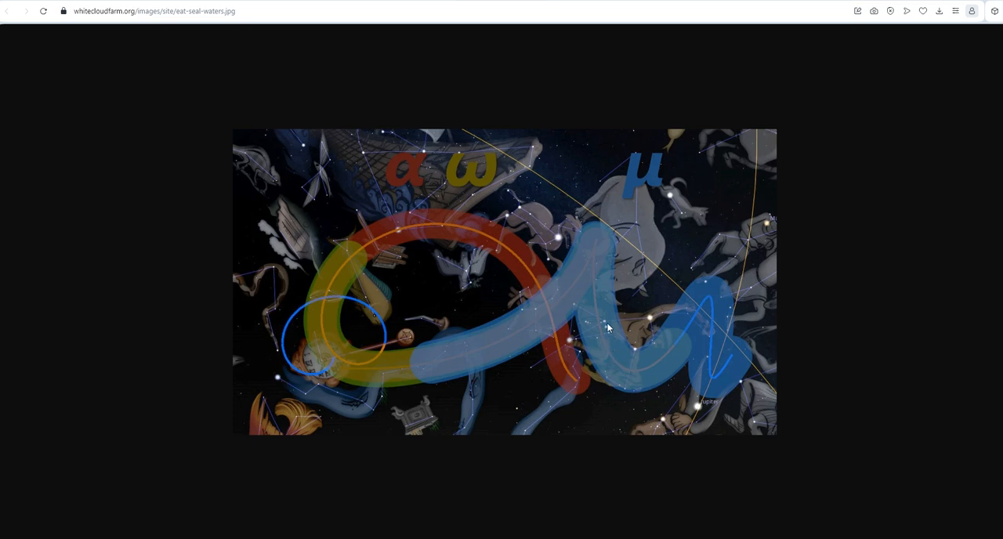
{"action": "mouse_move", "coordinate": [608, 326]}
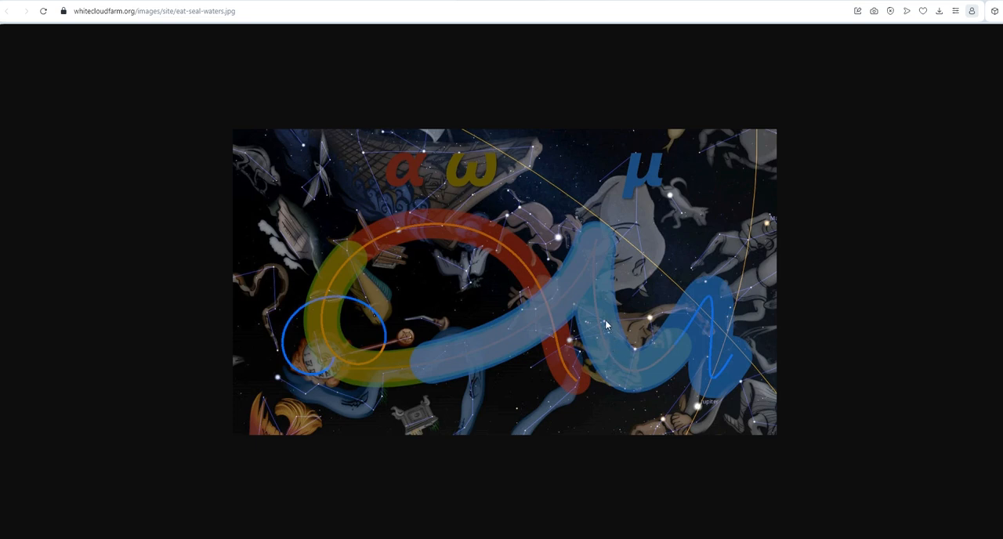
{"action": "mouse_move", "coordinate": [604, 287]}
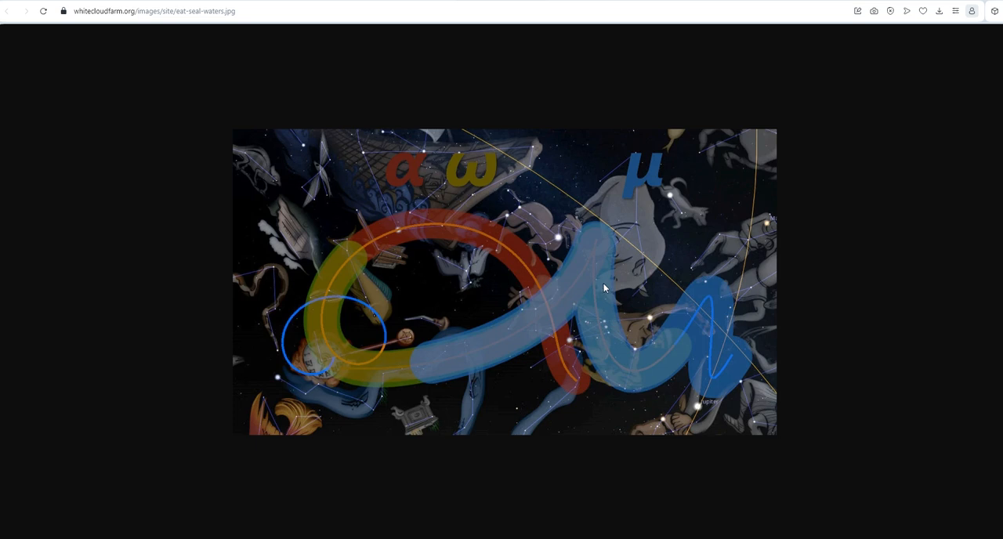
{"action": "mouse_move", "coordinate": [598, 288]}
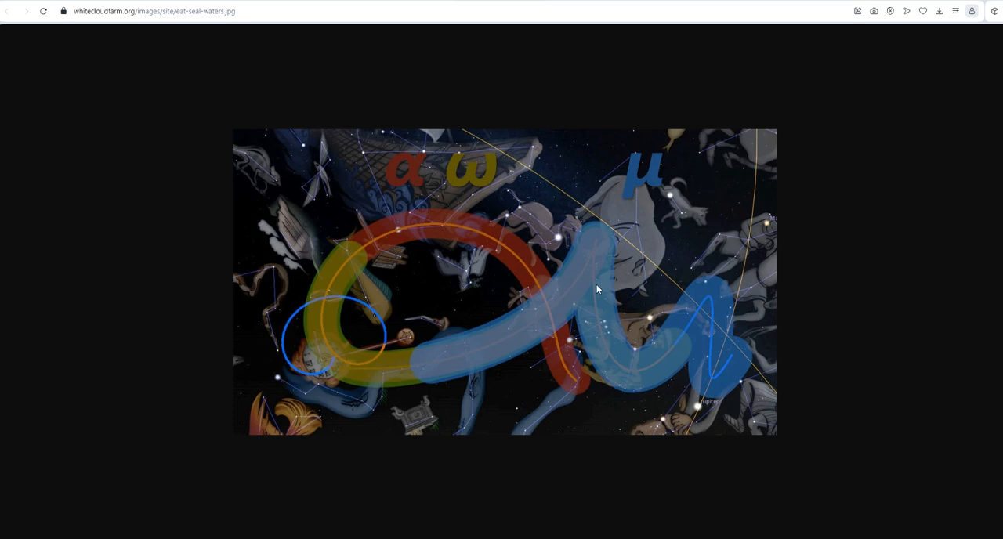
{"action": "mouse_move", "coordinate": [595, 270]}
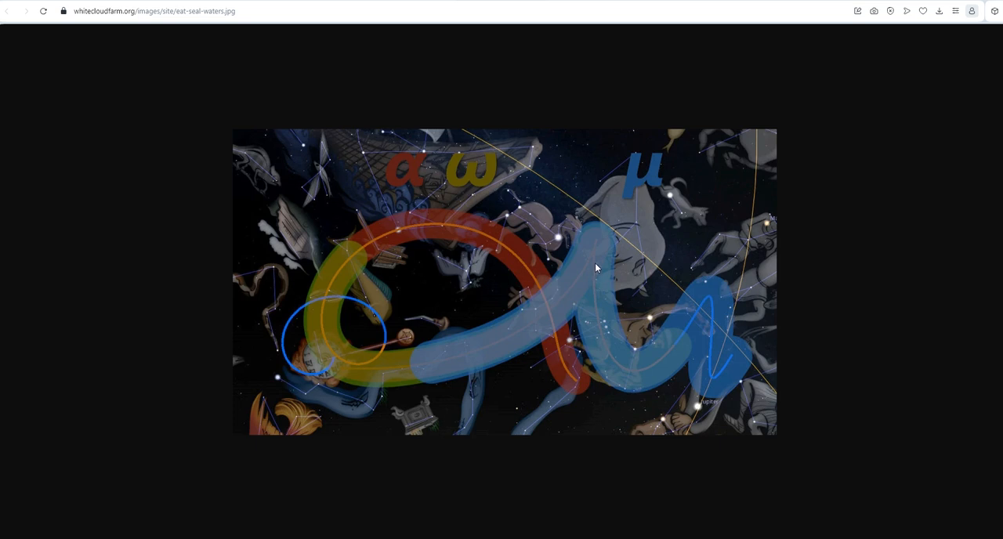
{"action": "mouse_move", "coordinate": [652, 361]}
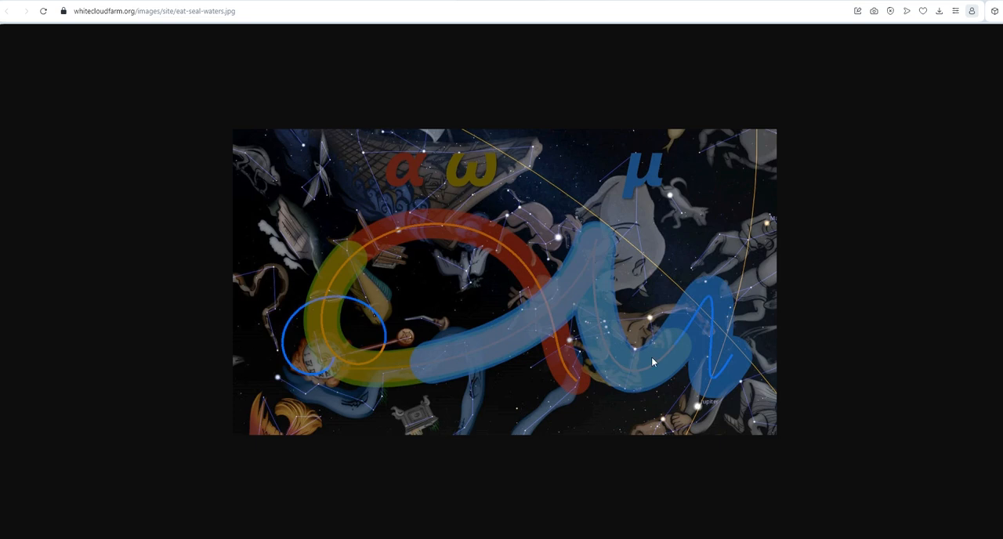
{"action": "mouse_move", "coordinate": [680, 338]}
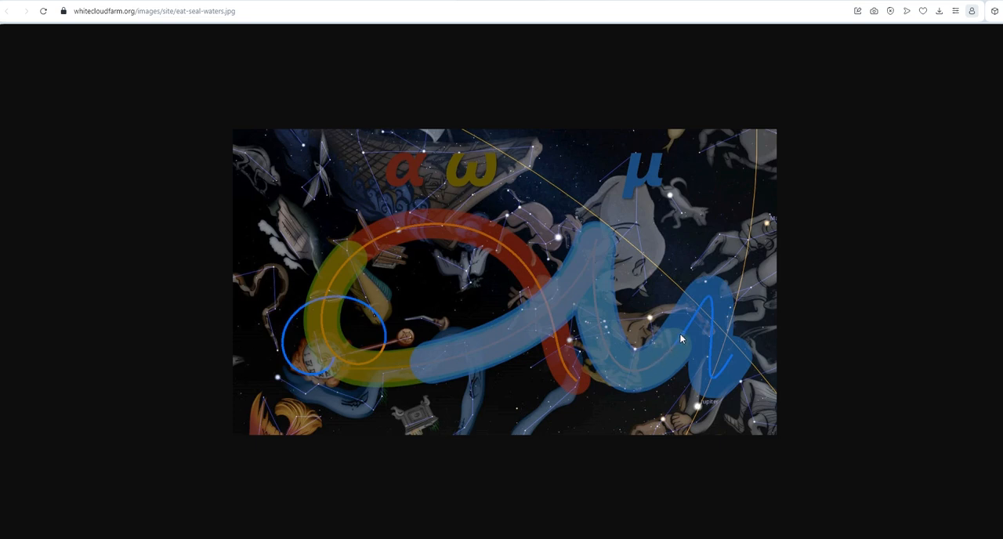
{"action": "mouse_move", "coordinate": [389, 356]}
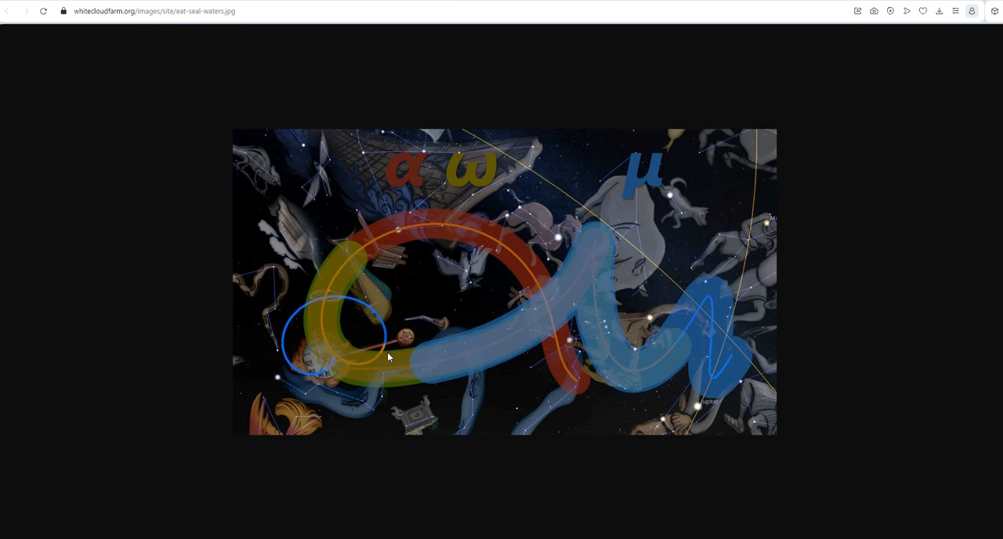
{"action": "mouse_move", "coordinate": [540, 284]}
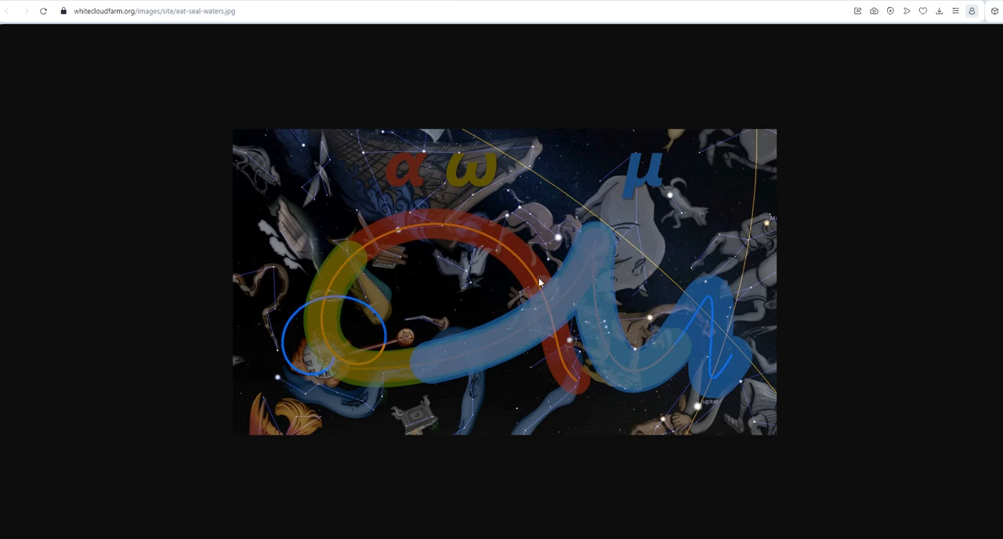
{"action": "mouse_move", "coordinate": [570, 301]}
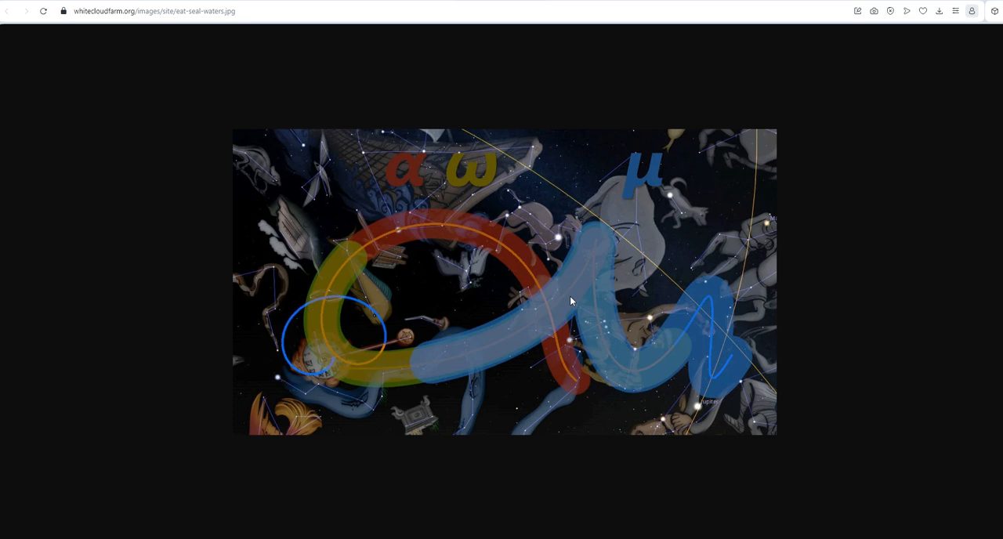
{"action": "mouse_move", "coordinate": [571, 301]}
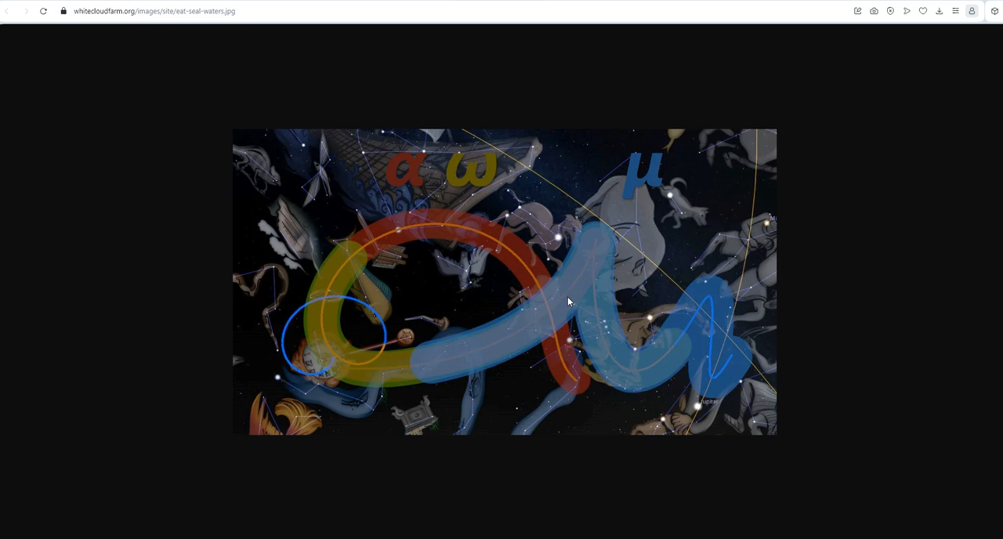
{"action": "mouse_move", "coordinate": [139, 24]}
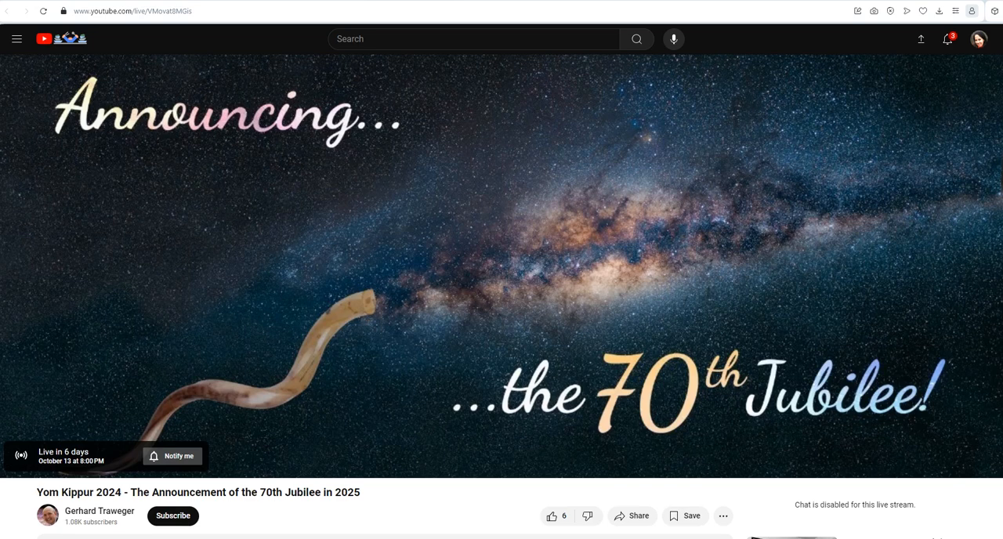
{"action": "mouse_move", "coordinate": [524, 348]}
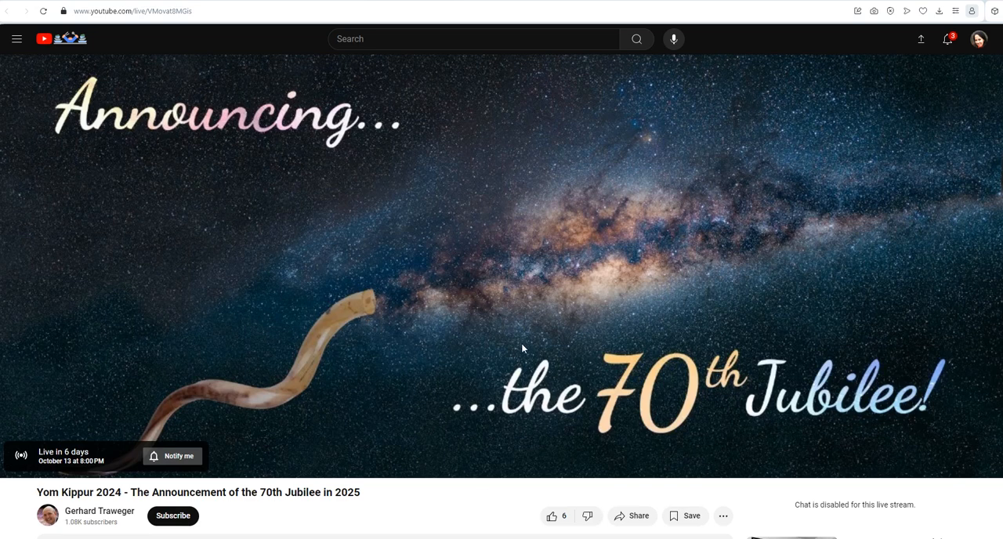
{"action": "mouse_move", "coordinate": [253, 455]}
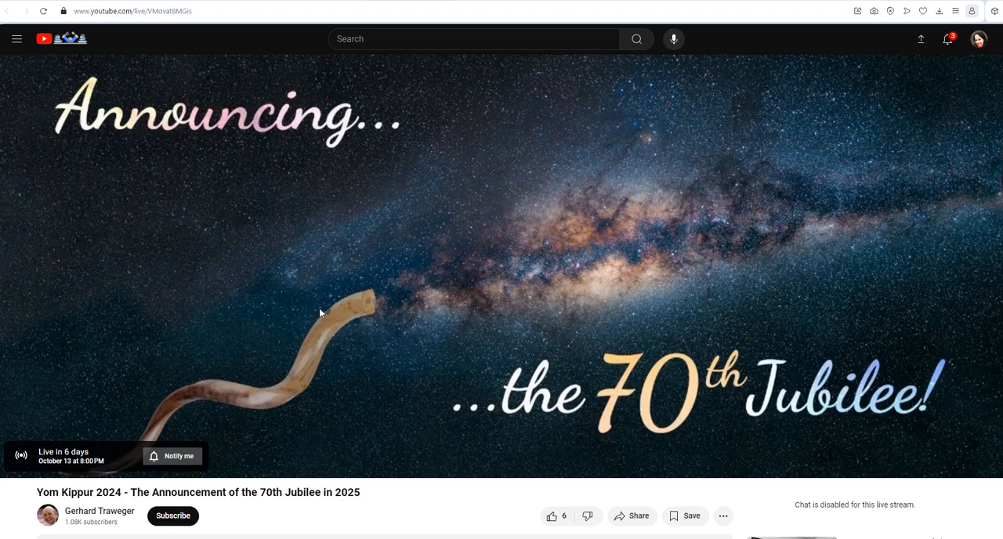
{"action": "mouse_move", "coordinate": [724, 360]}
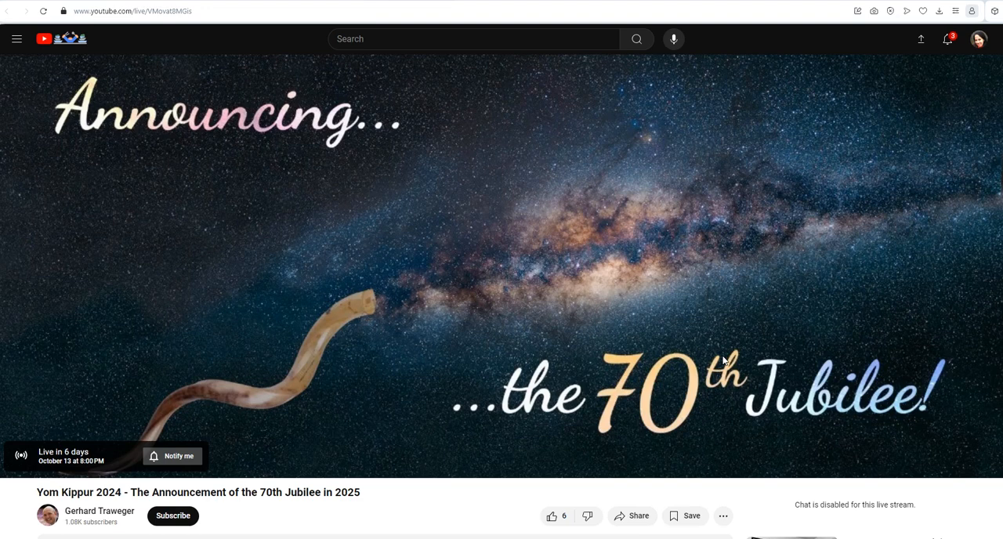
{"action": "mouse_move", "coordinate": [722, 357]}
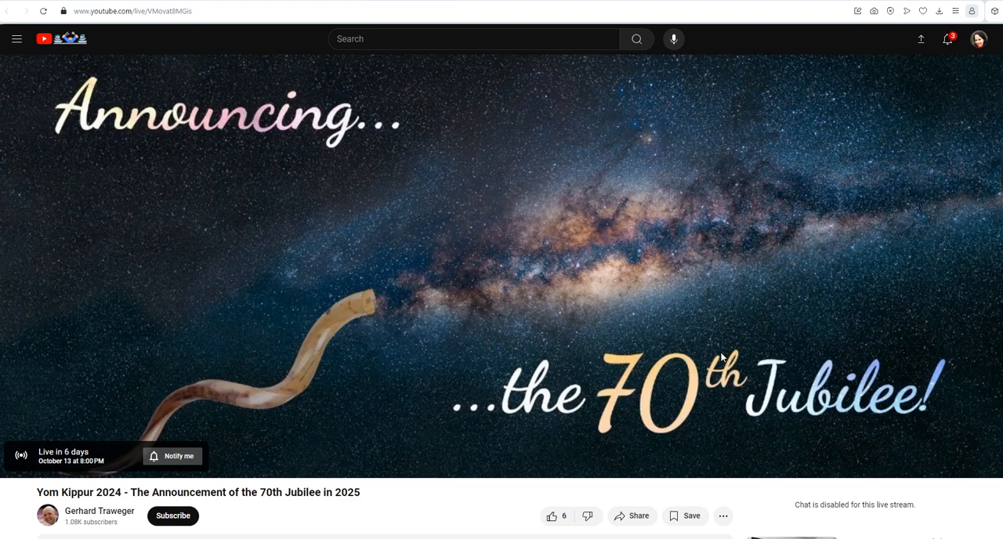